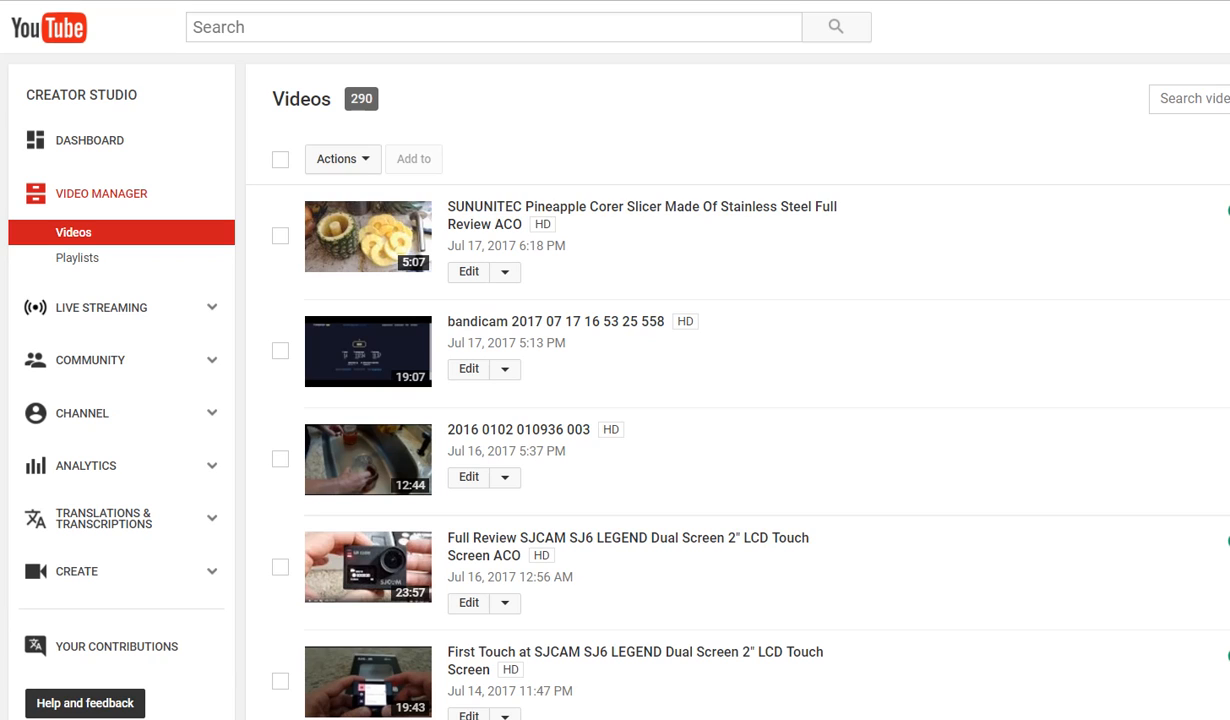
mouse_move(428, 194)
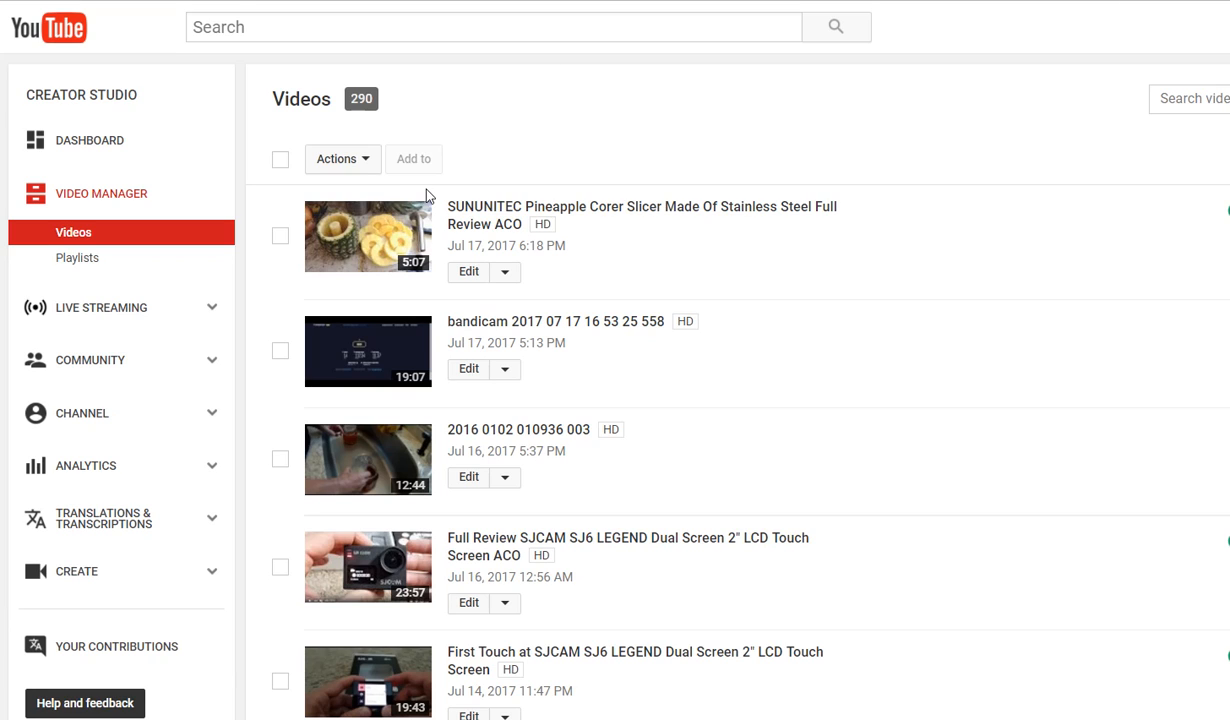
mouse_move(358, 240)
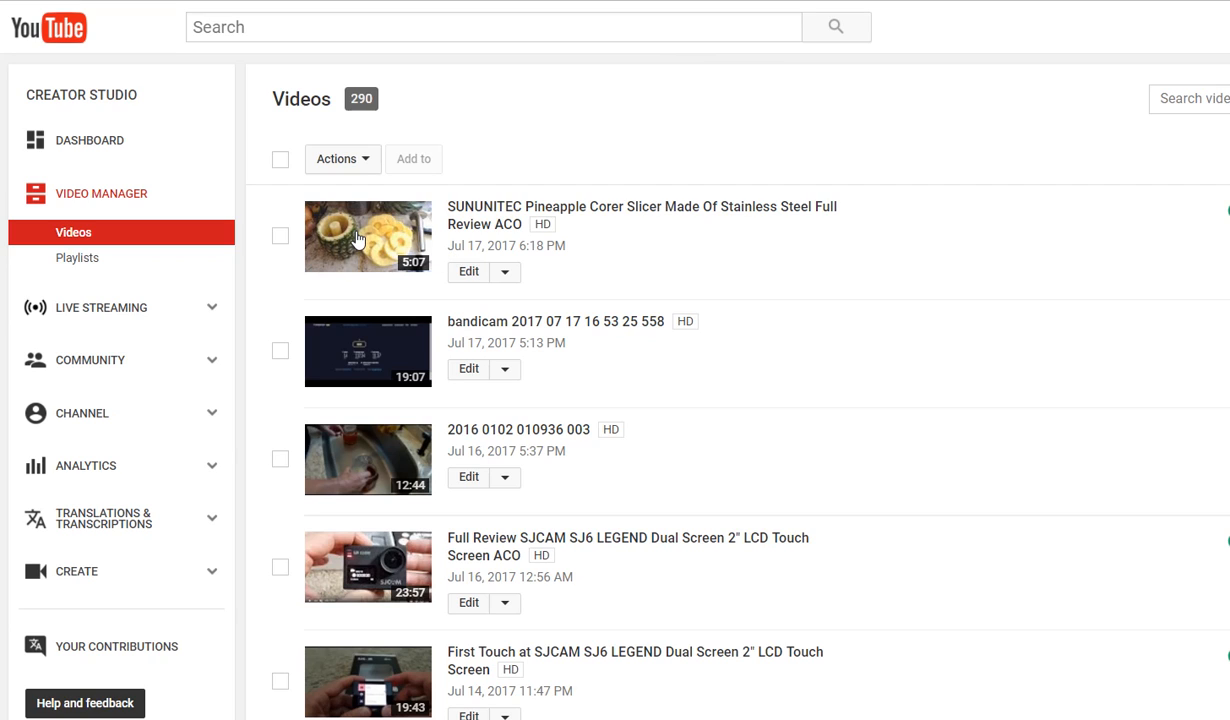
mouse_move(392, 232)
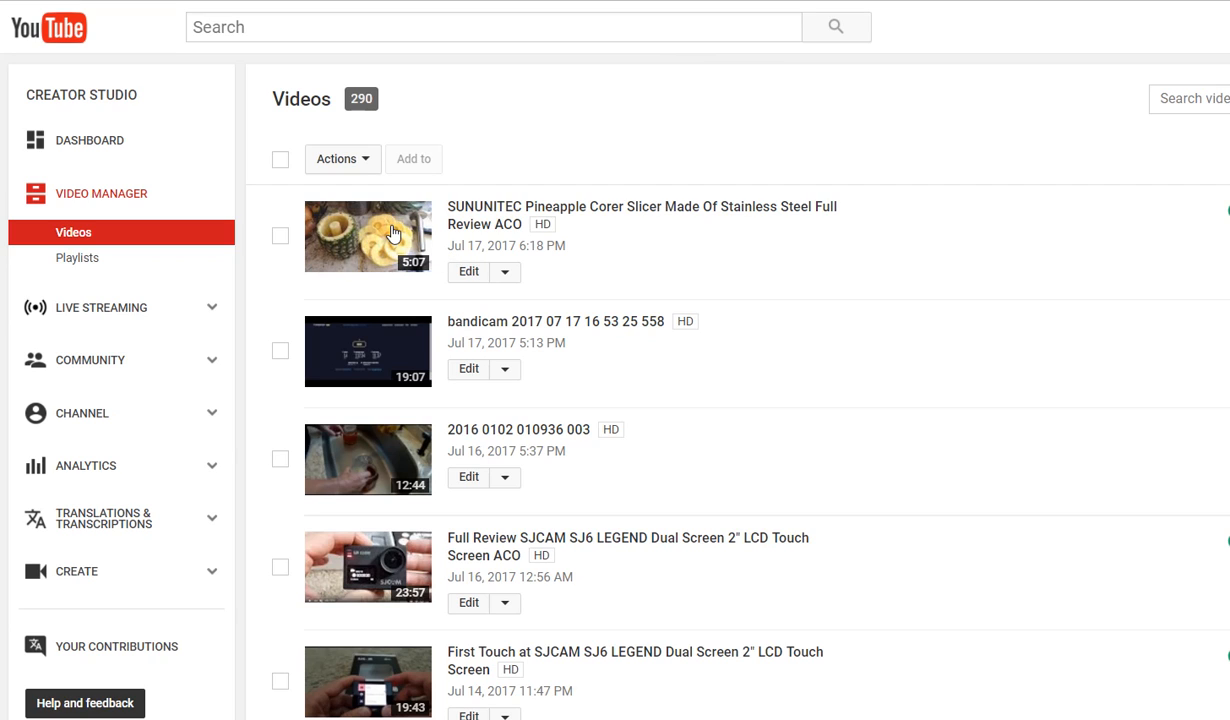
mouse_move(398, 236)
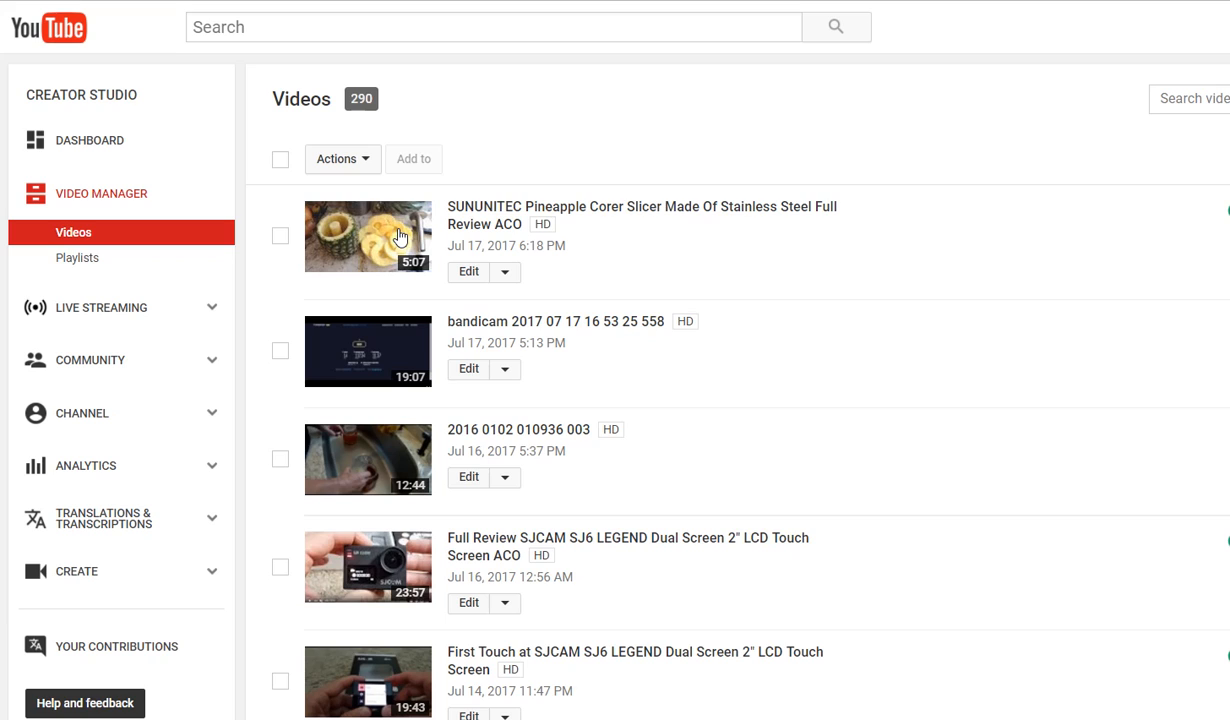
mouse_move(344, 214)
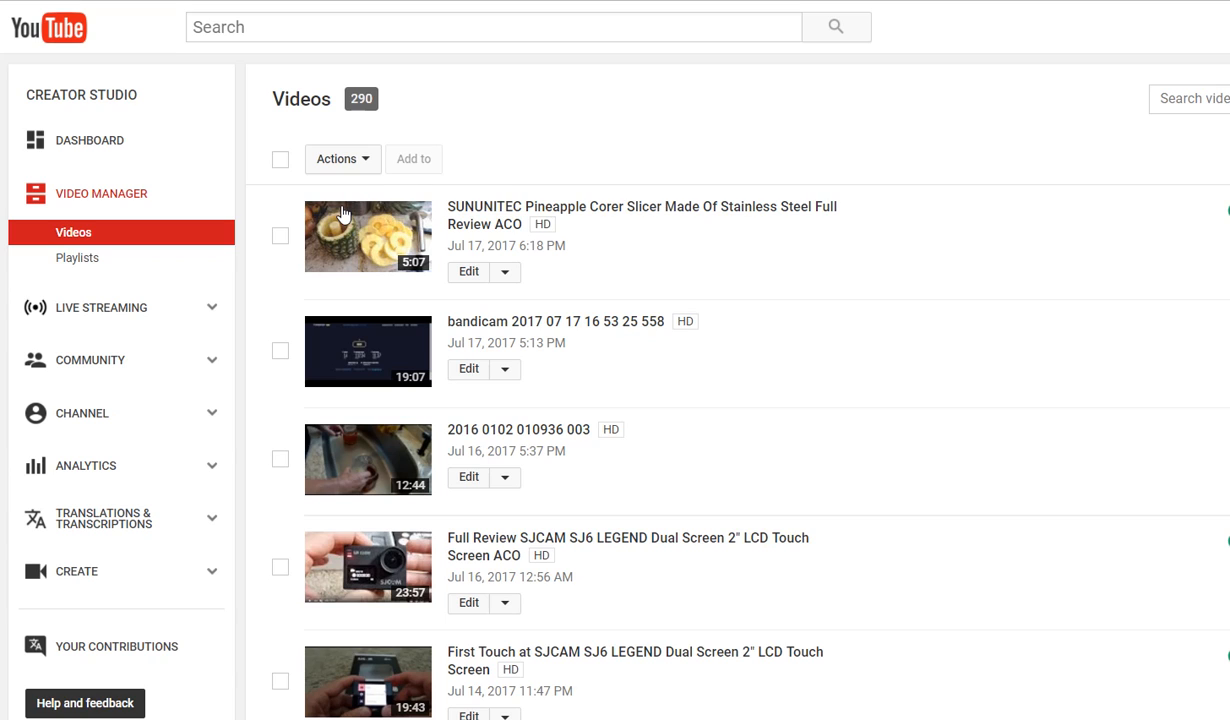
mouse_move(310, 208)
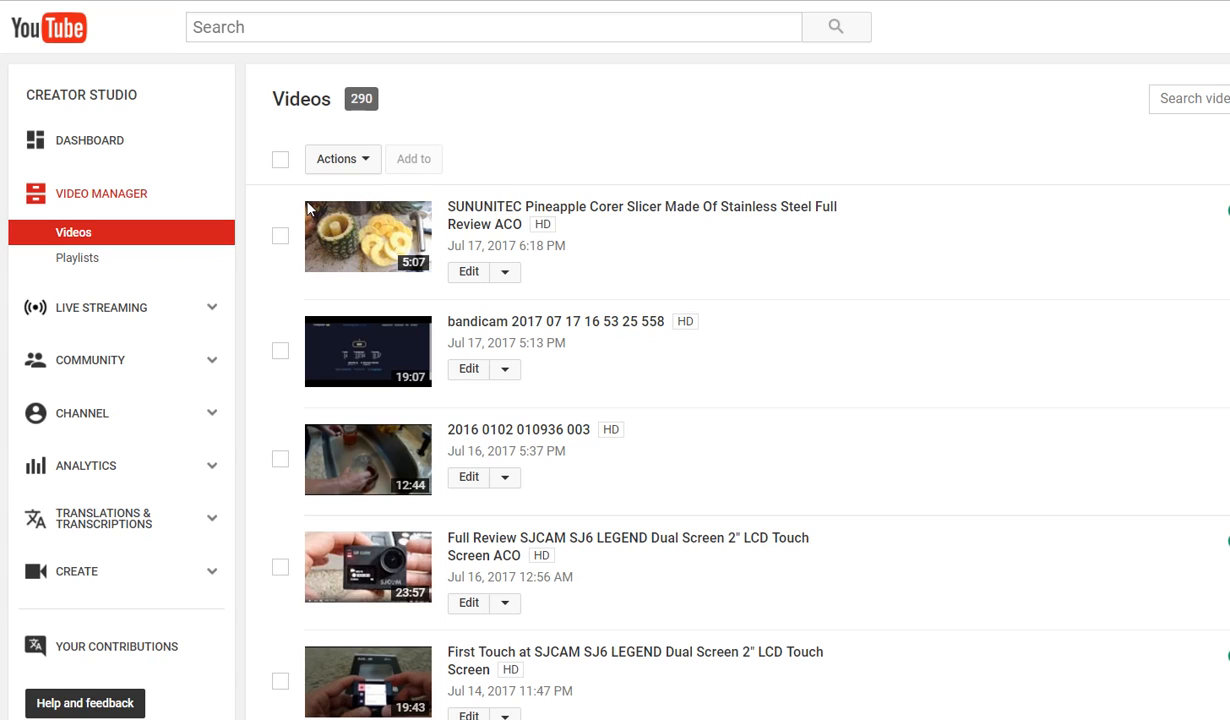
mouse_move(304, 212)
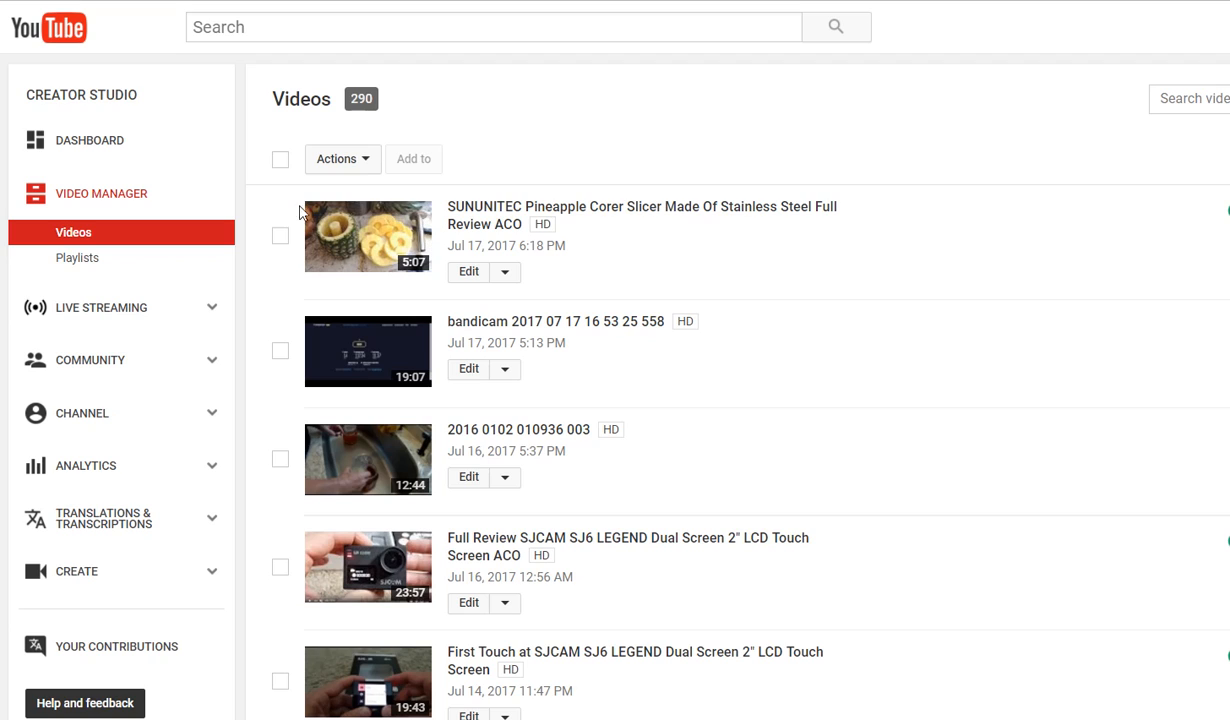
mouse_move(400, 220)
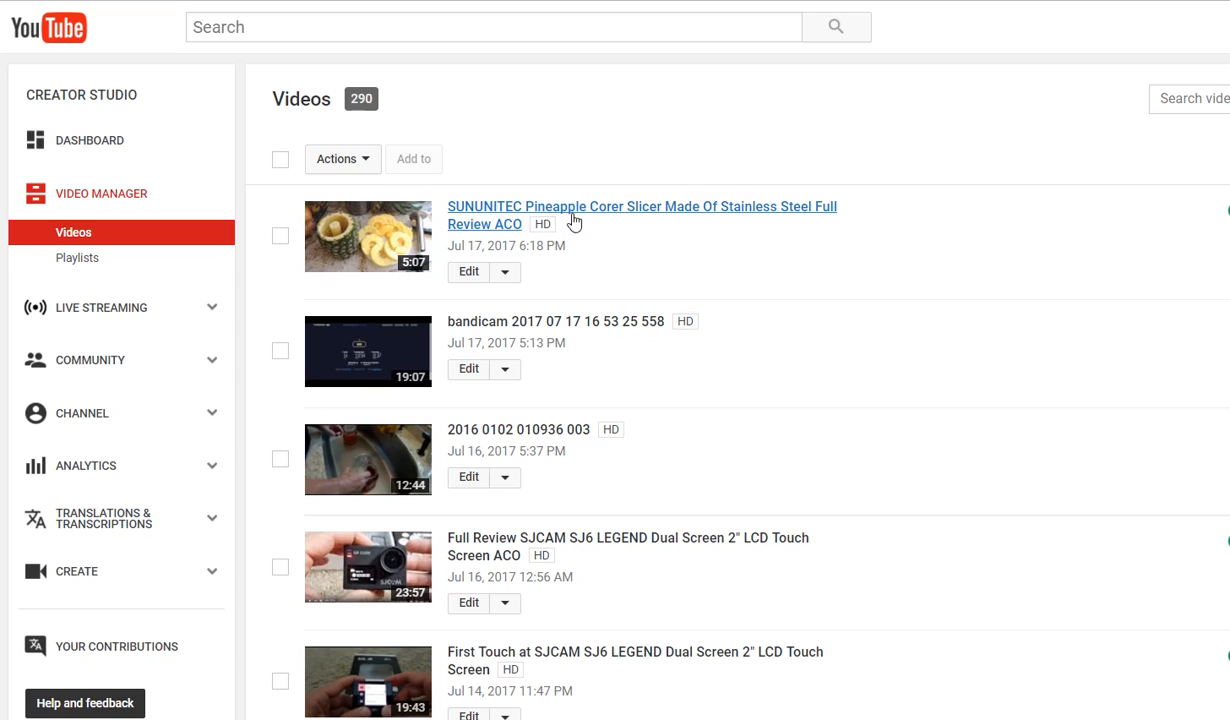
mouse_move(730, 248)
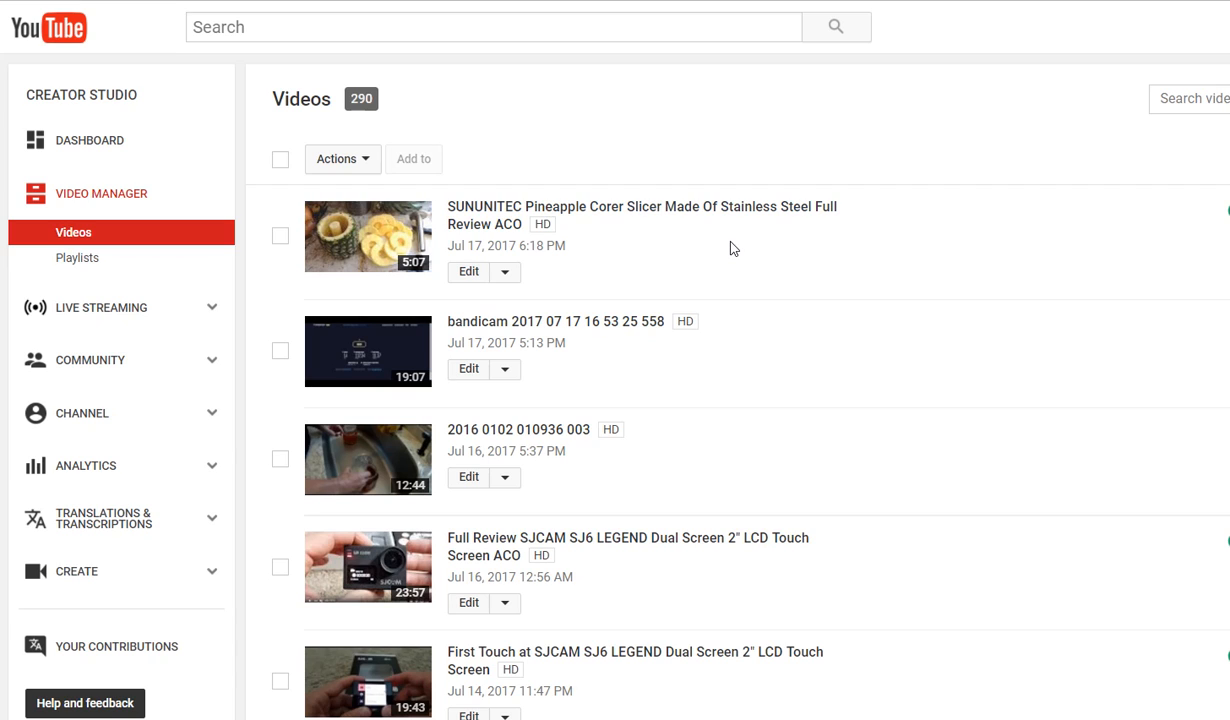
Scroll the Videos list down to the late-June 2017 Google Photos file-name video.
scroll(down, 3)
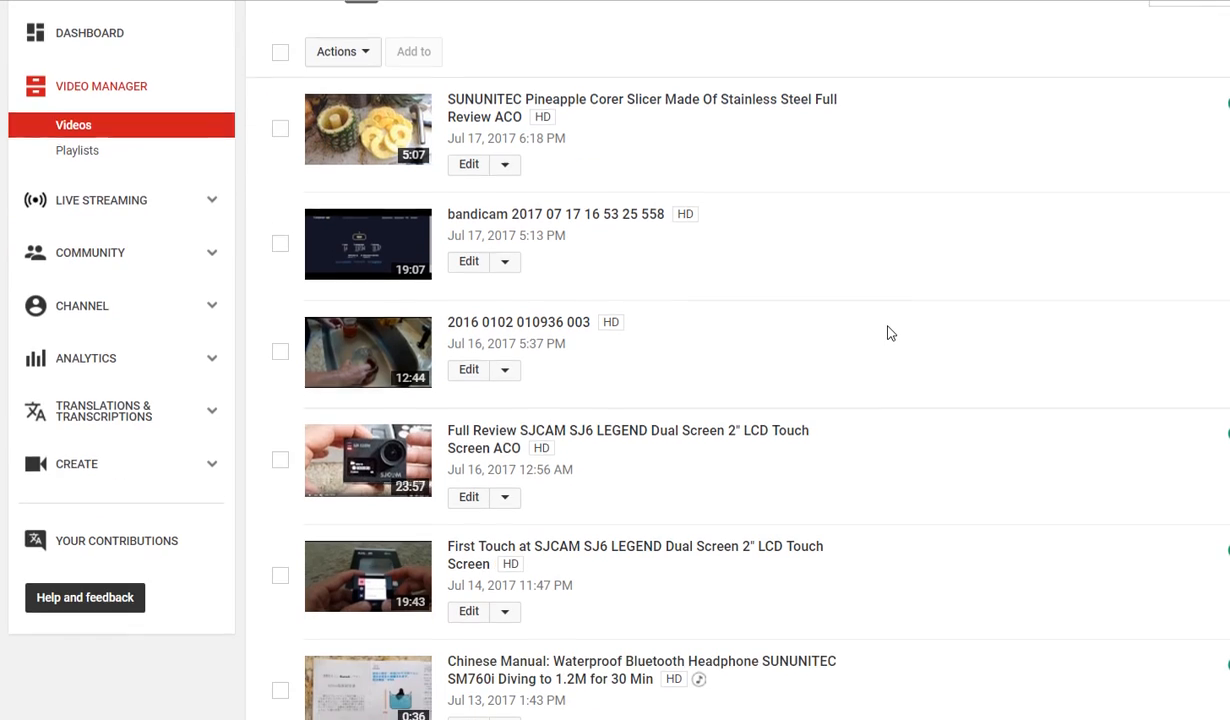
scroll(down, 3)
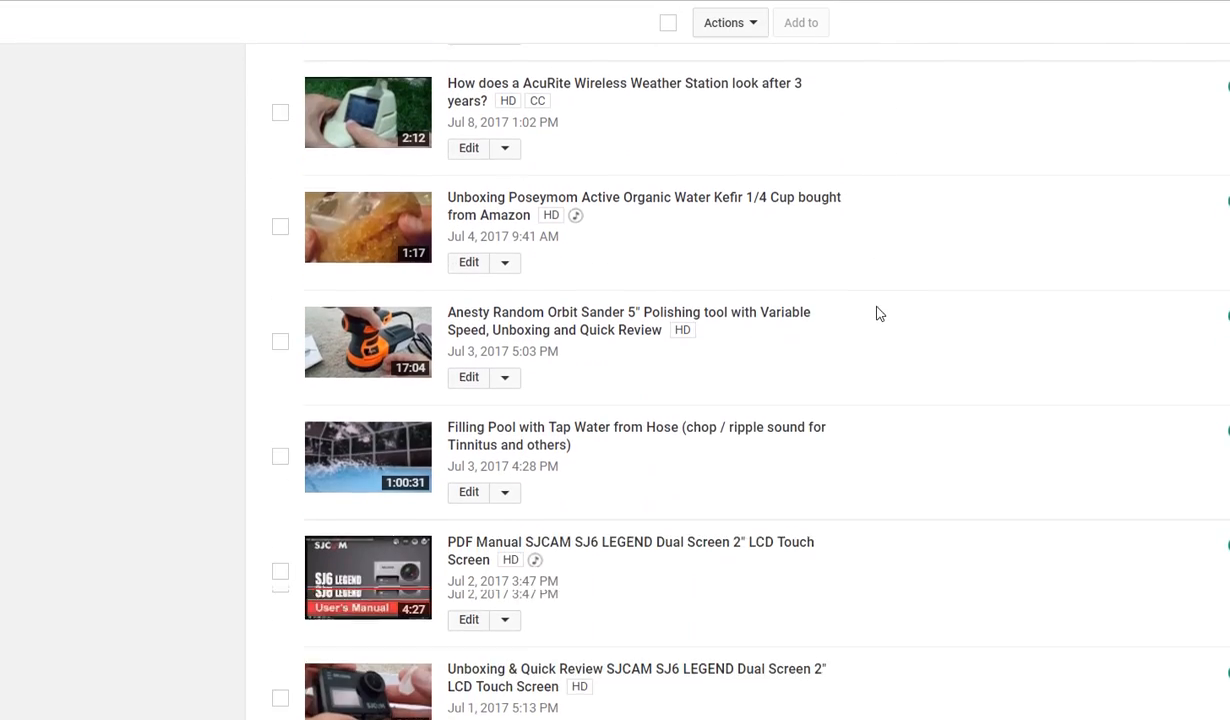
scroll(down, 3)
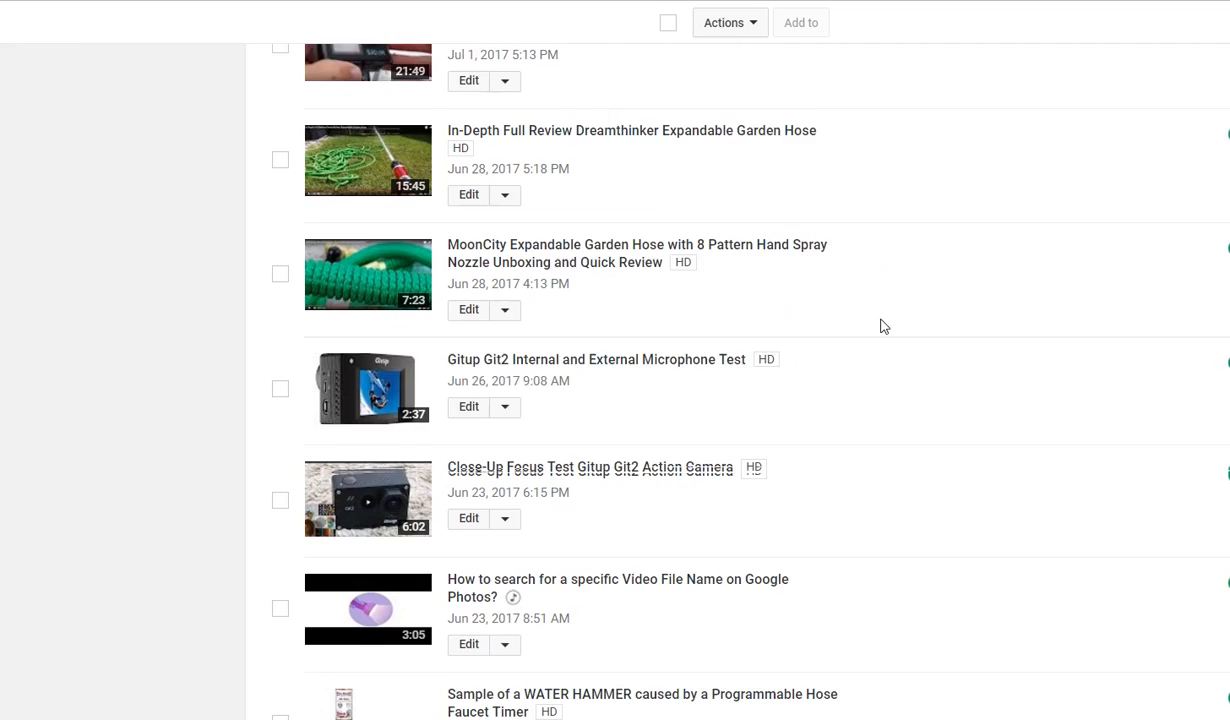
scroll(down, 3)
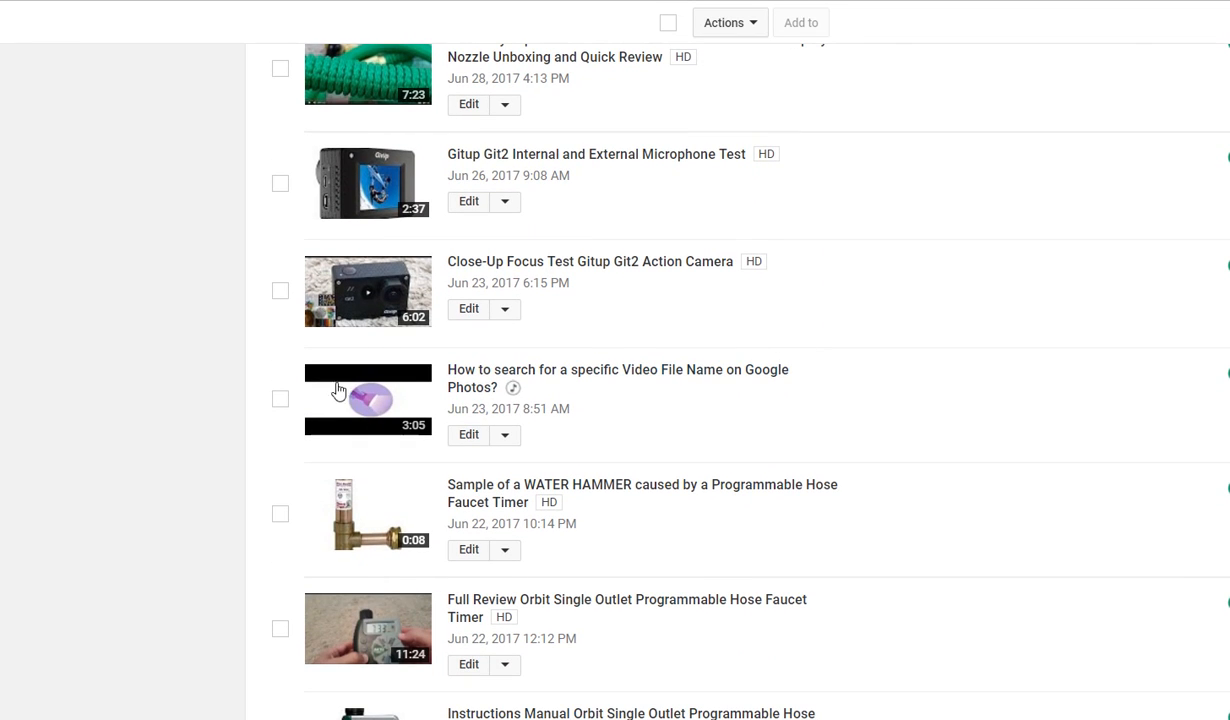
mouse_move(370, 408)
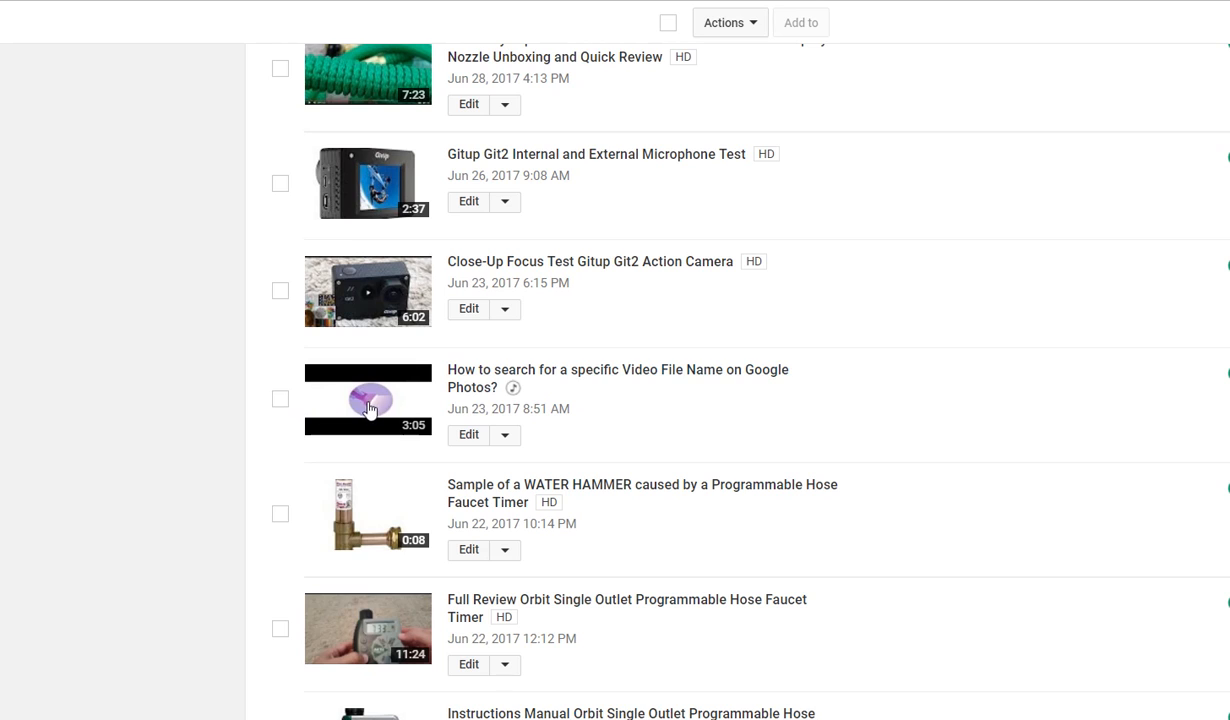
mouse_move(316, 388)
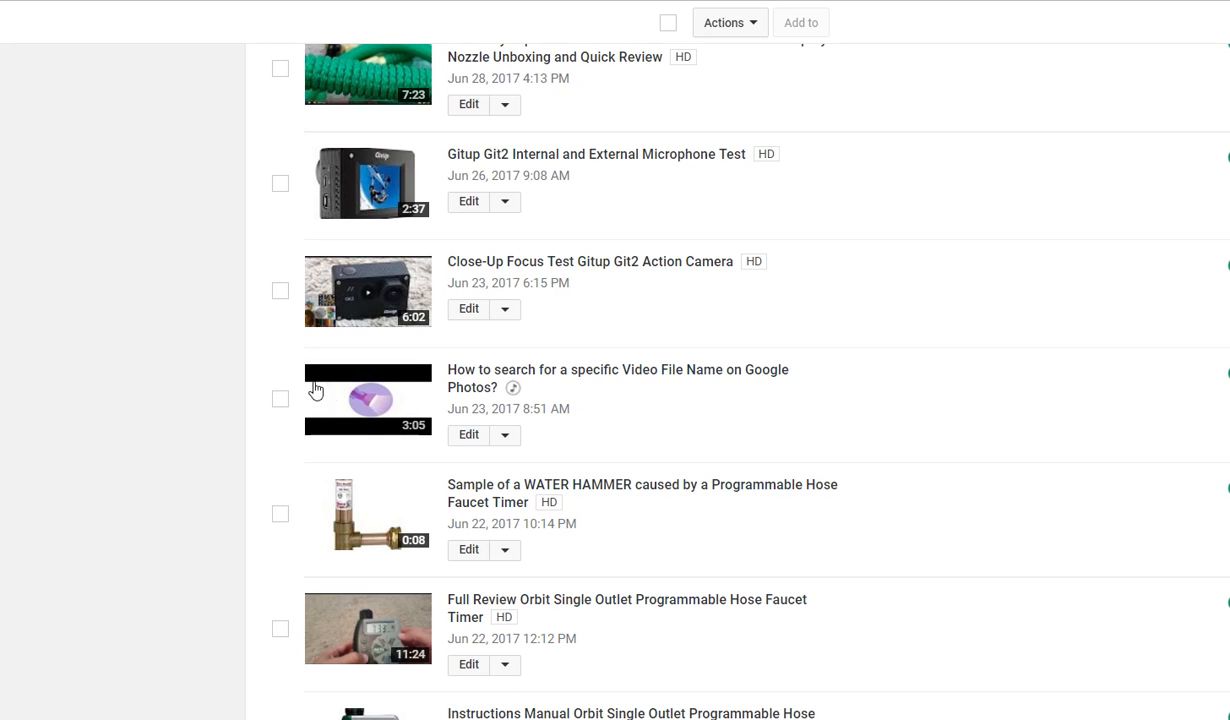
mouse_move(362, 444)
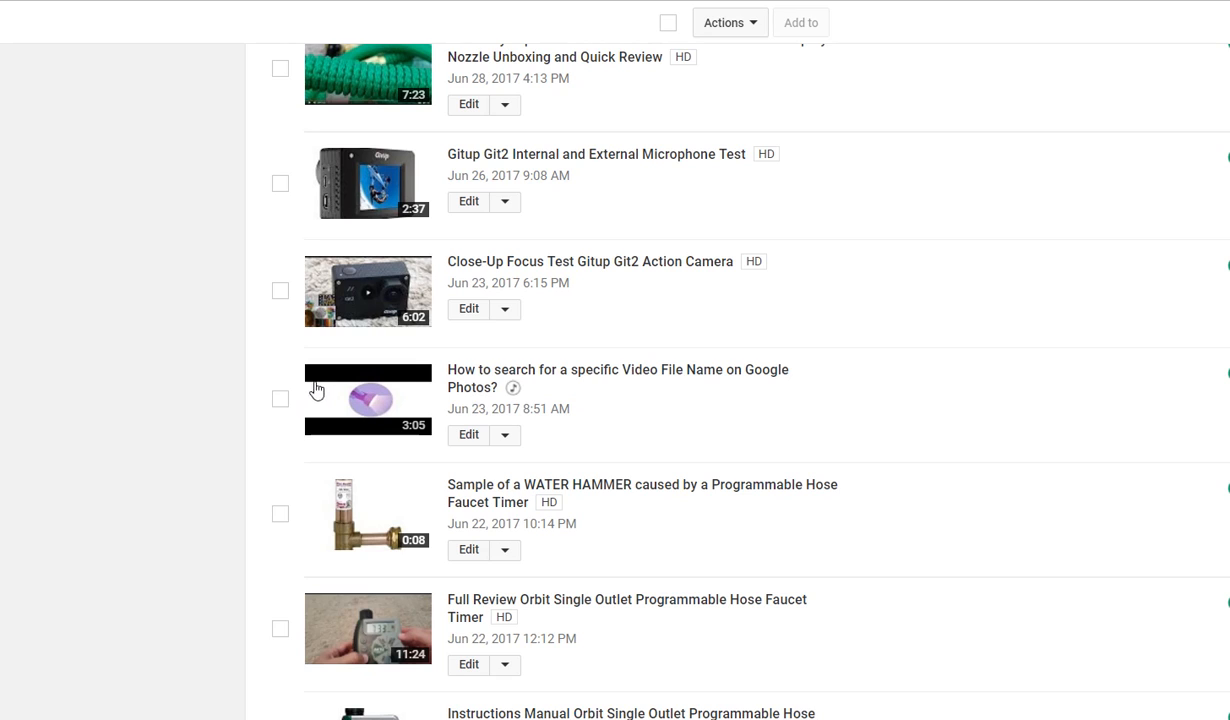
mouse_move(348, 404)
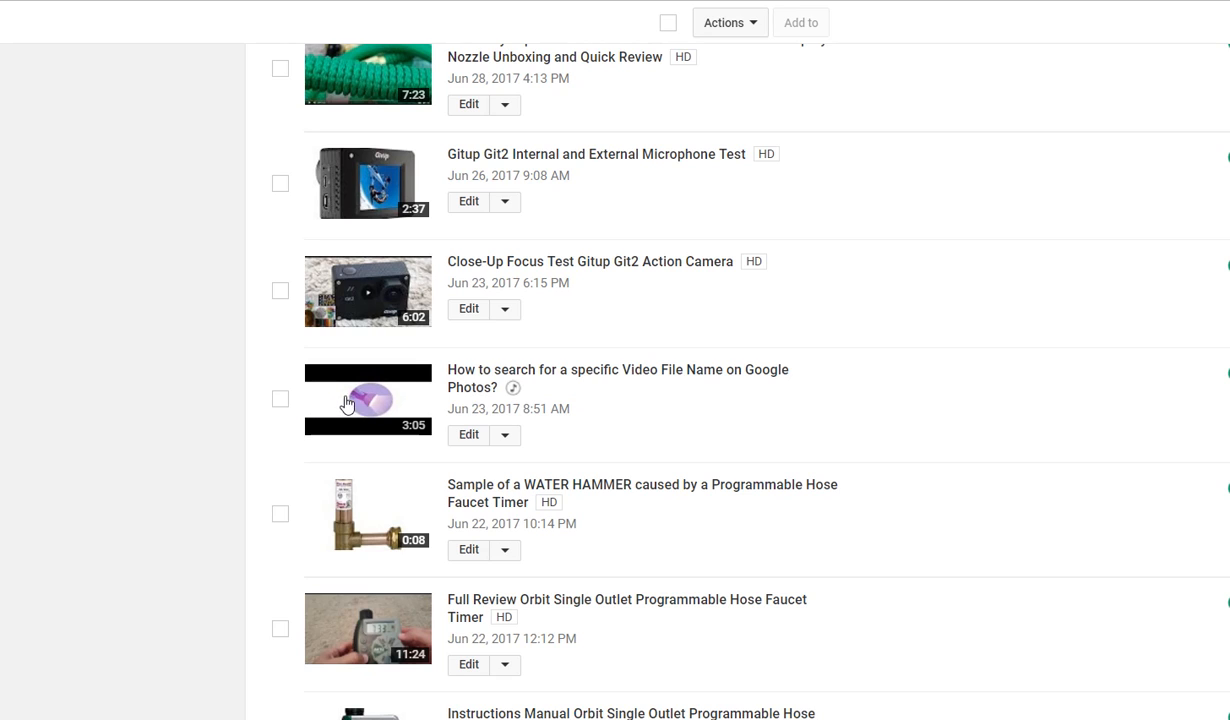
mouse_move(404, 404)
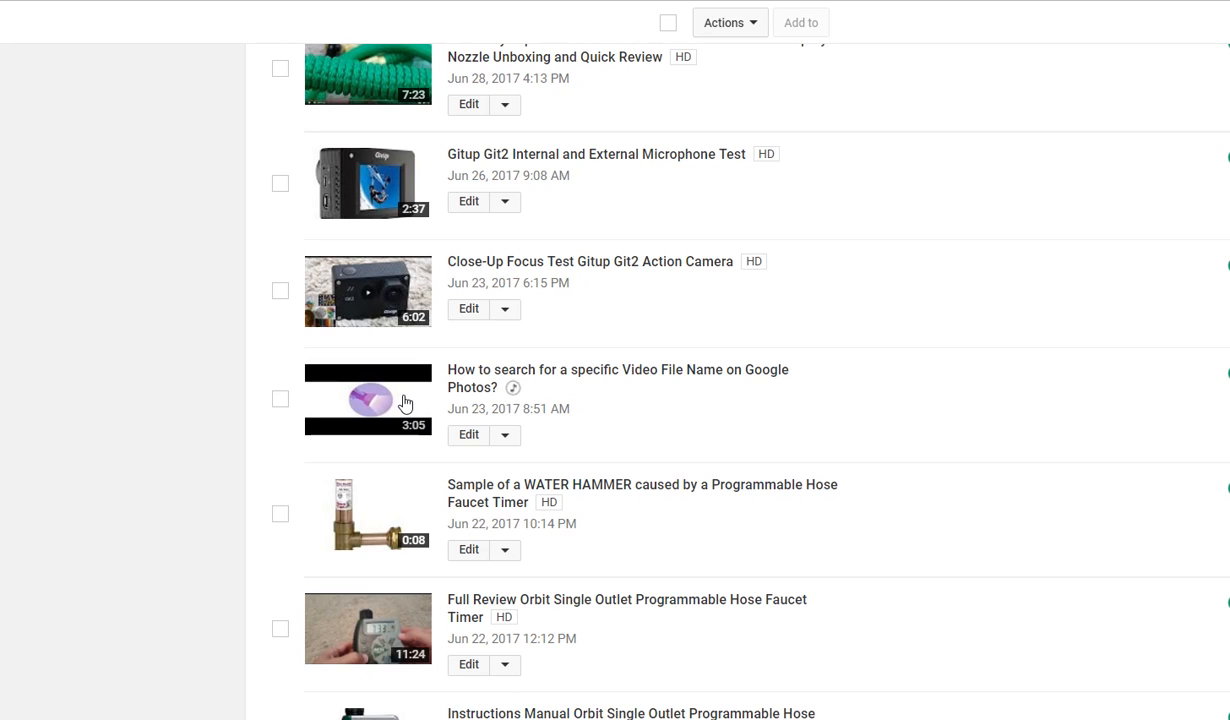
mouse_move(334, 412)
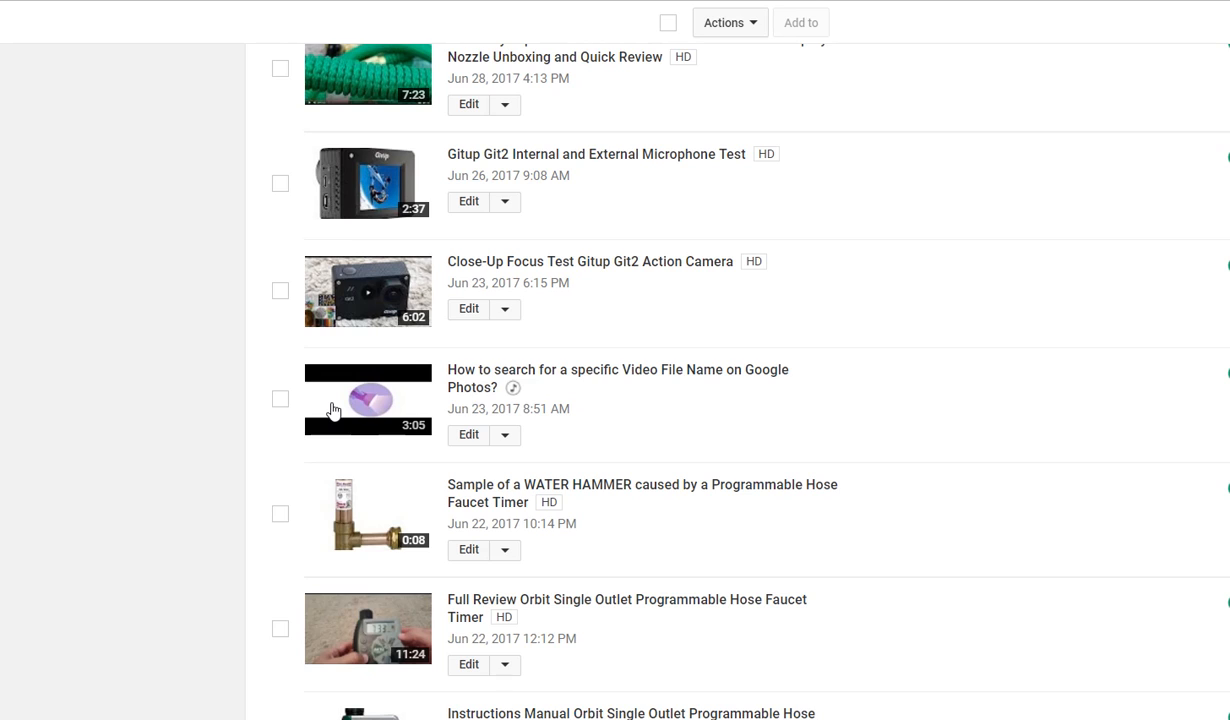
mouse_move(324, 384)
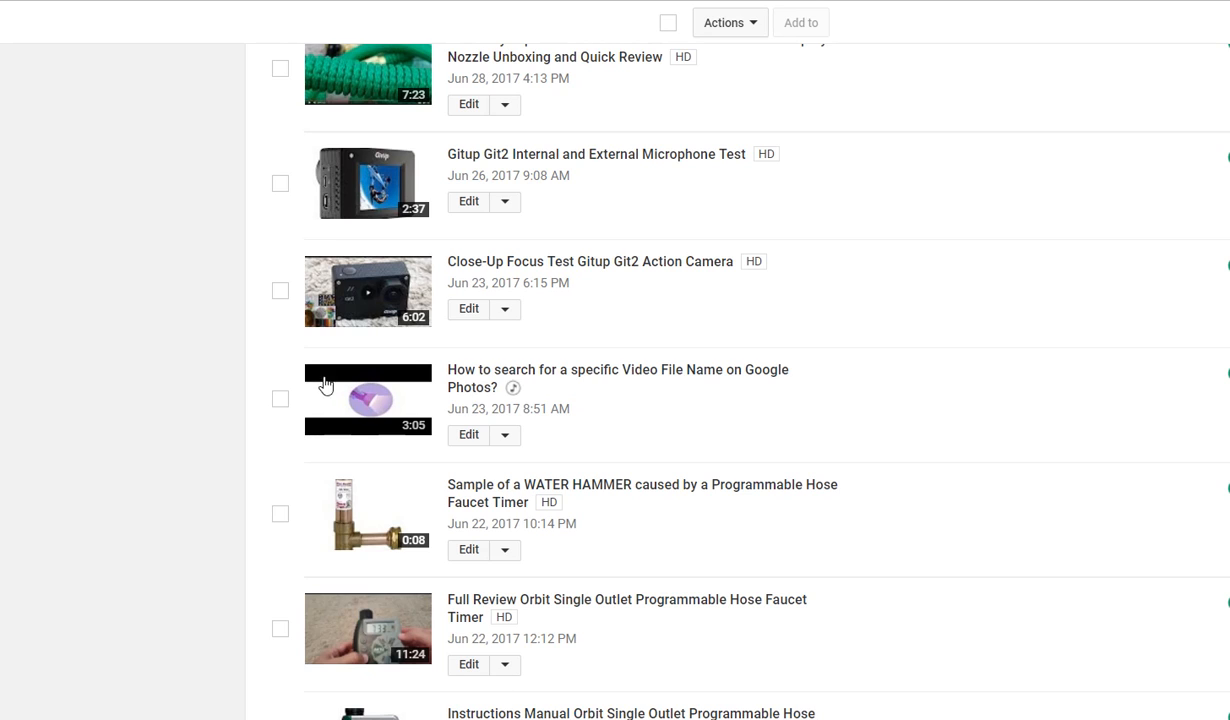
mouse_move(340, 384)
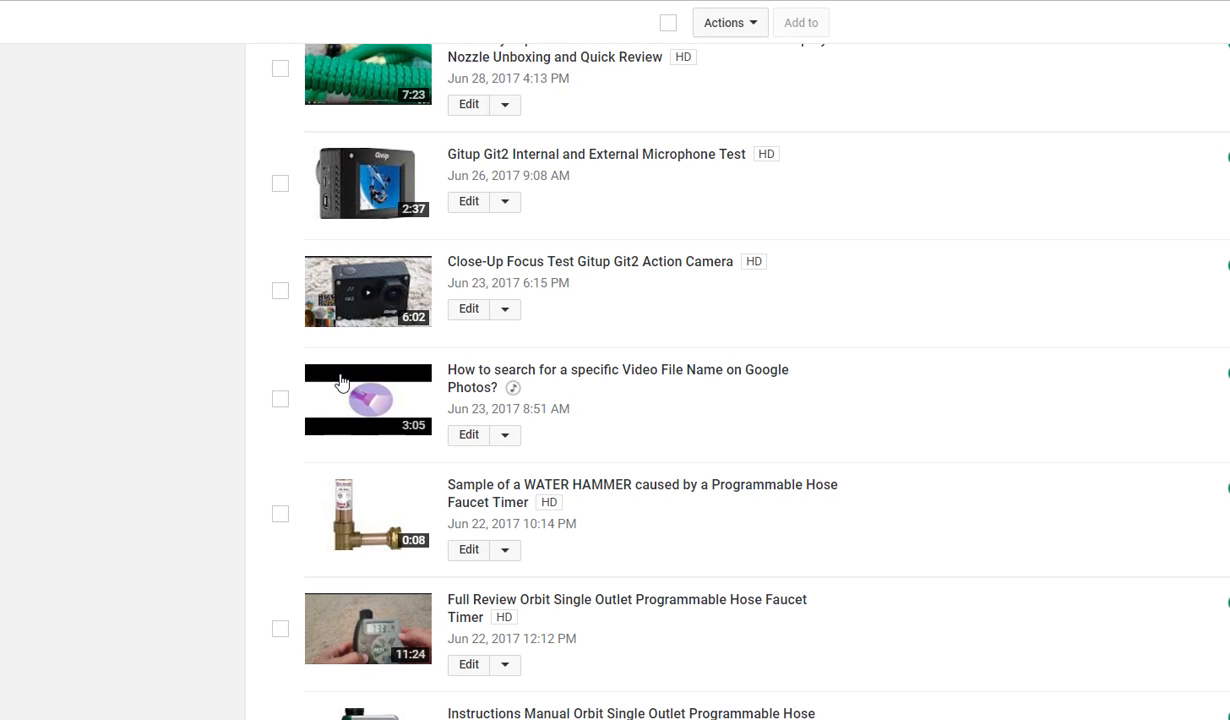
mouse_move(358, 422)
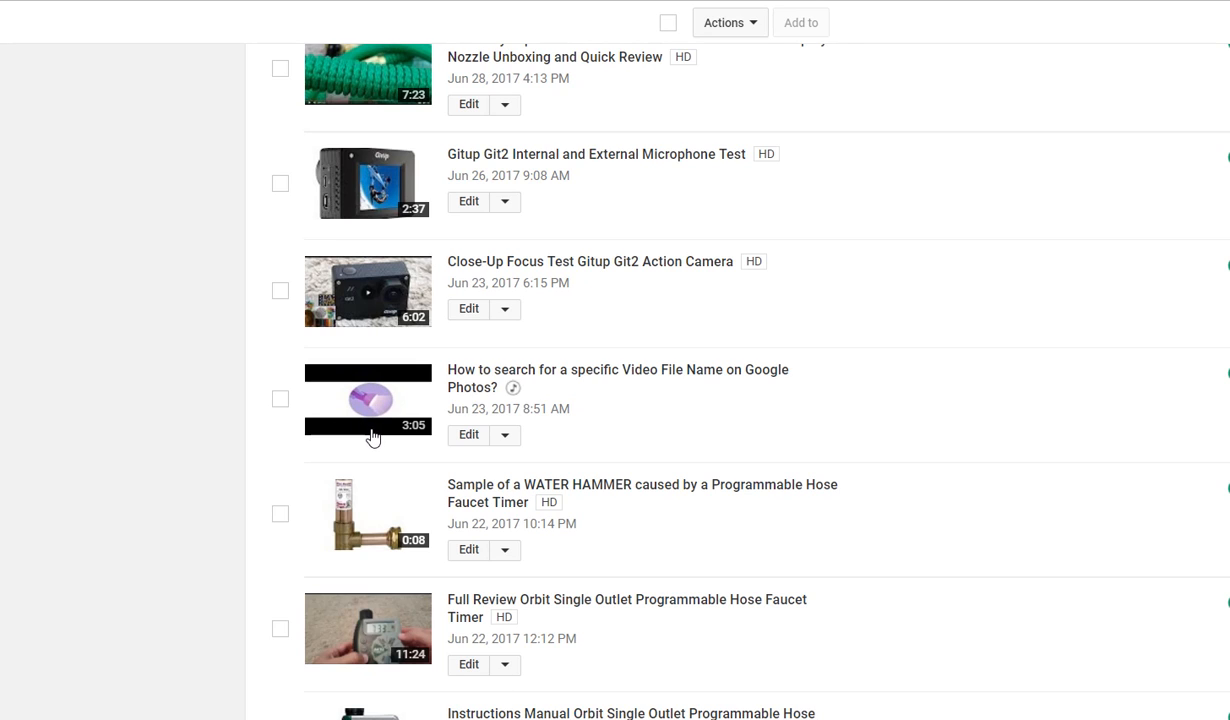
mouse_move(388, 384)
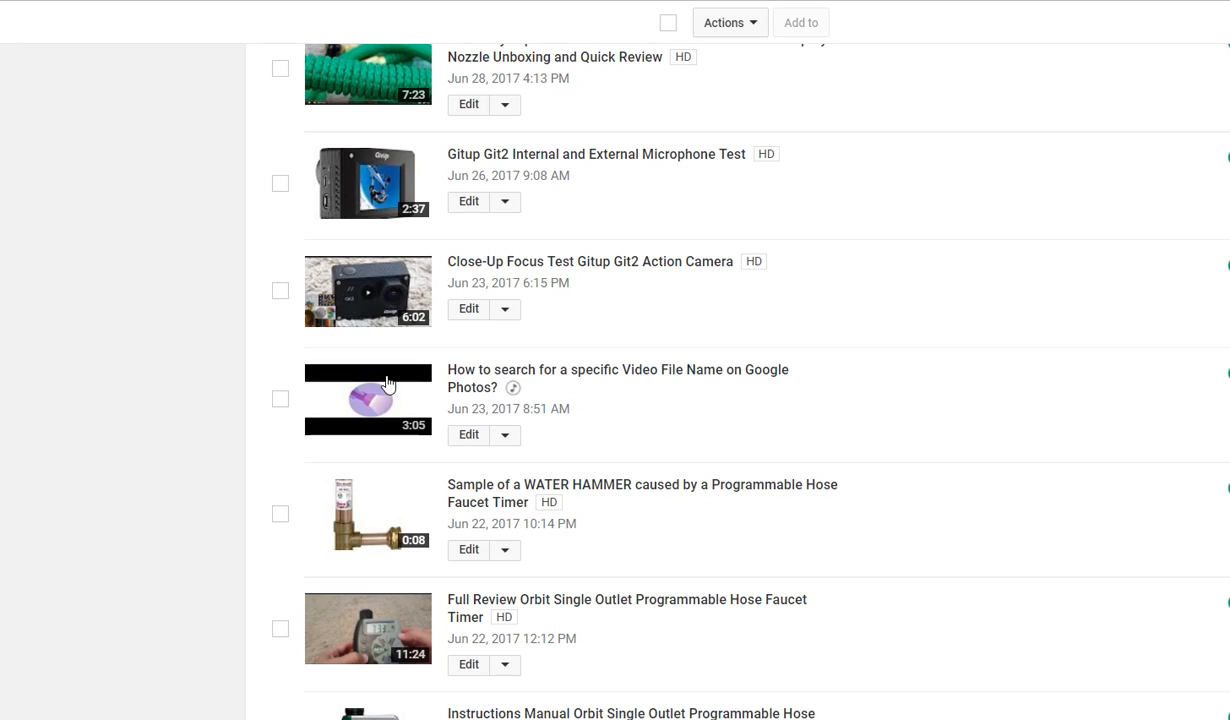
mouse_move(422, 396)
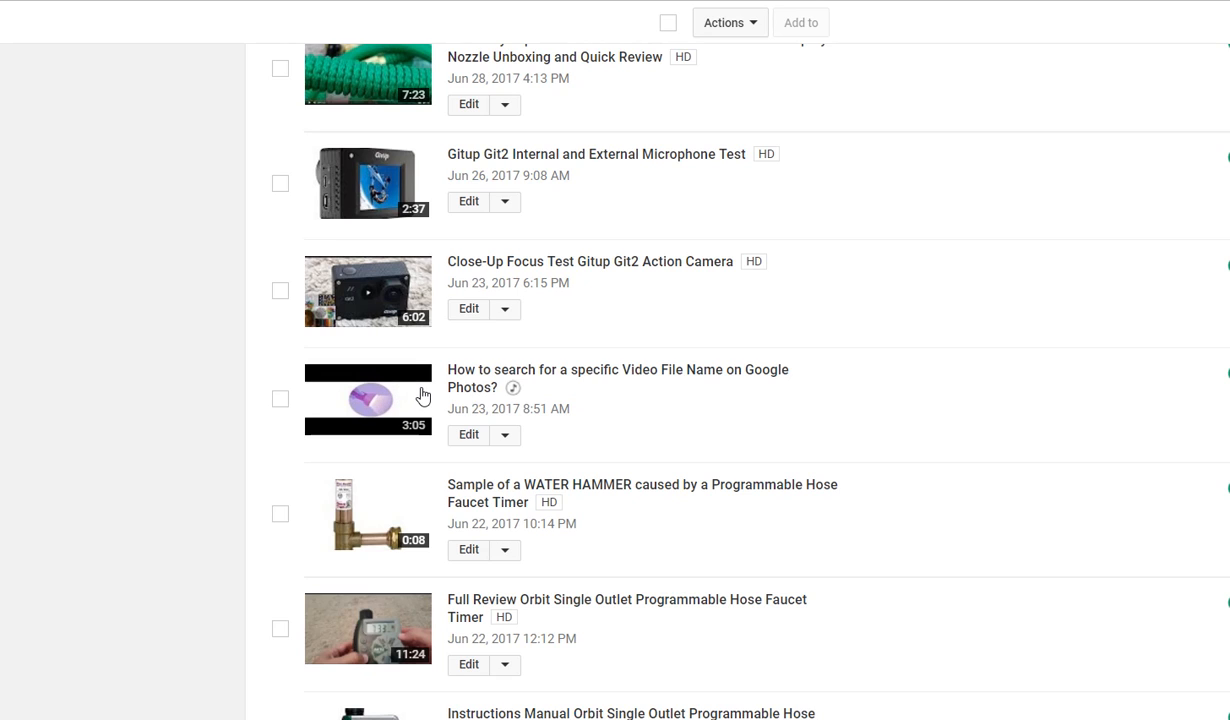
mouse_move(424, 358)
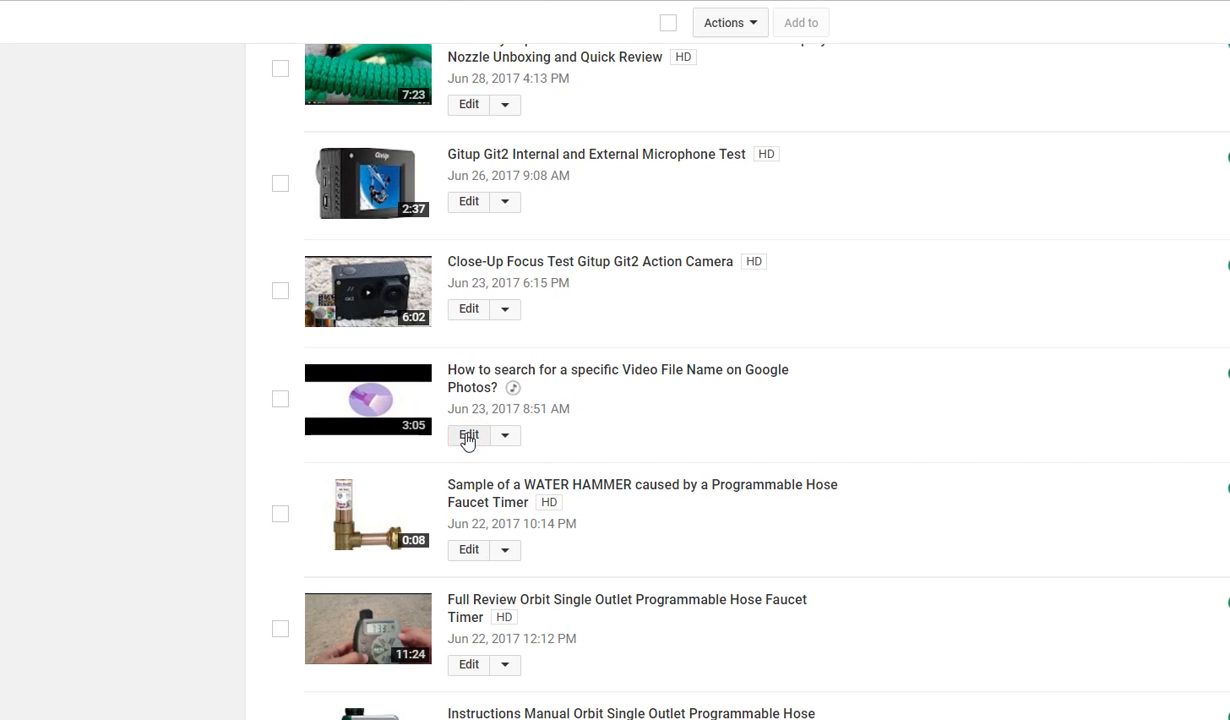
Edit the Google Photos video and start changing its custom thumbnail image.
click(468, 434)
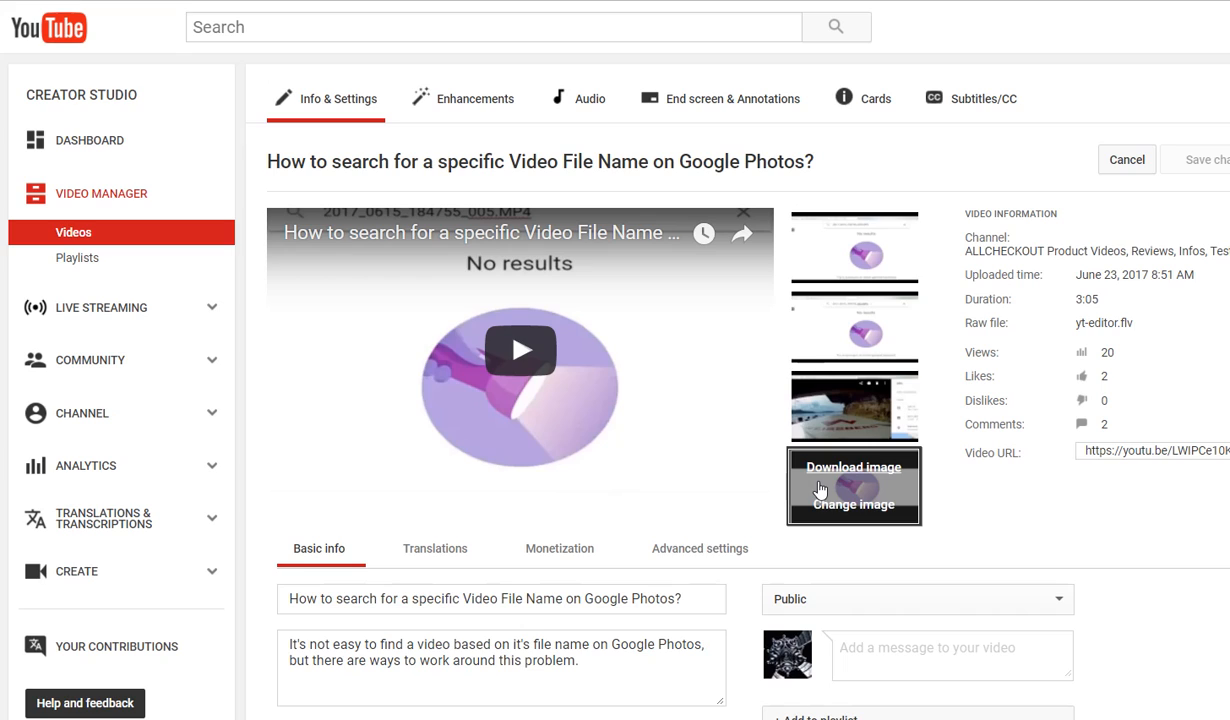
mouse_move(852, 498)
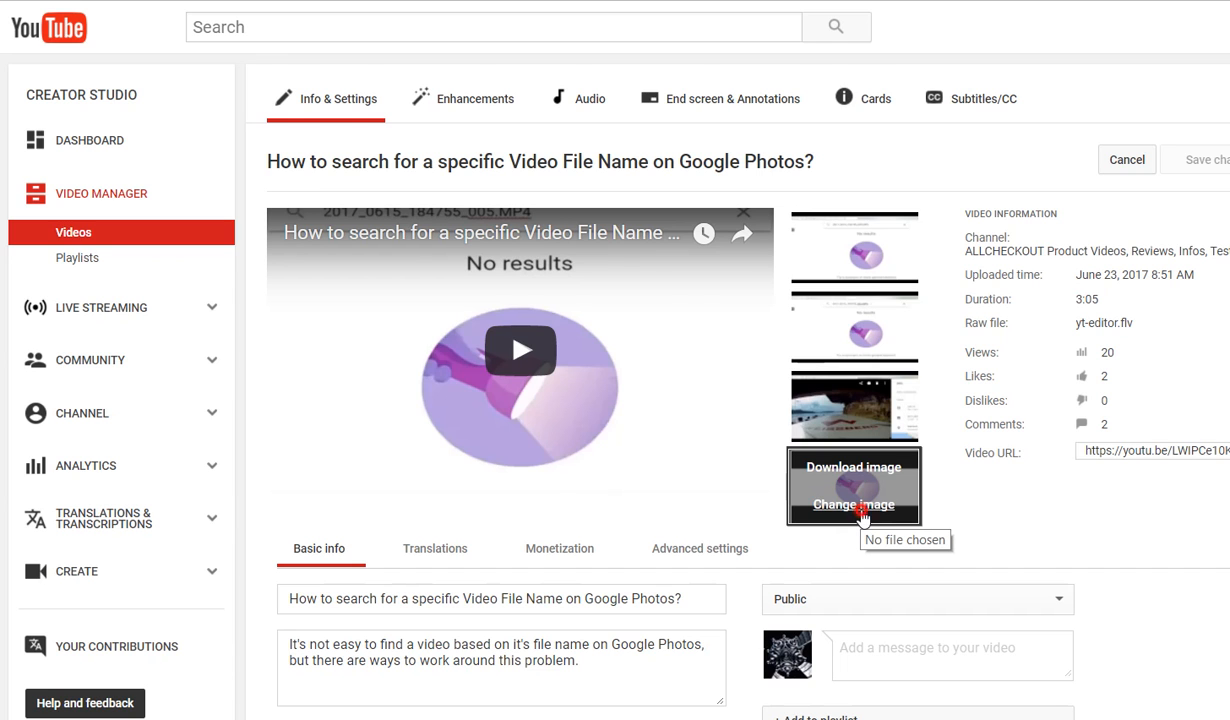
click(852, 504)
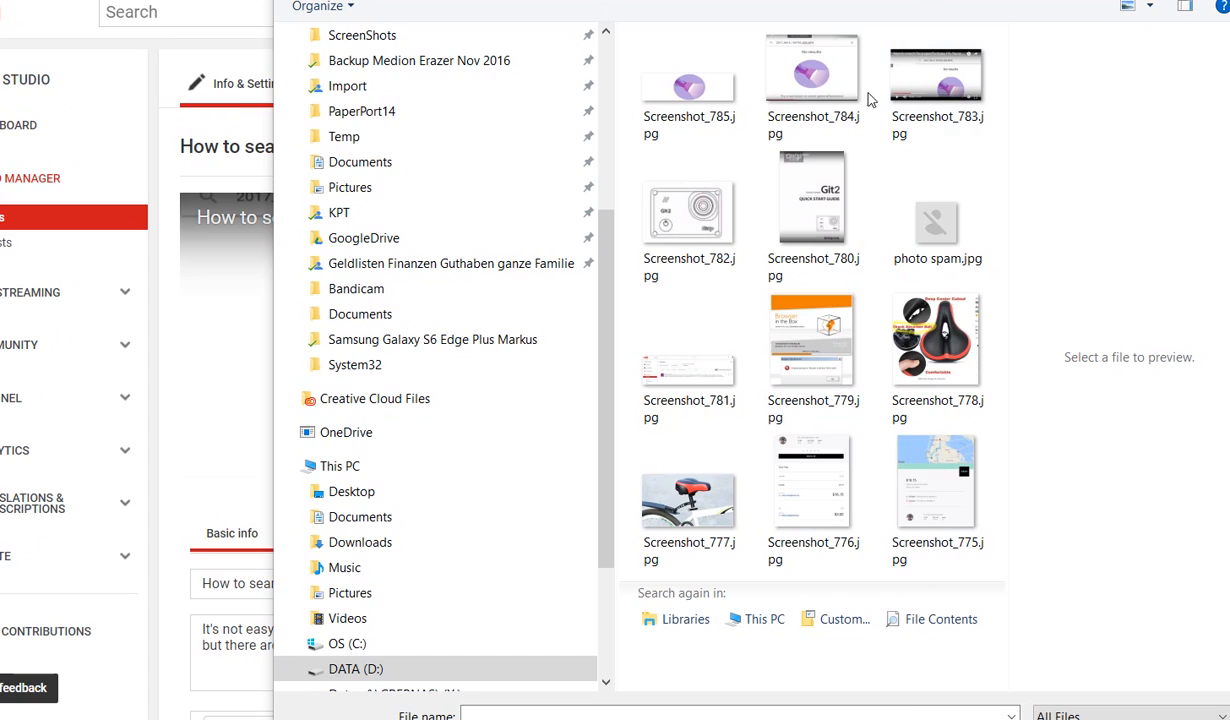
Compare Screenshot_785.jpg and Screenshot_784.jpg, then upload Screenshot_784.jpg as the thumbnail.
click(812, 76)
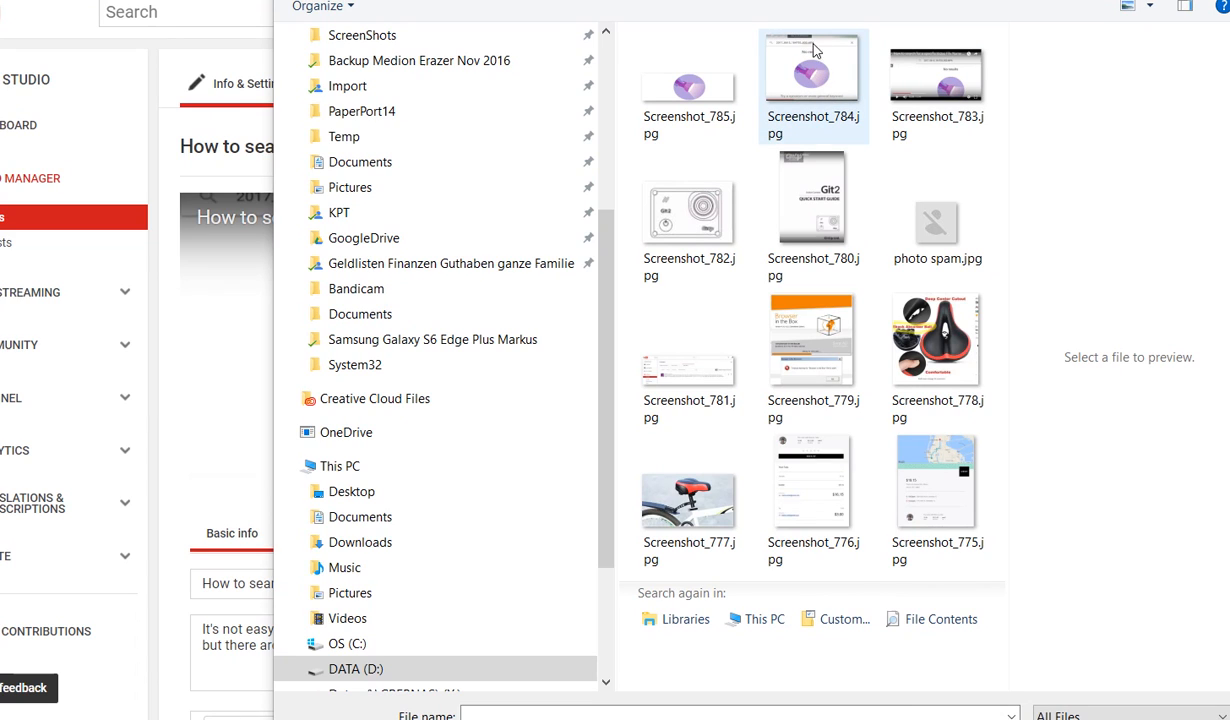
mouse_move(808, 88)
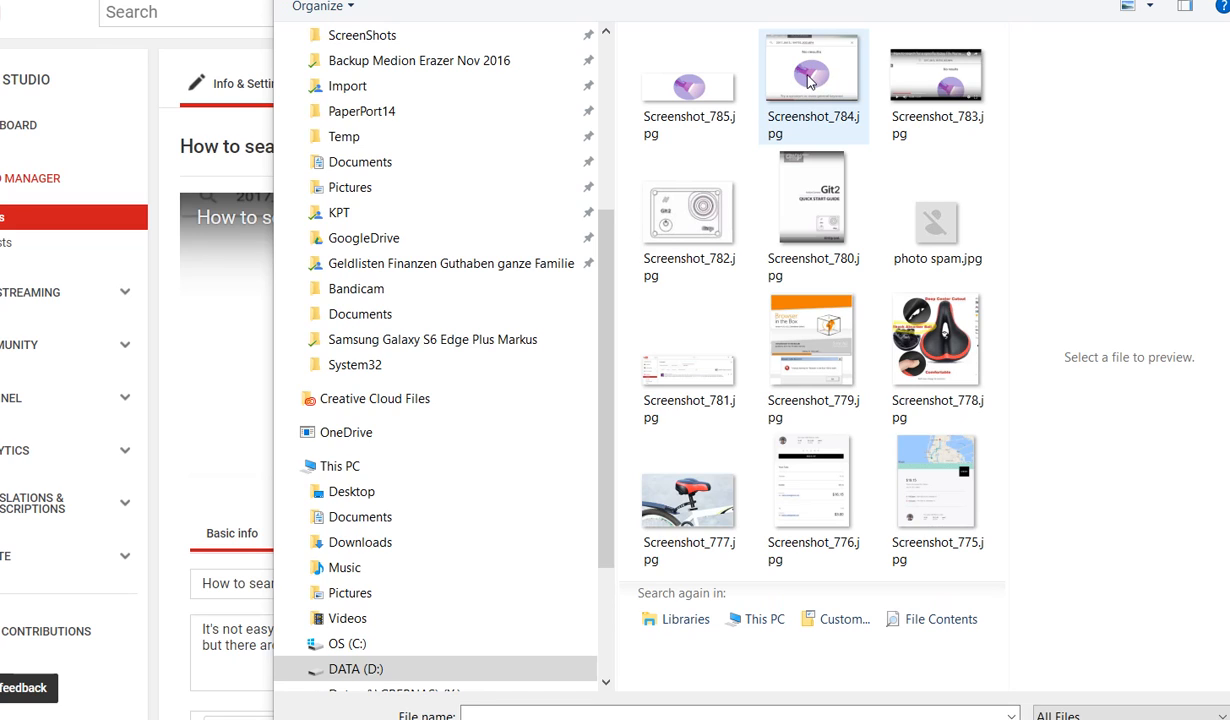
click(688, 84)
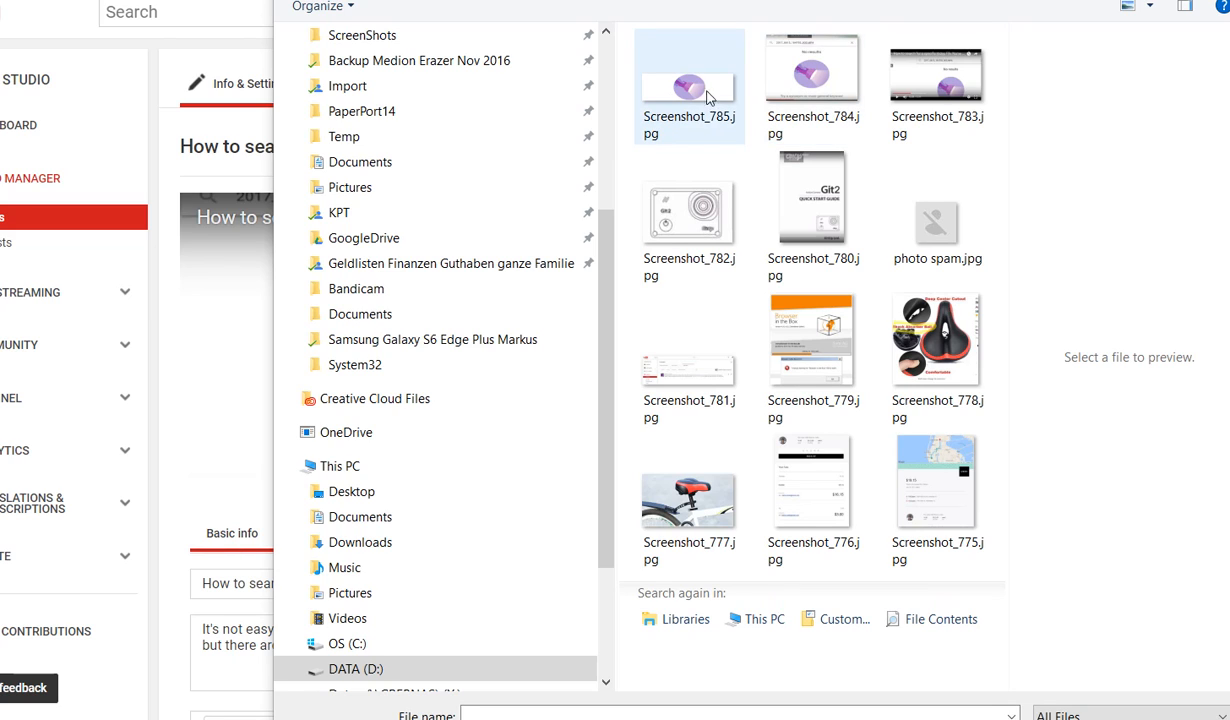
click(812, 70)
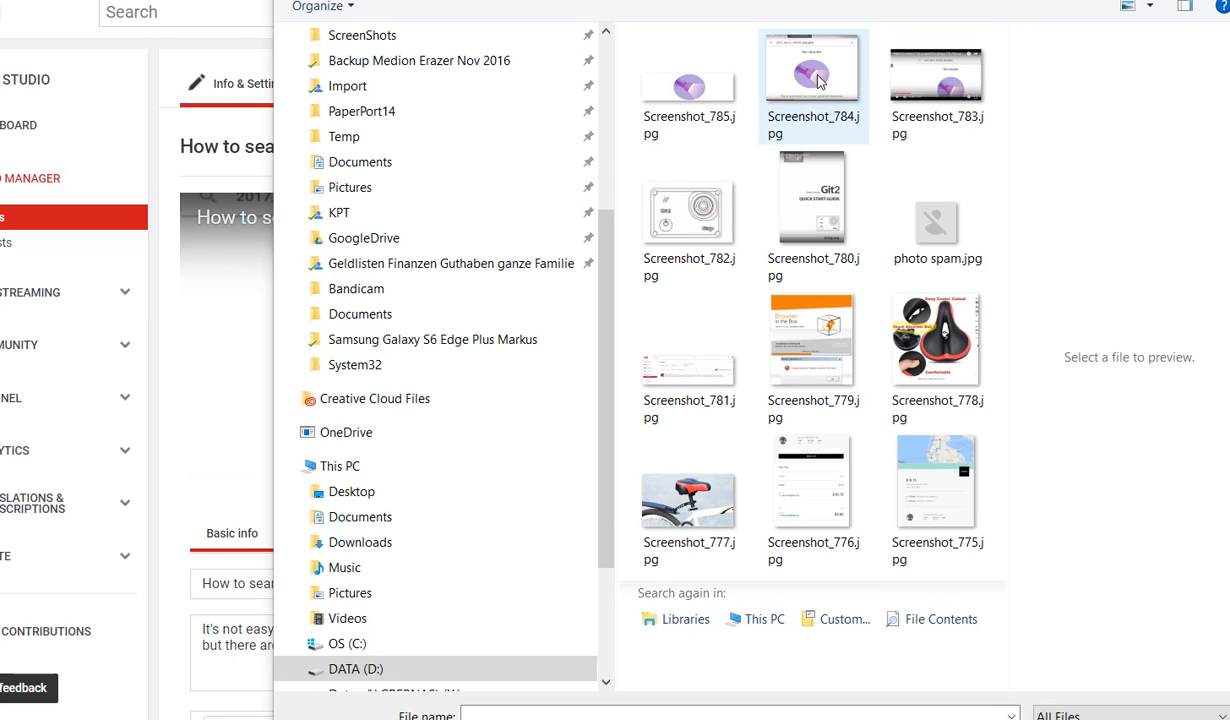
mouse_move(784, 86)
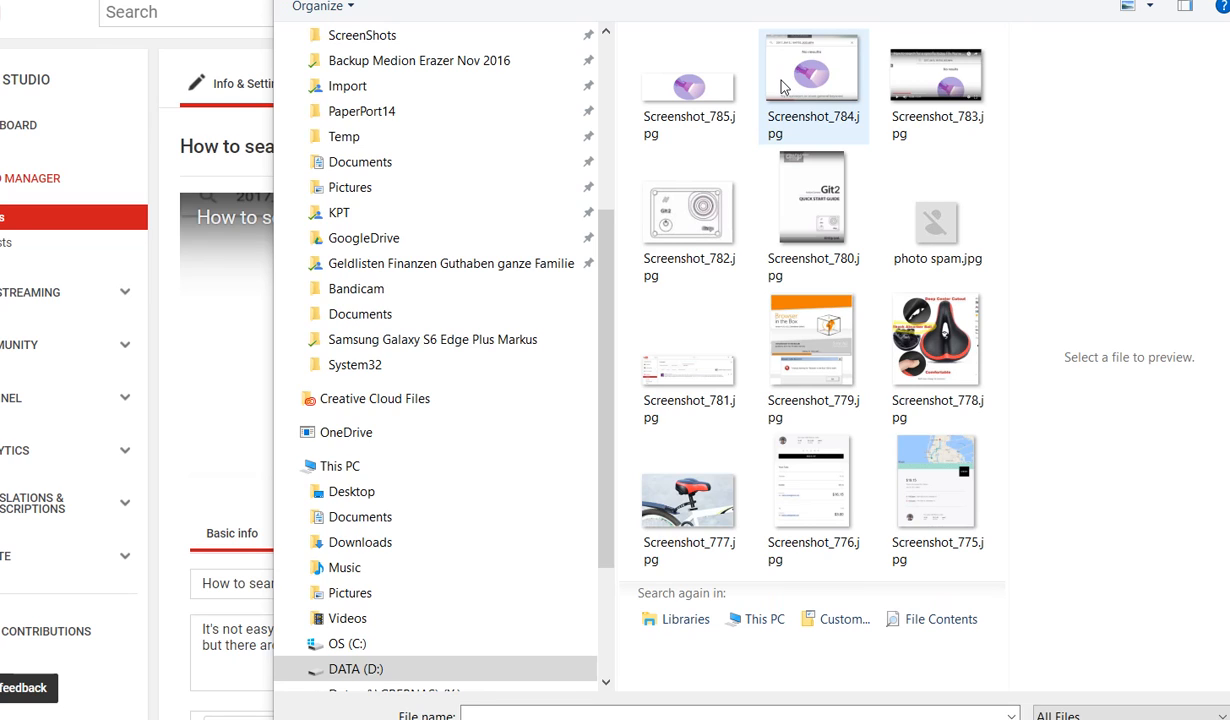
mouse_move(748, 110)
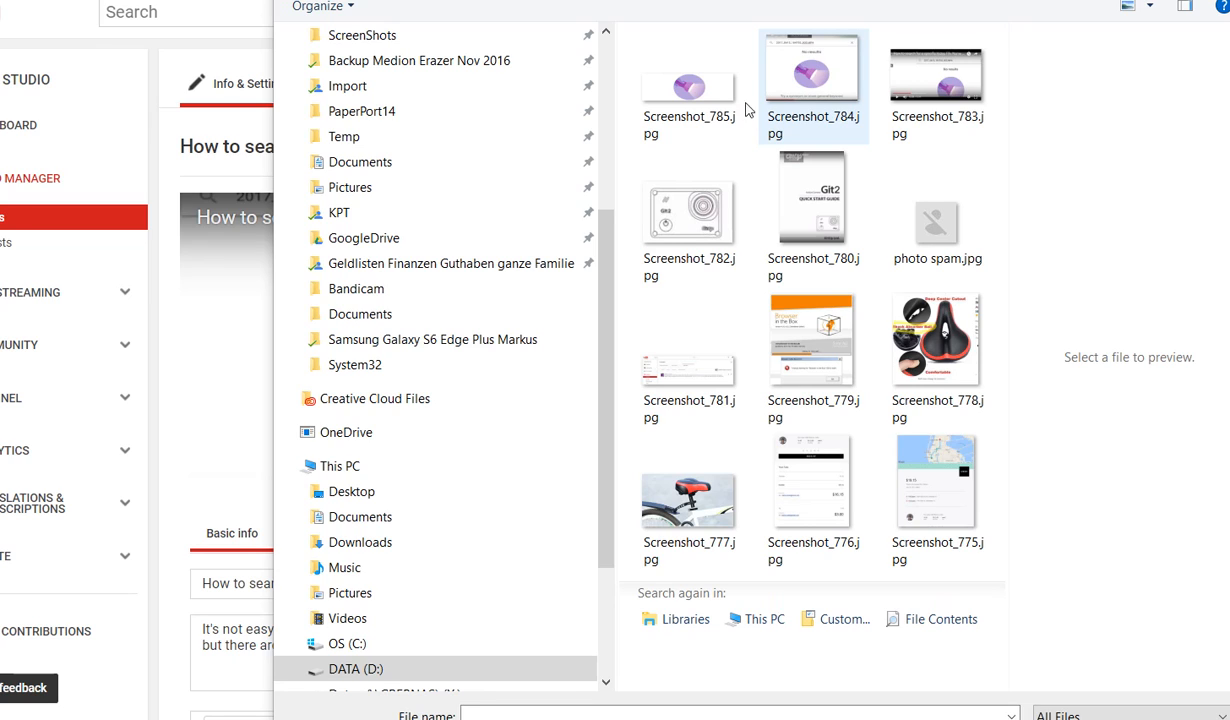
click(688, 88)
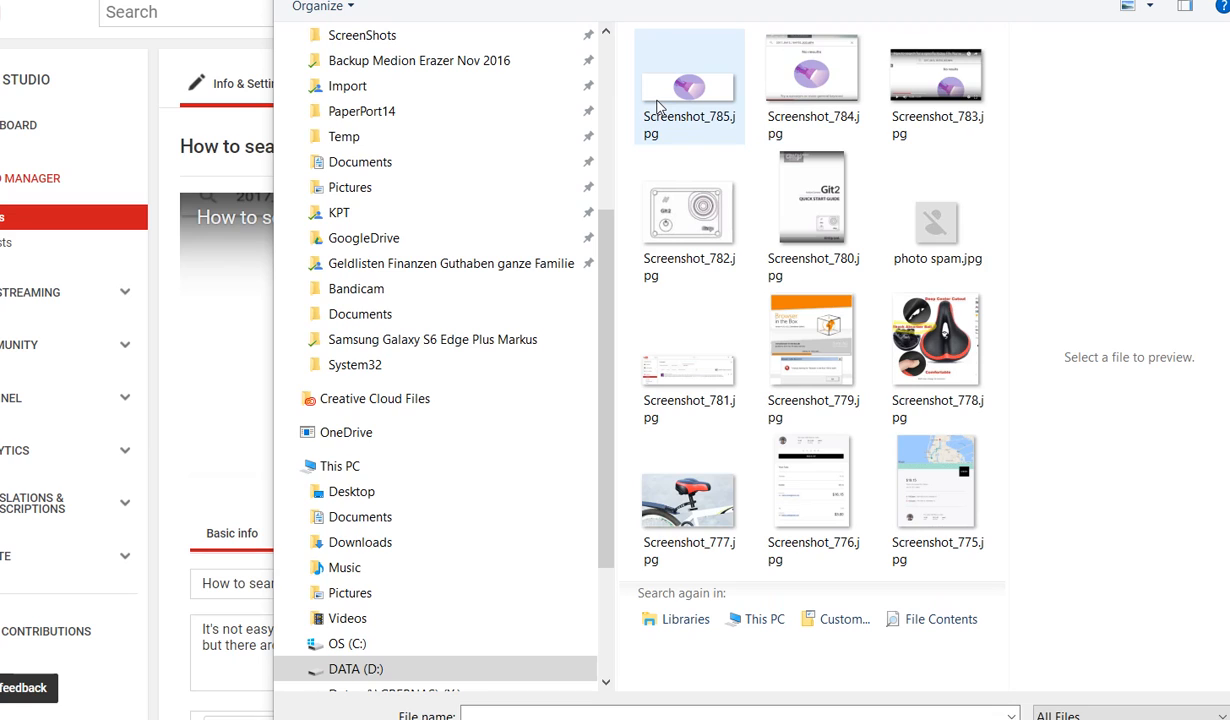
click(812, 70)
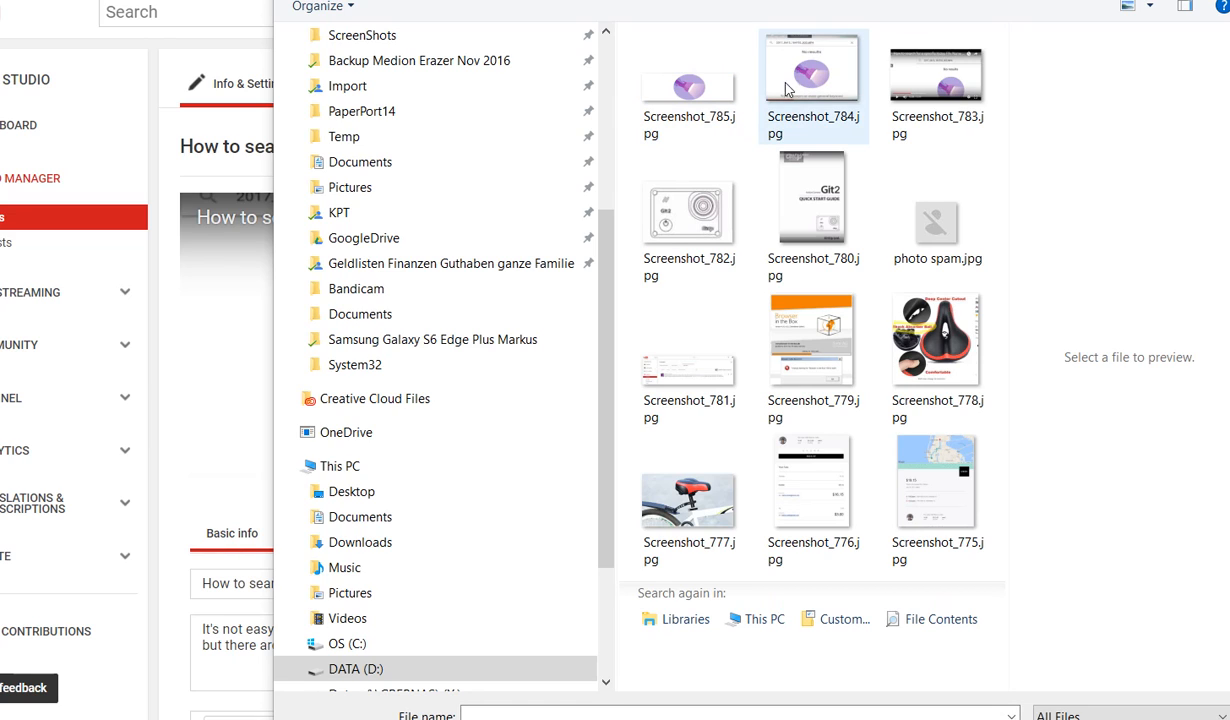
mouse_move(810, 92)
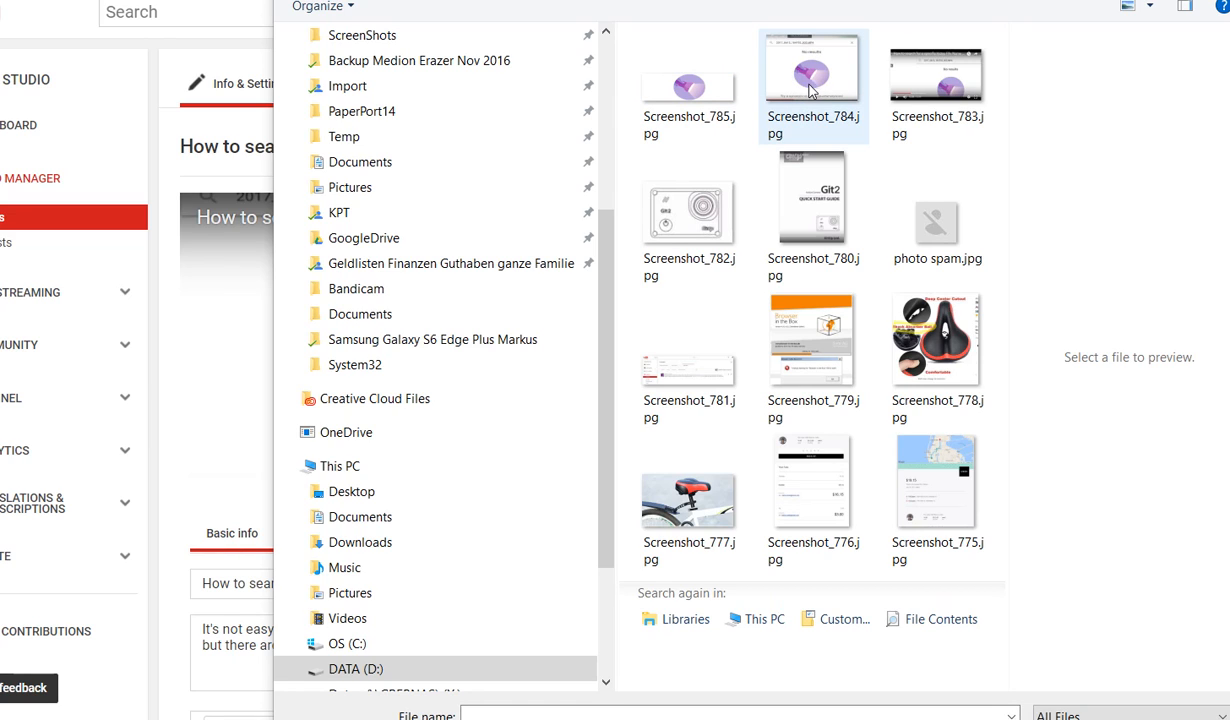
double_click(812, 68)
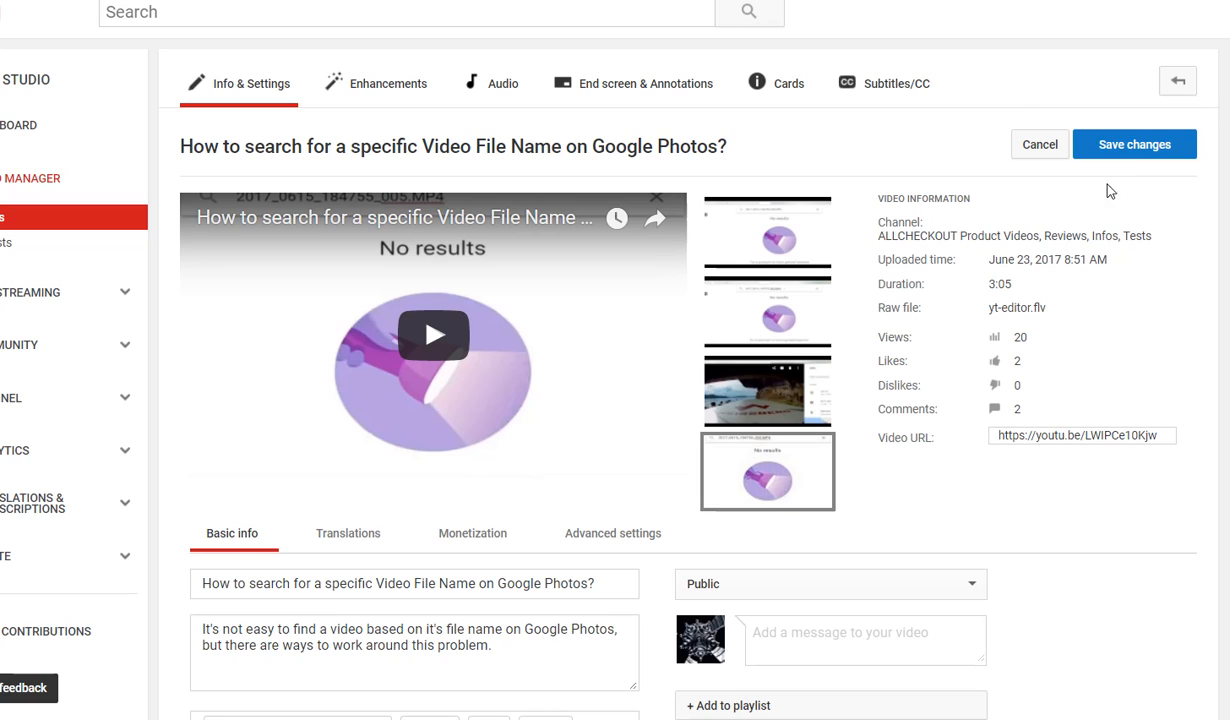
mouse_move(1018, 260)
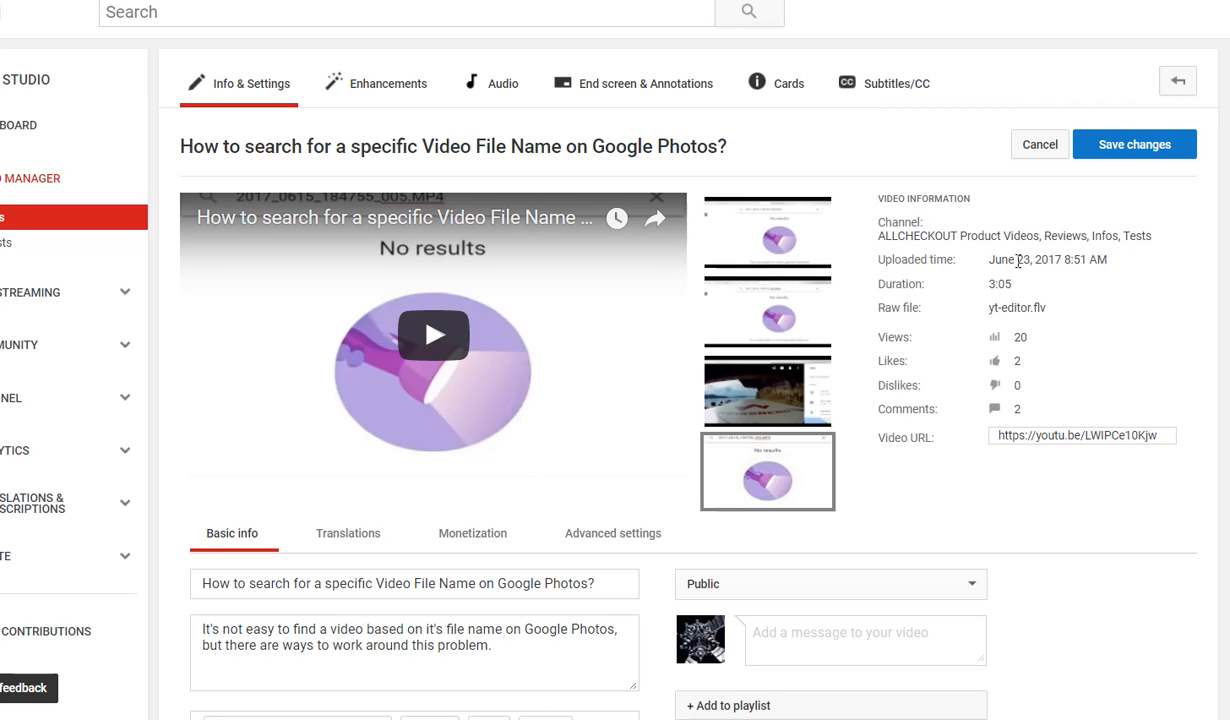
mouse_move(948, 478)
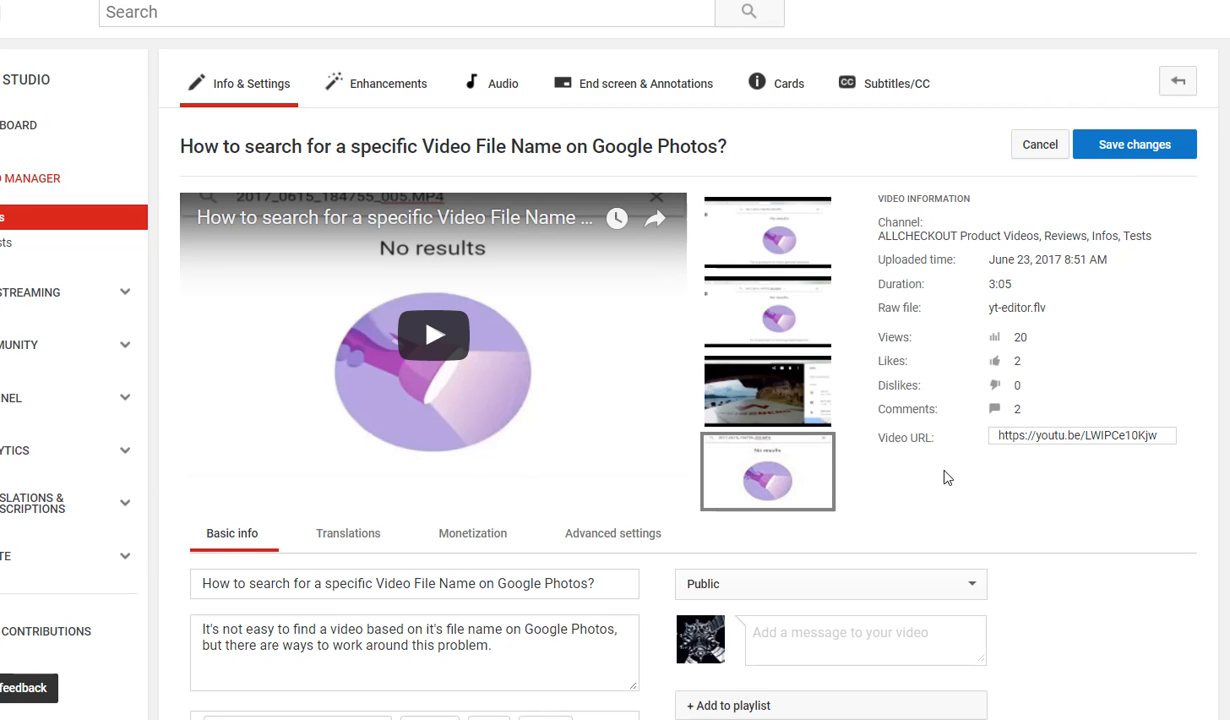
mouse_move(868, 492)
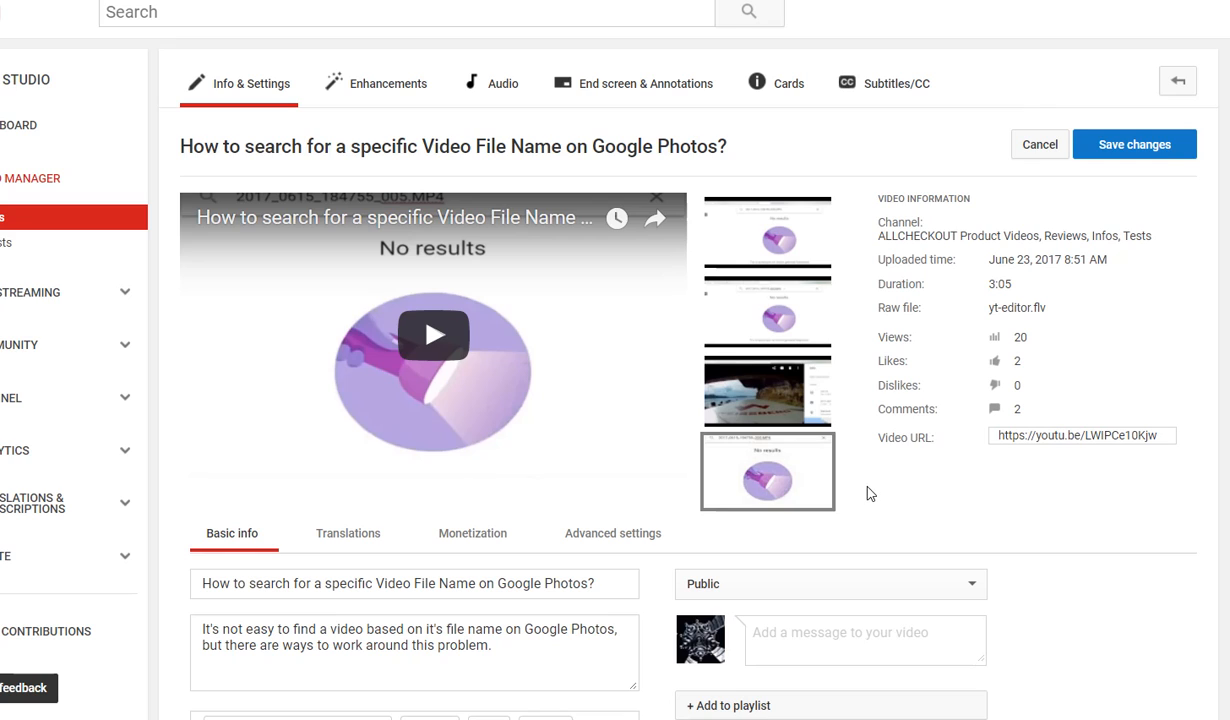
mouse_move(794, 490)
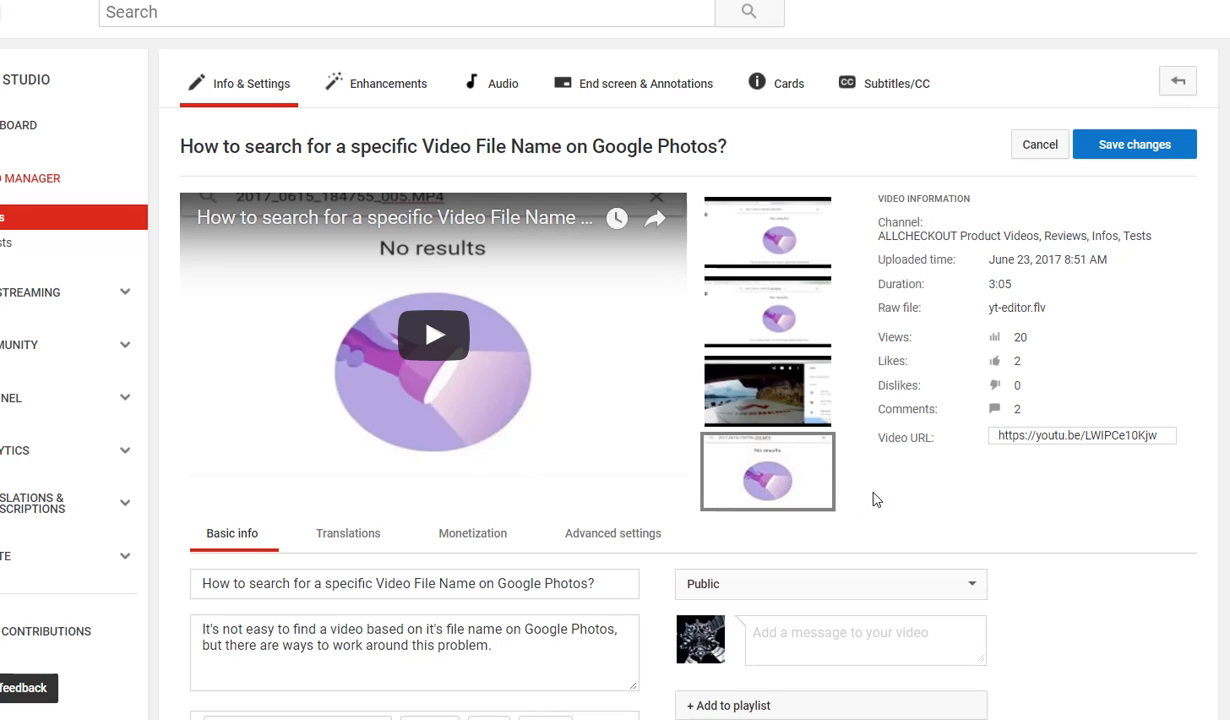
mouse_move(814, 526)
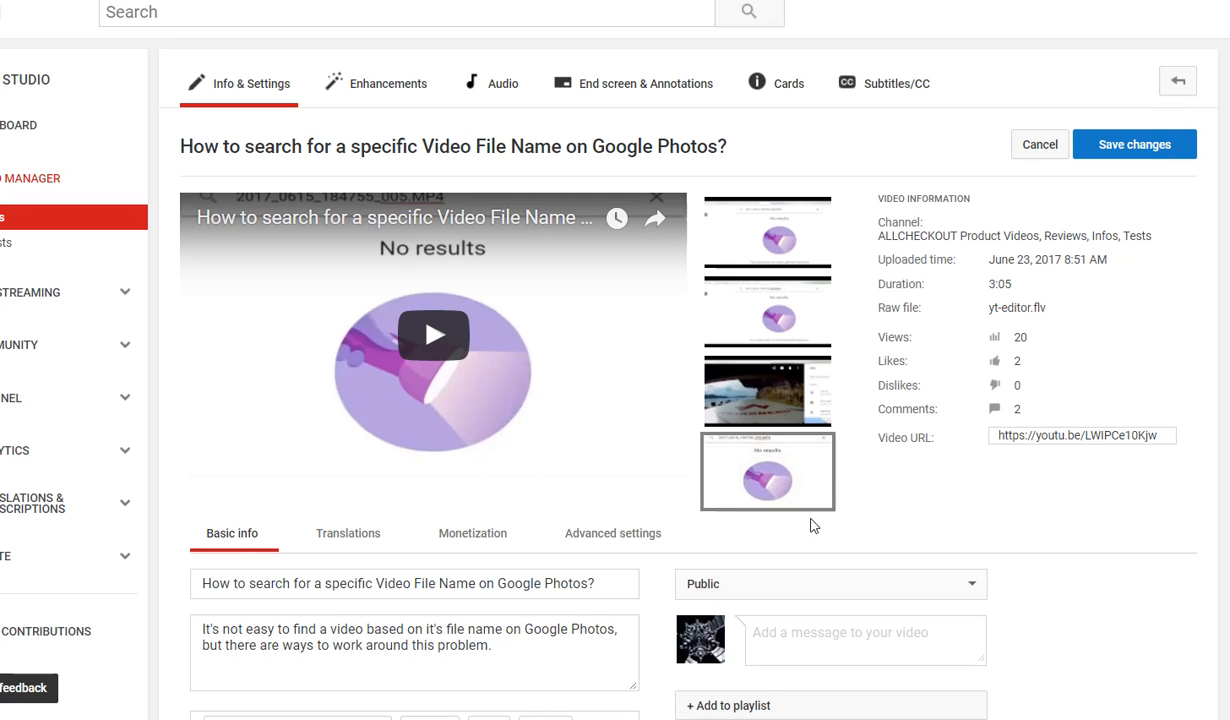
mouse_move(796, 488)
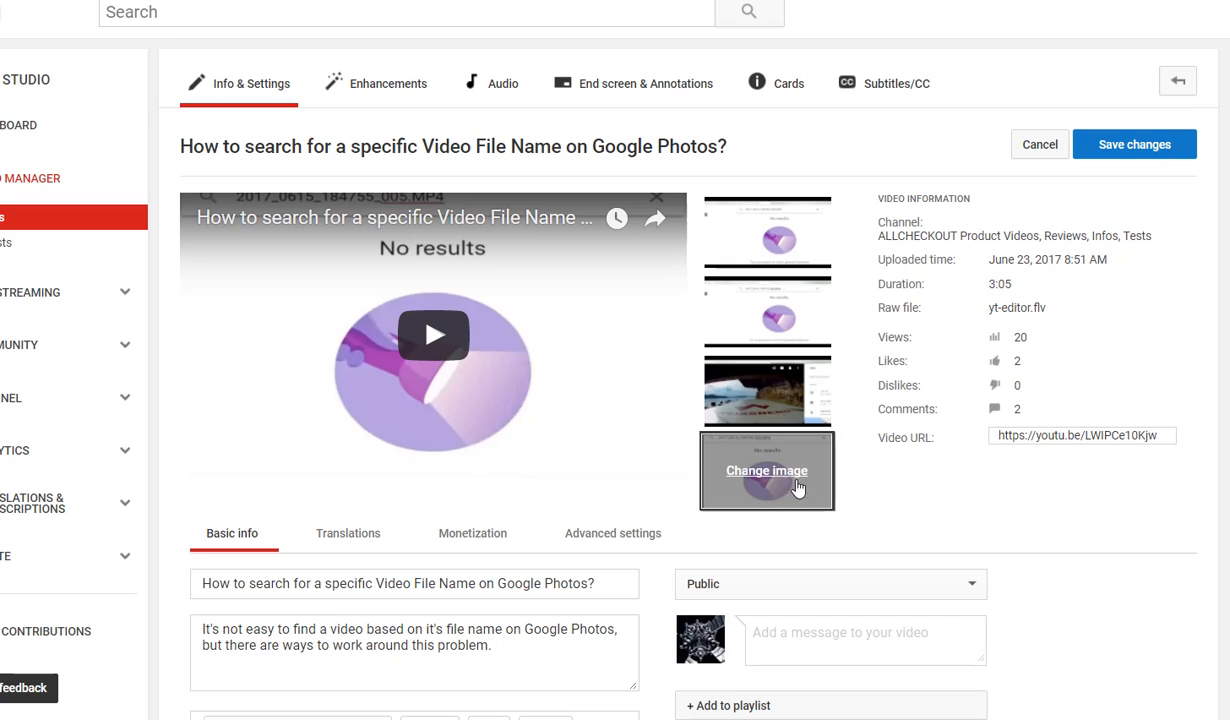
mouse_move(864, 464)
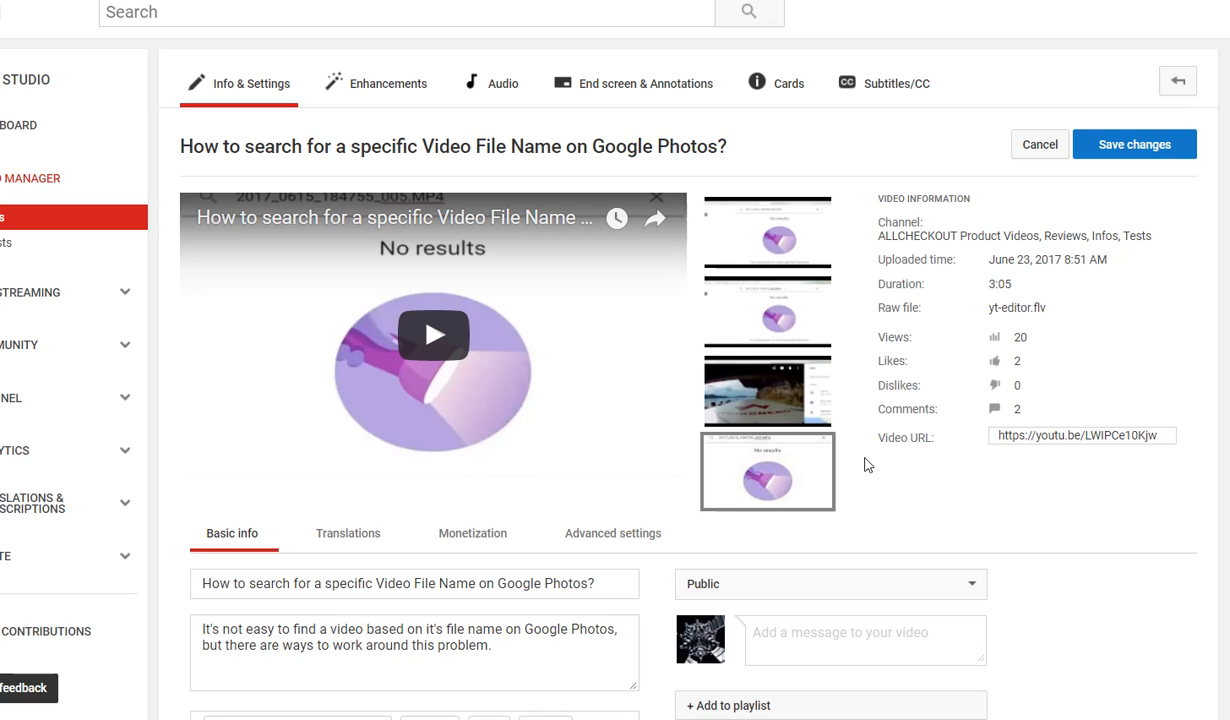
mouse_move(918, 402)
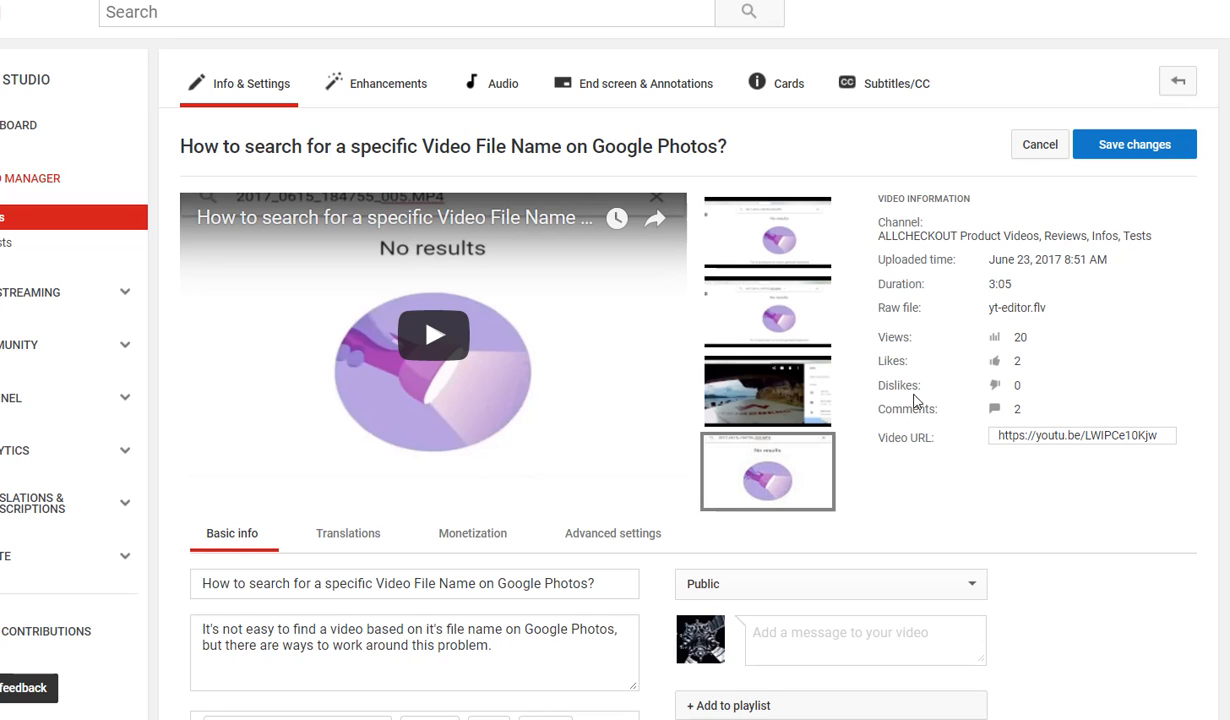
mouse_move(1136, 144)
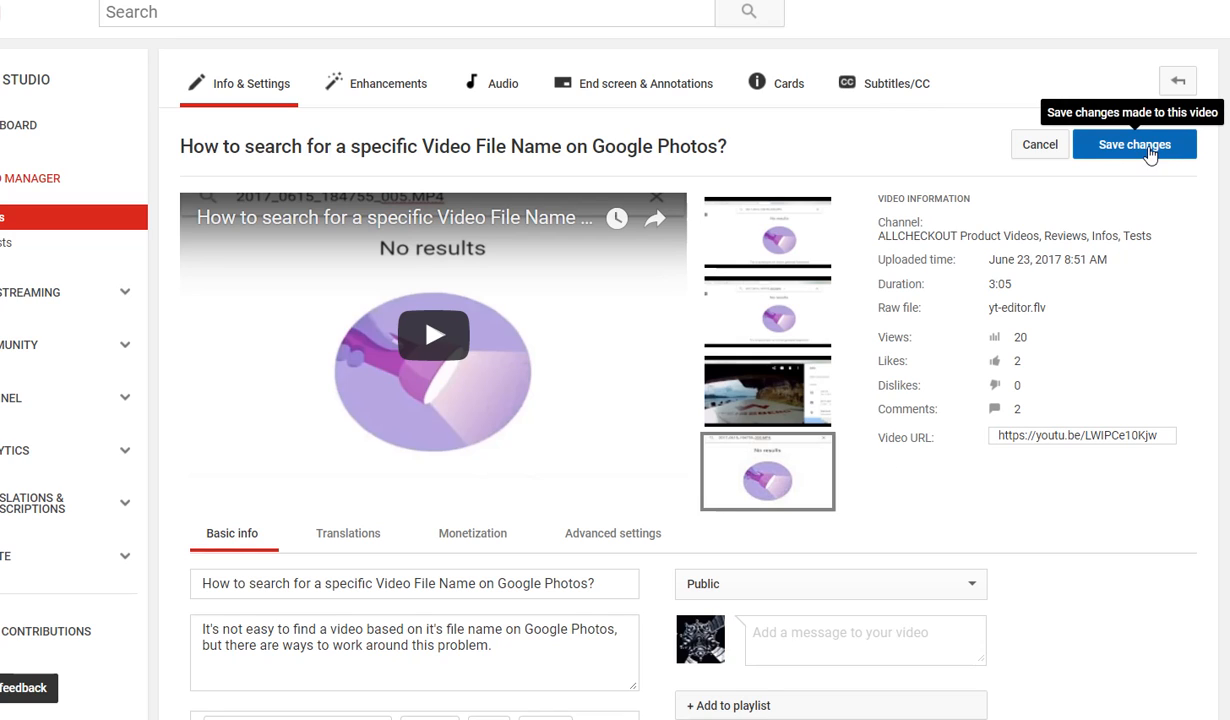
mouse_move(768, 472)
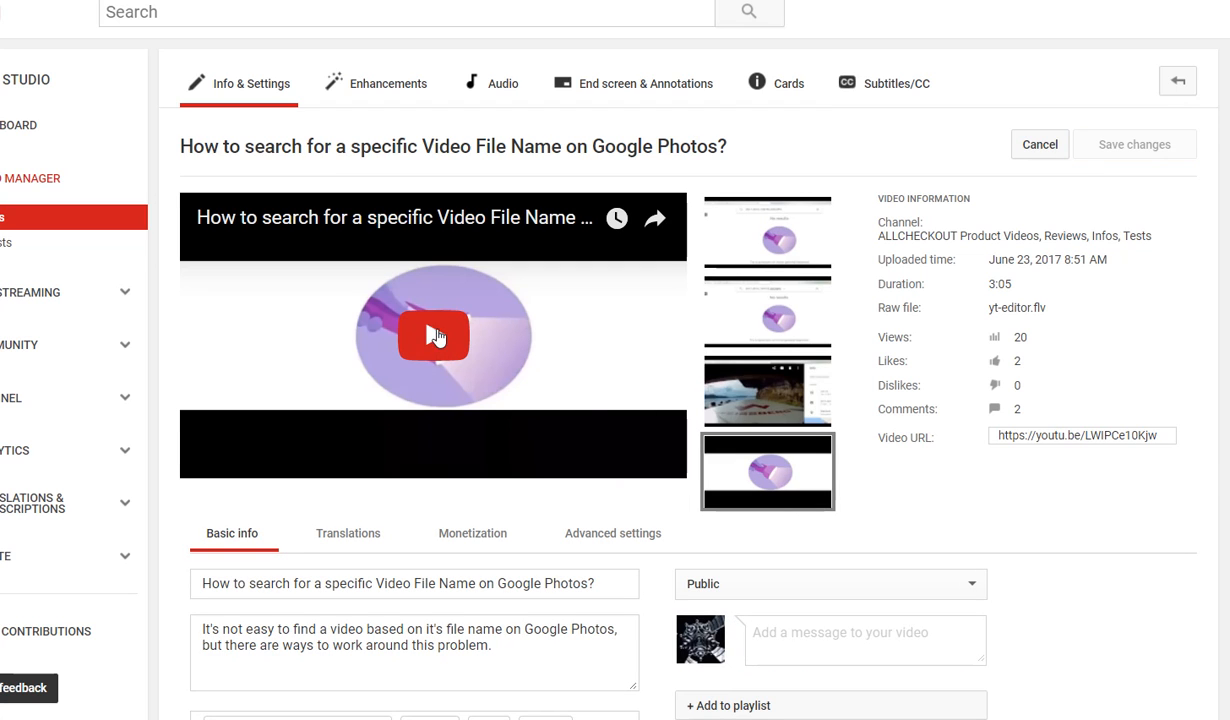
mouse_move(350, 408)
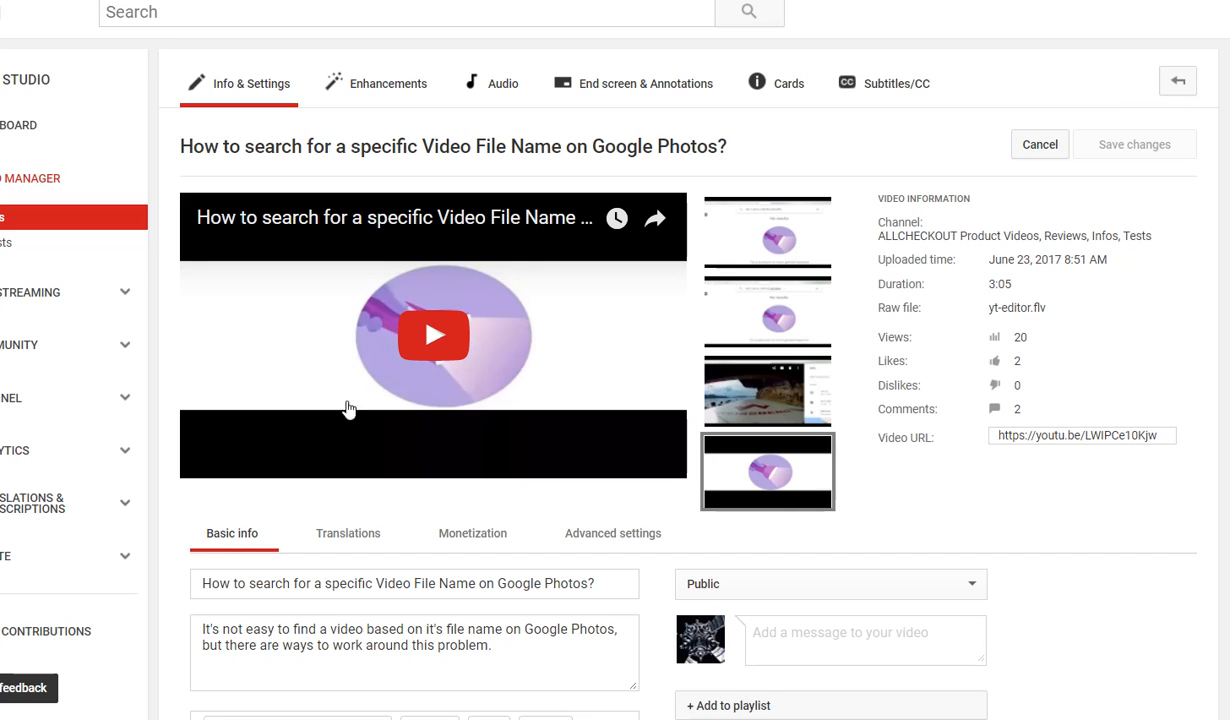
mouse_move(476, 350)
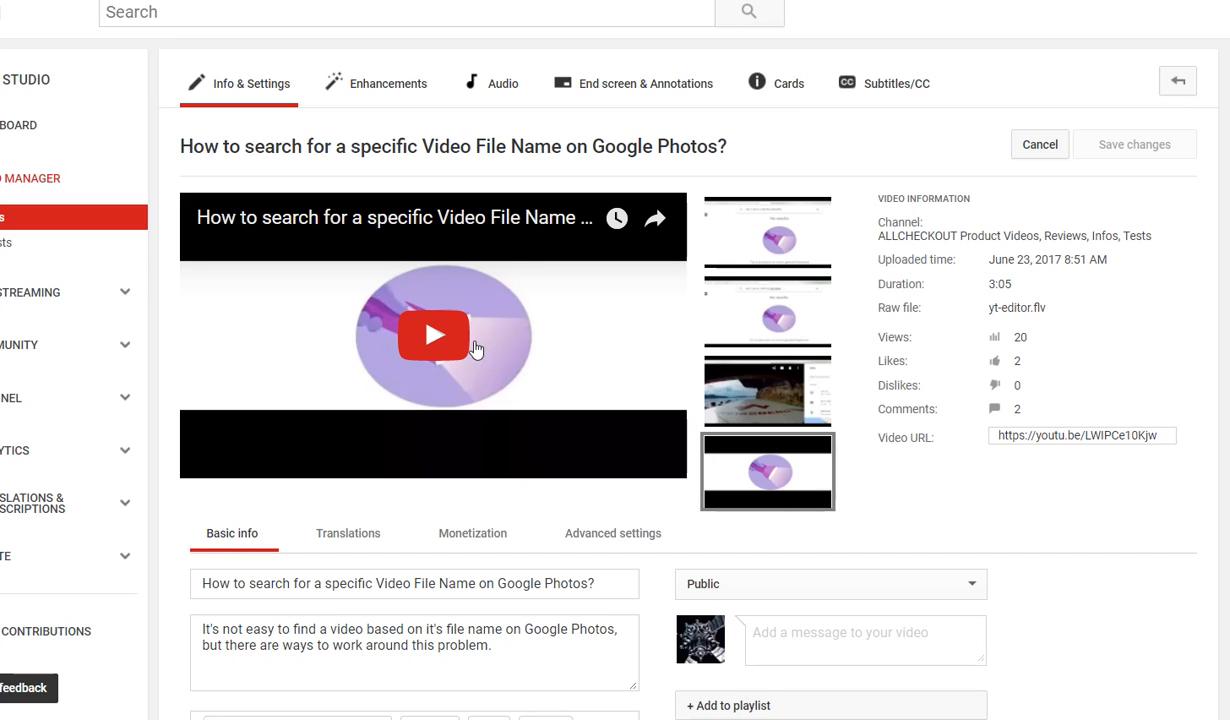
mouse_move(428, 396)
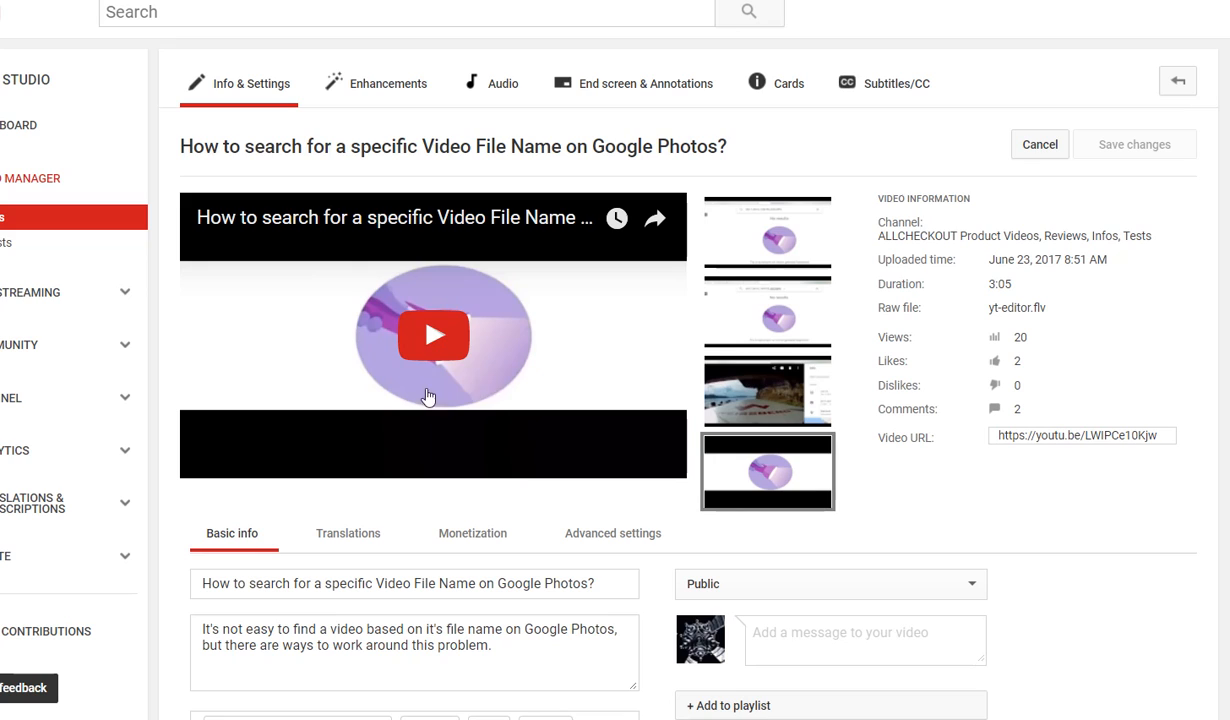
mouse_move(546, 370)
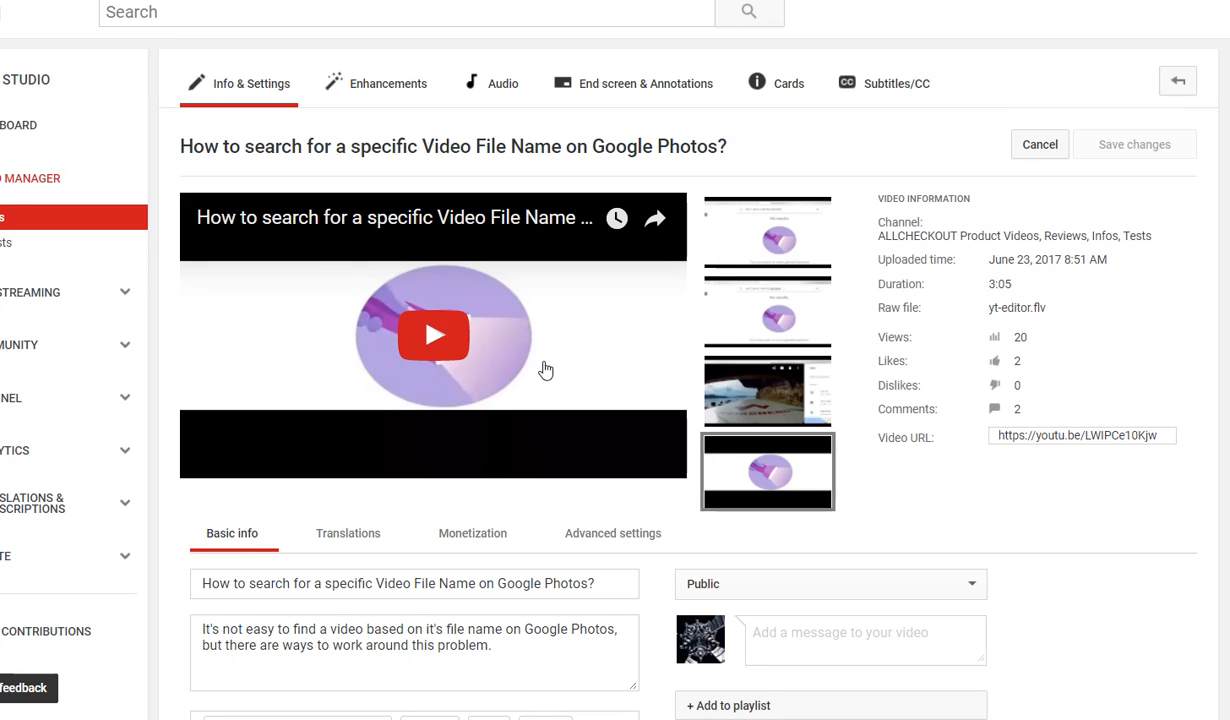
mouse_move(484, 340)
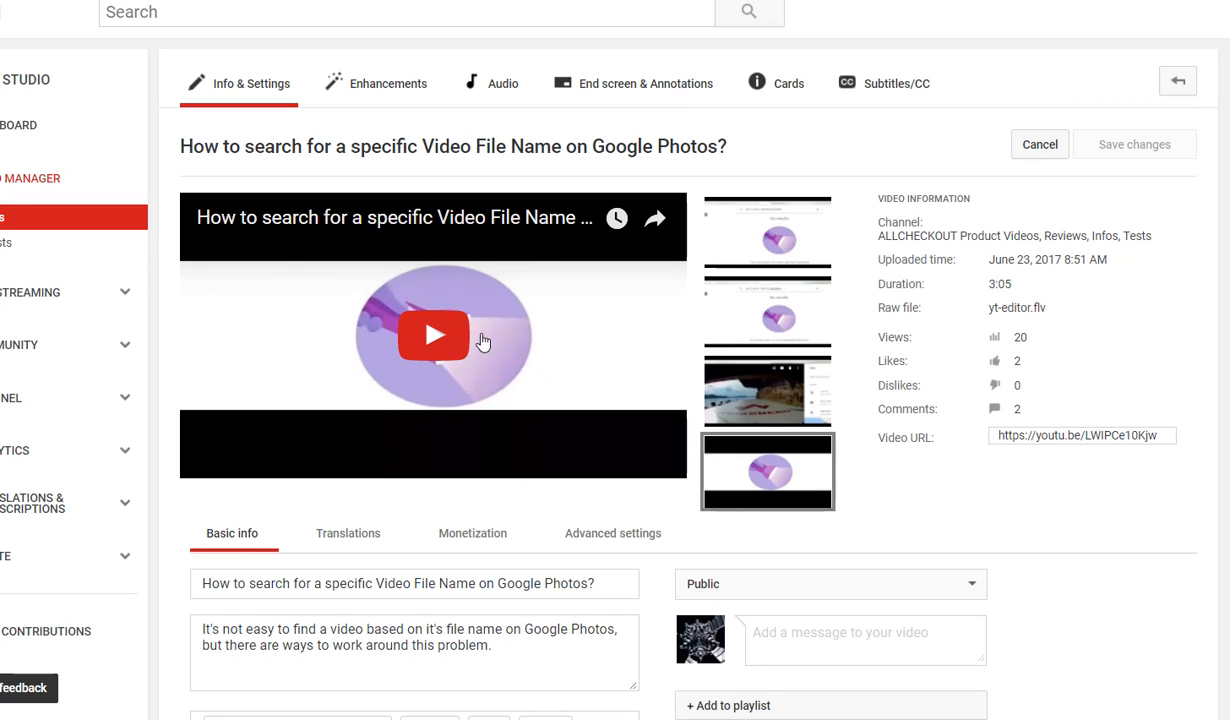
mouse_move(226, 340)
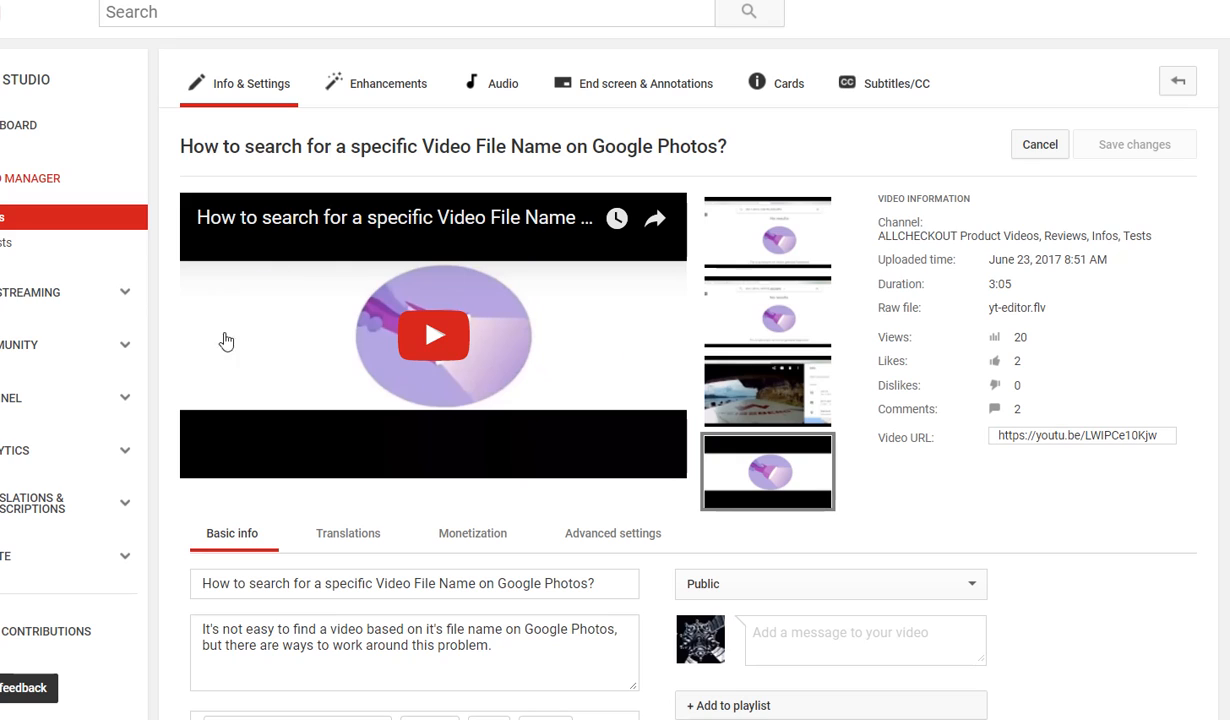
mouse_move(648, 288)
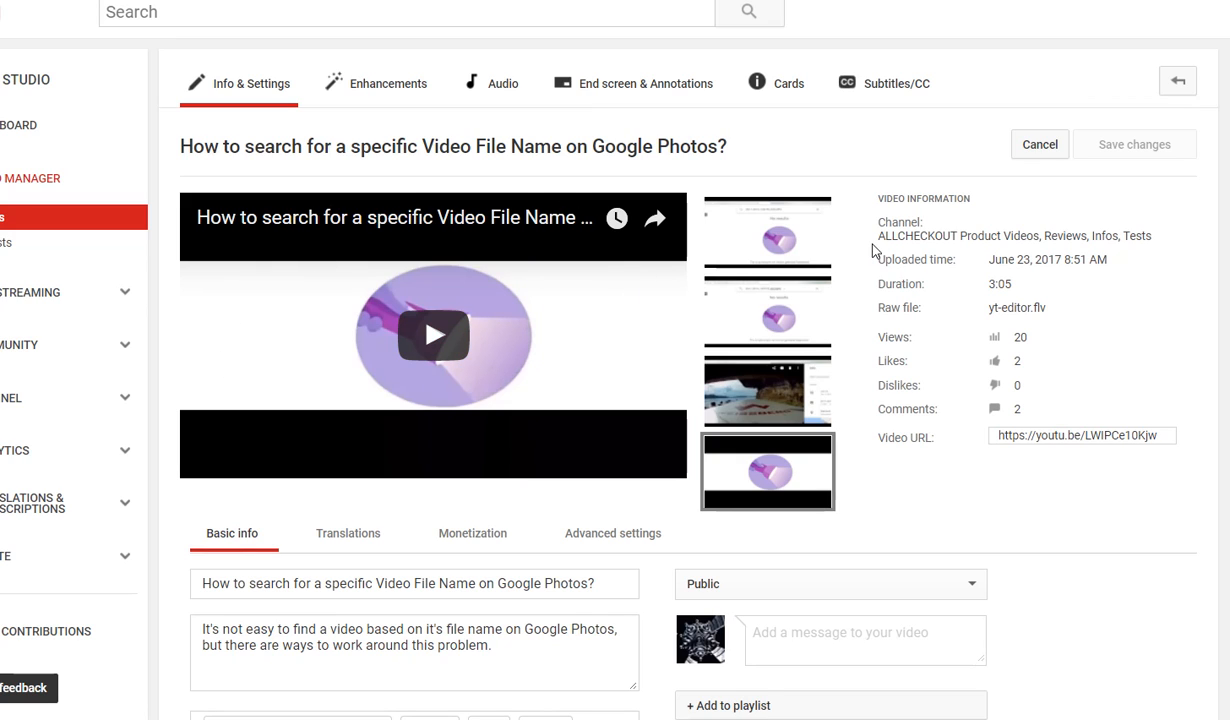
mouse_move(852, 456)
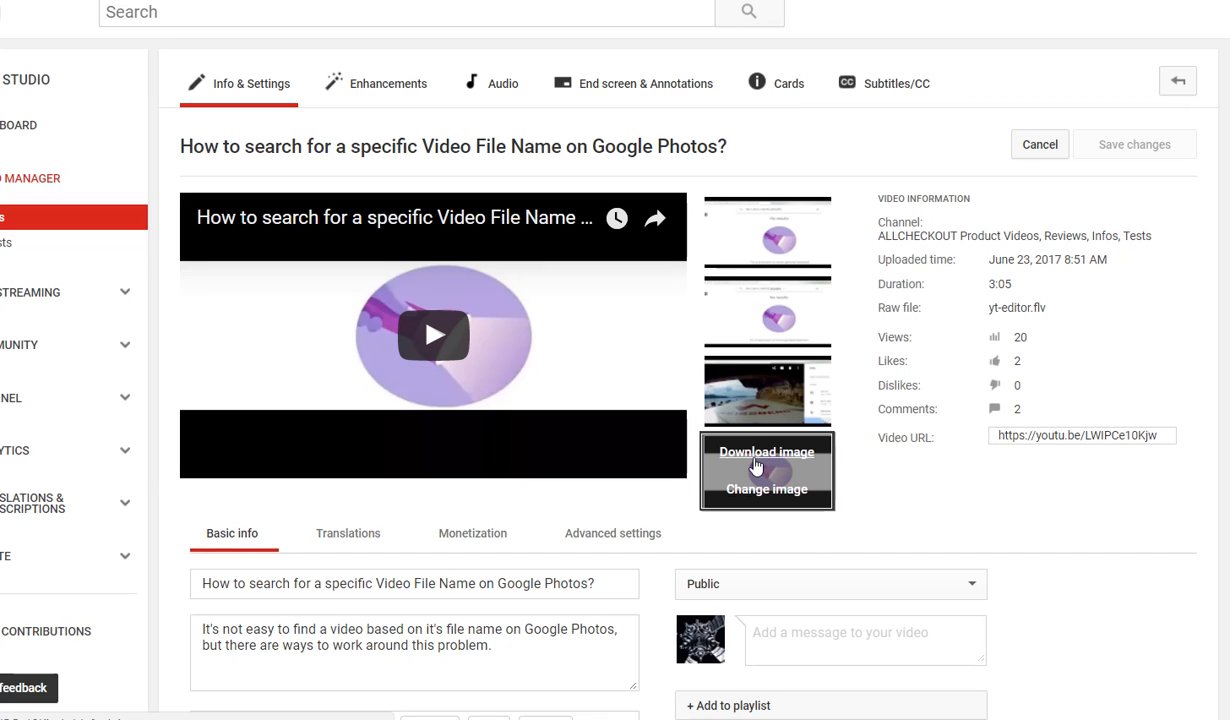
mouse_move(752, 460)
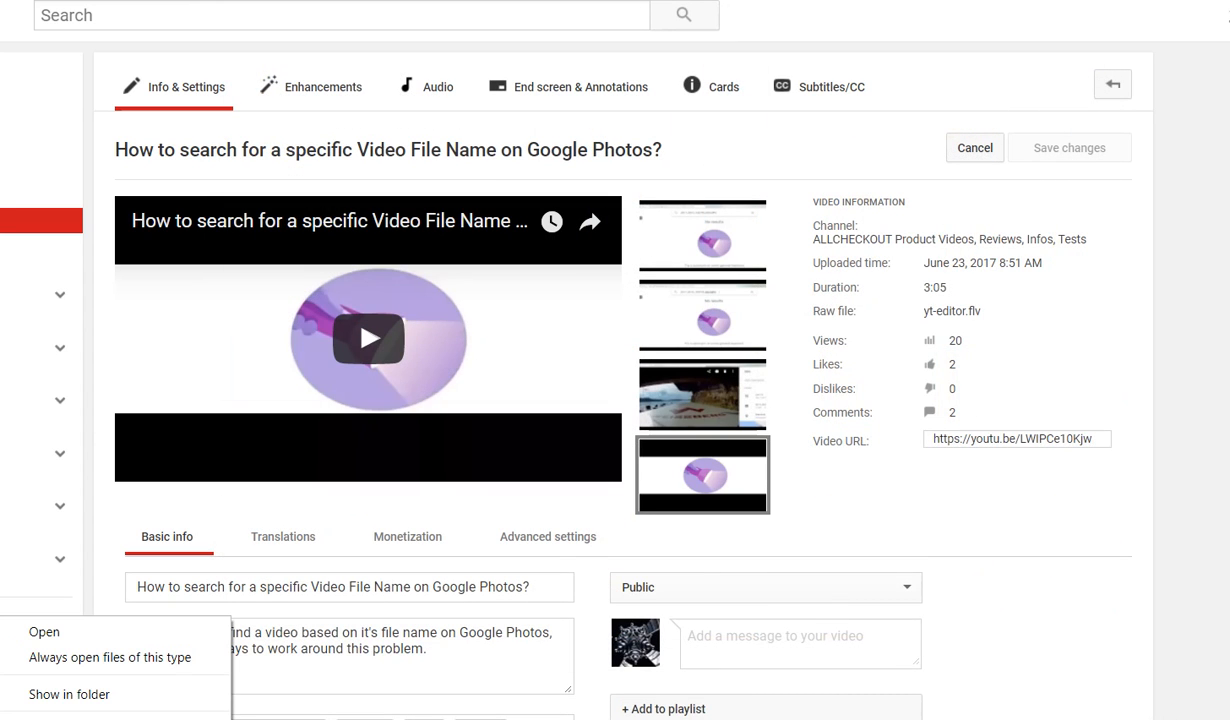
mouse_move(68, 694)
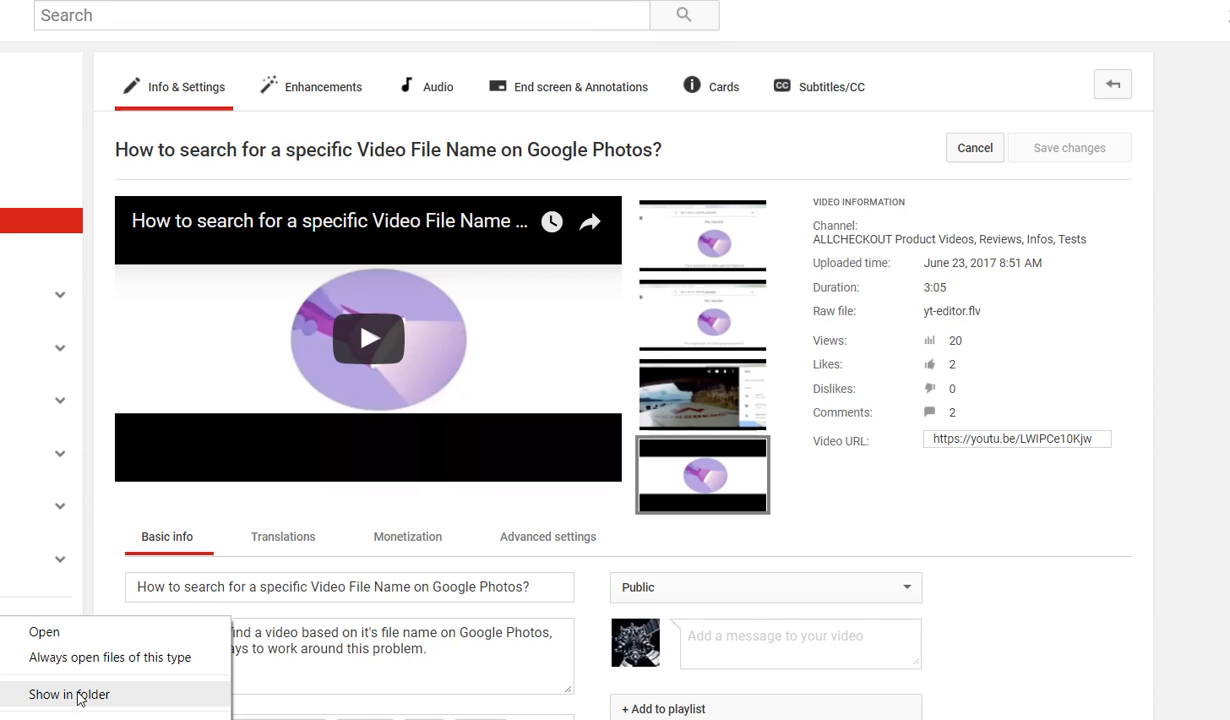
Show the downloaded thumbnail file in its Downloads folder.
click(68, 694)
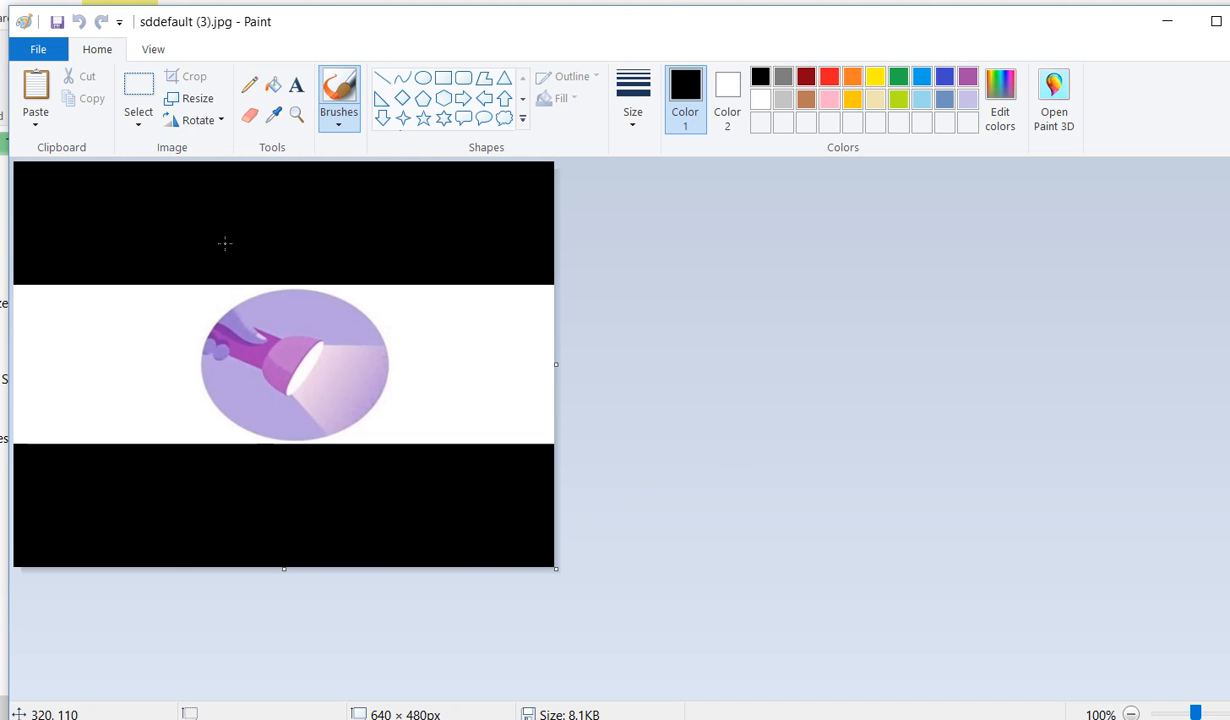
Confirm in Resize and Skew that the image is 640 × 480 pixels, changing nothing.
click(196, 98)
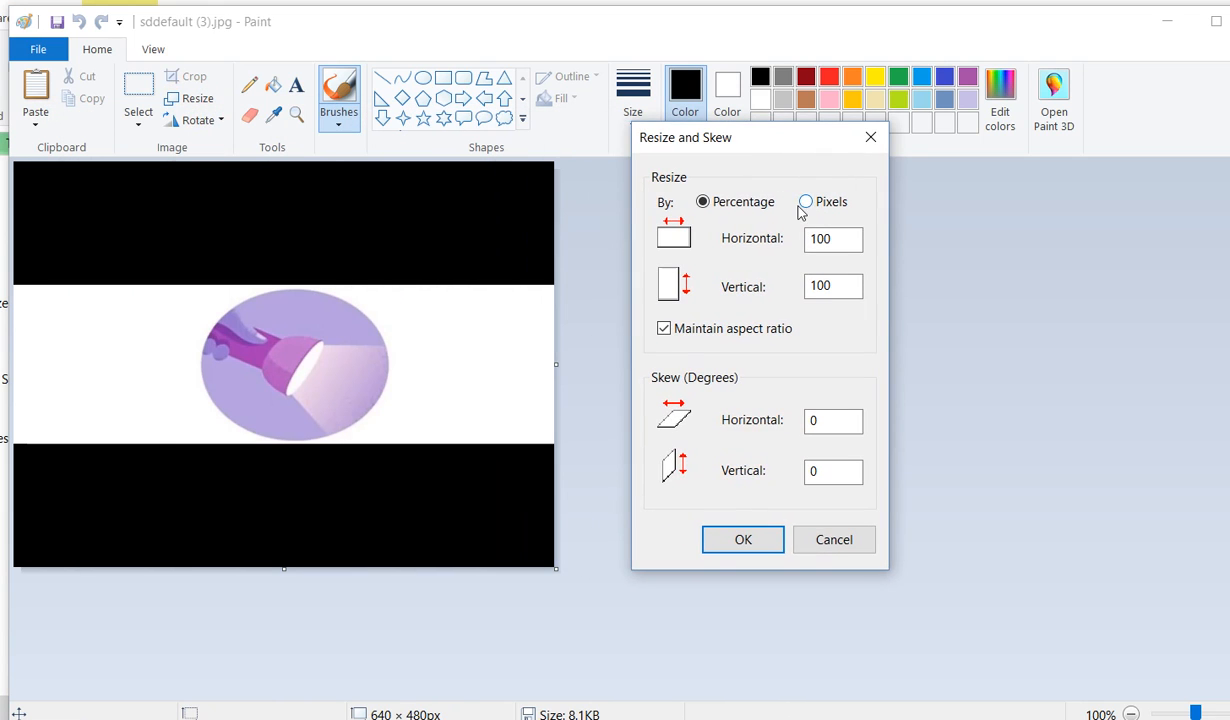
click(806, 200)
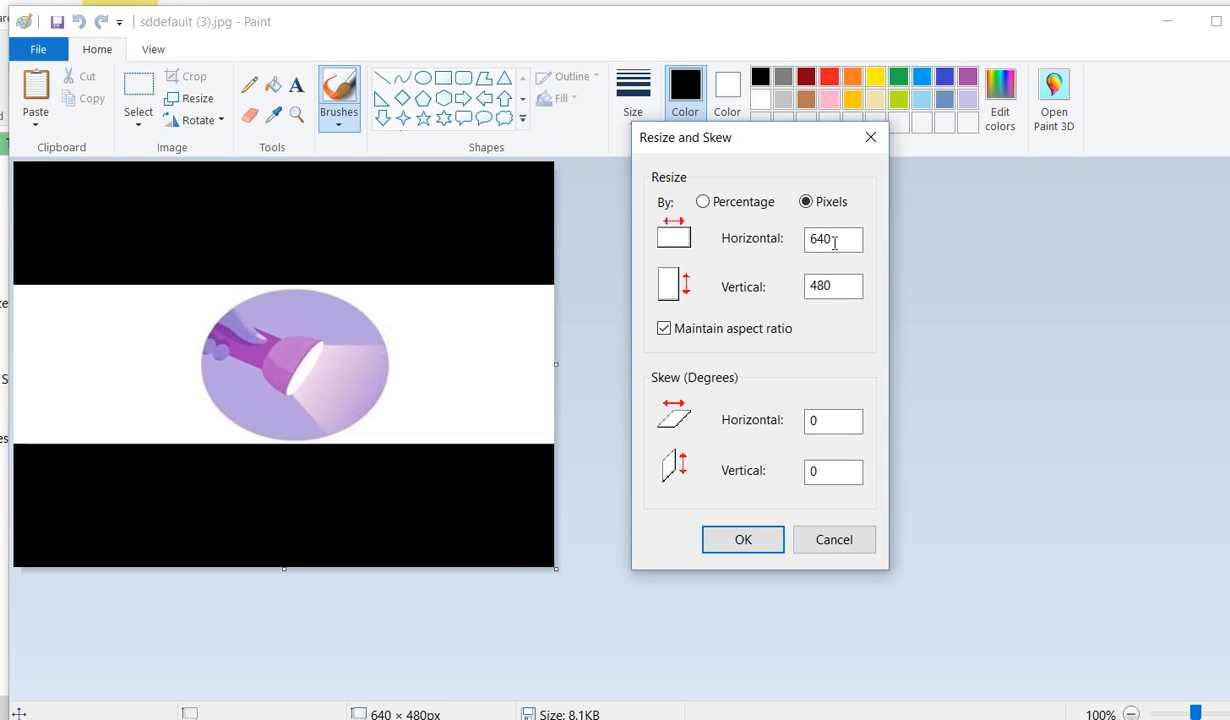
mouse_move(878, 180)
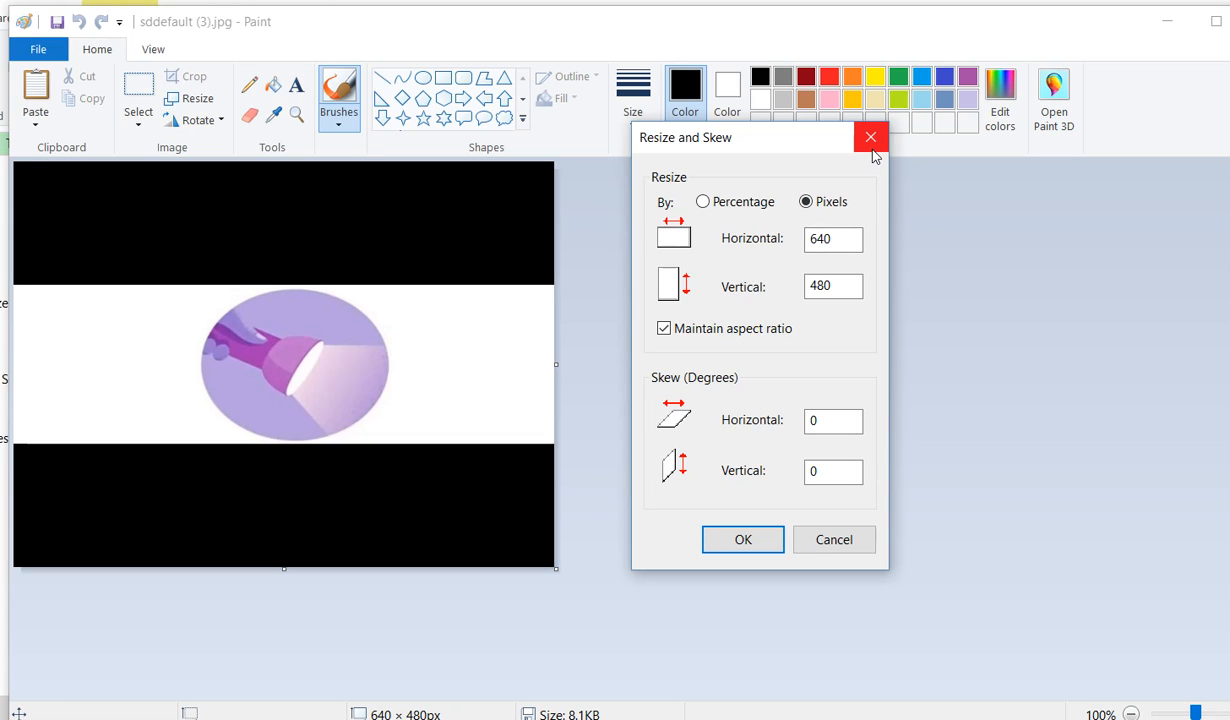
mouse_move(870, 136)
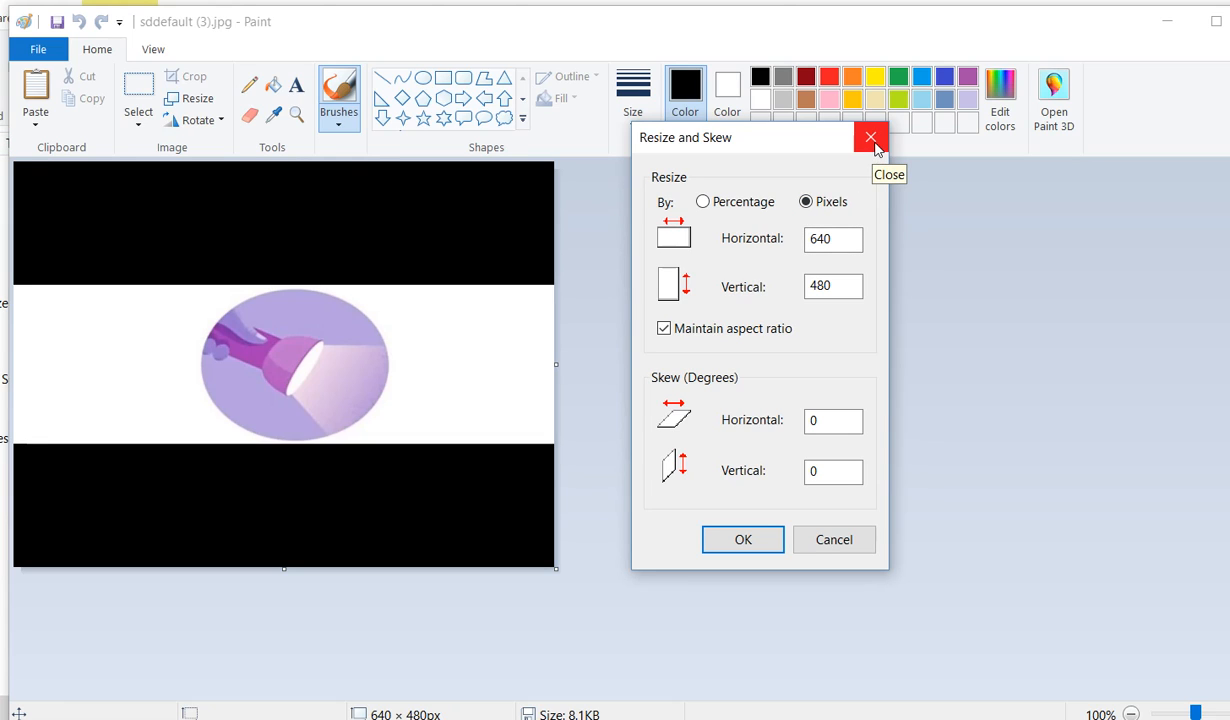
click(868, 136)
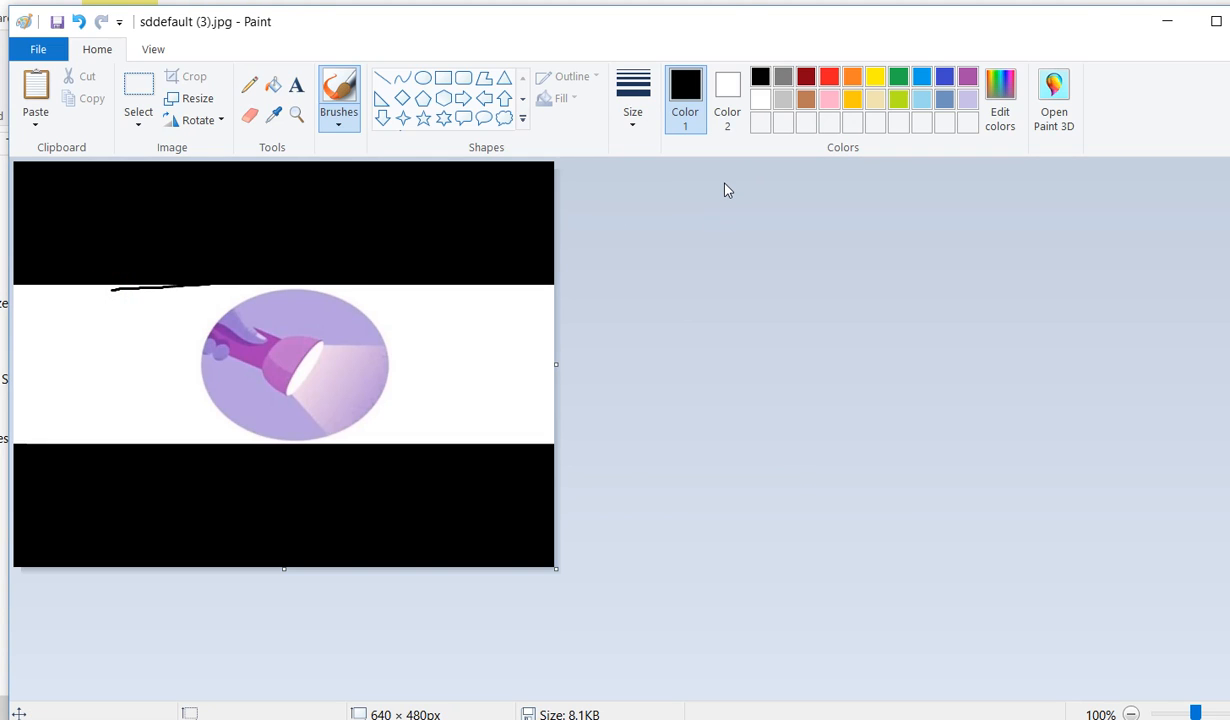
Undo the stray stroke, clear the black bar region to white, and save on closing Paint.
click(80, 20)
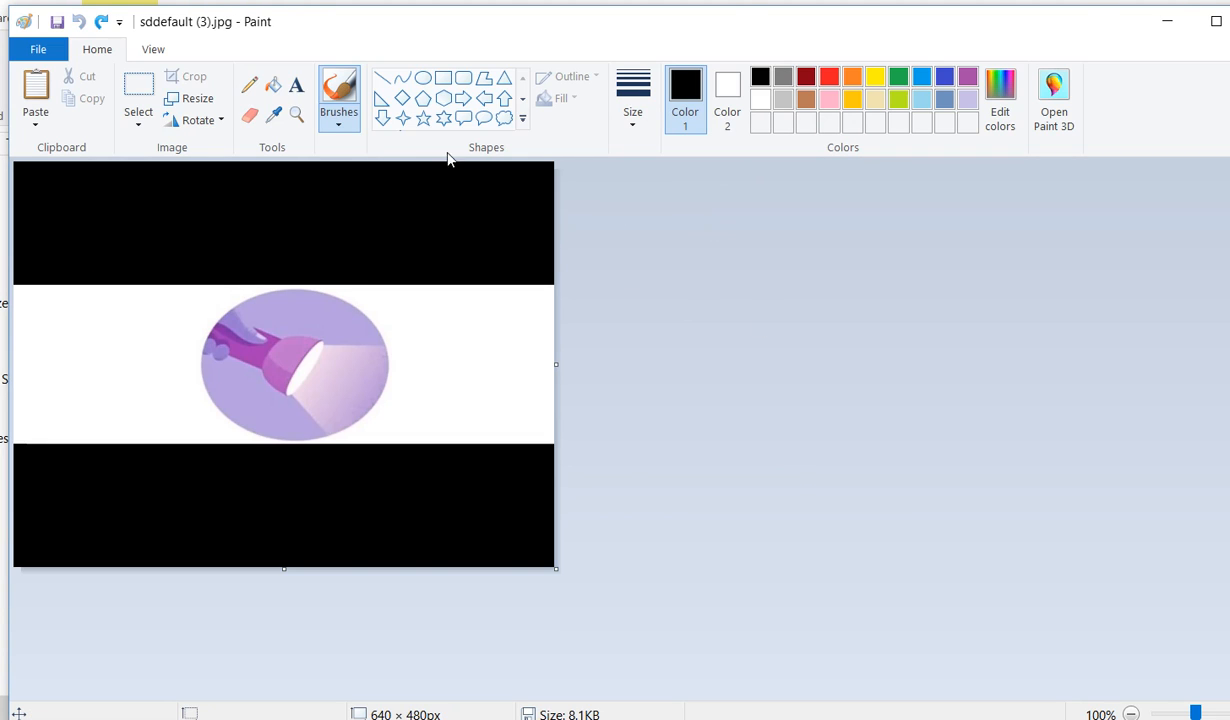
click(138, 96)
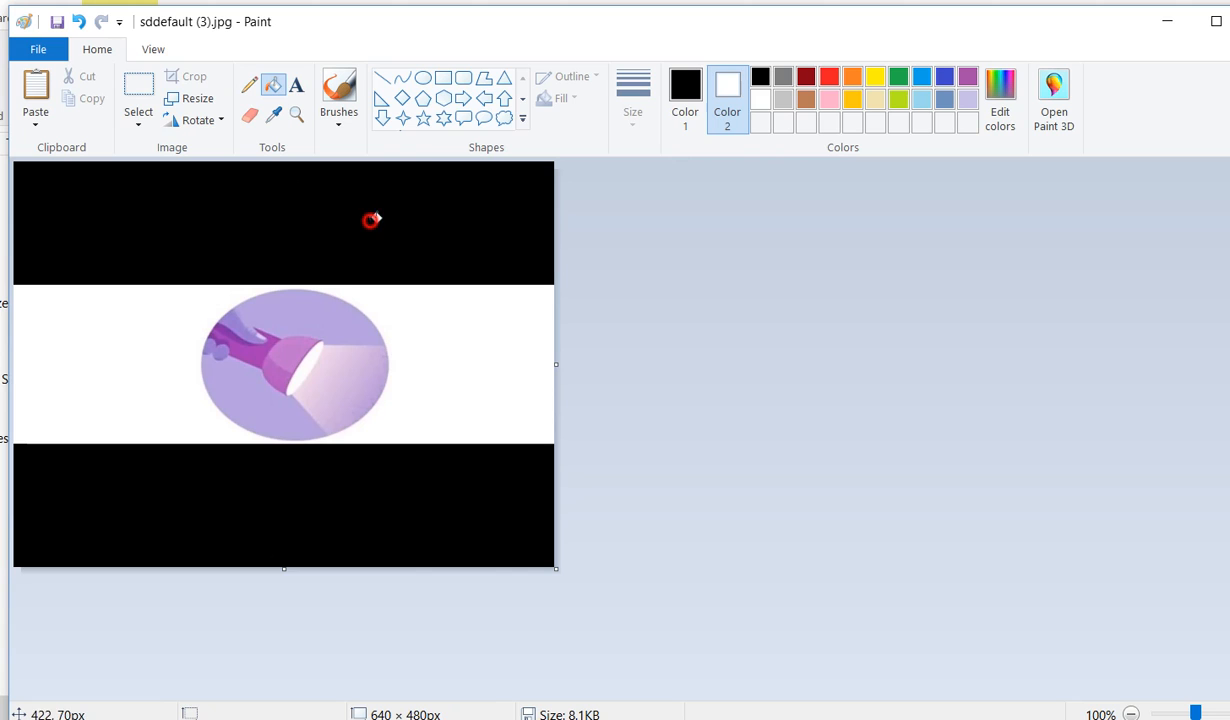
click(138, 90)
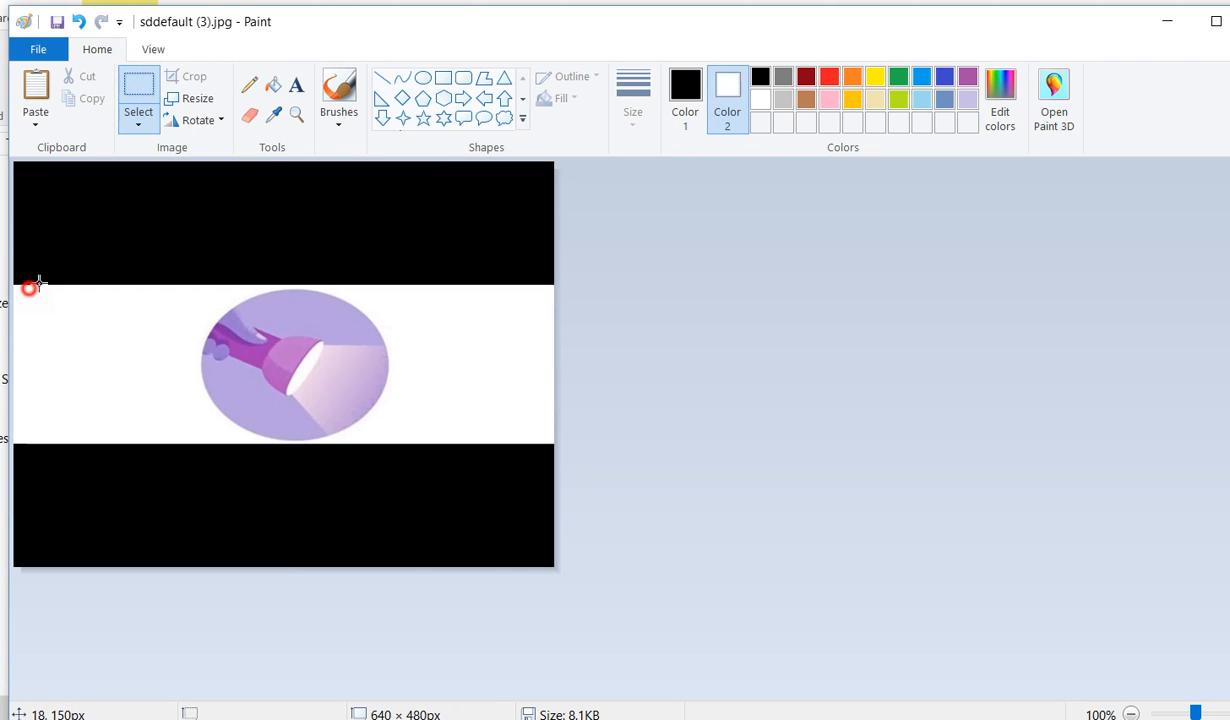
drag(28, 160, 556, 288)
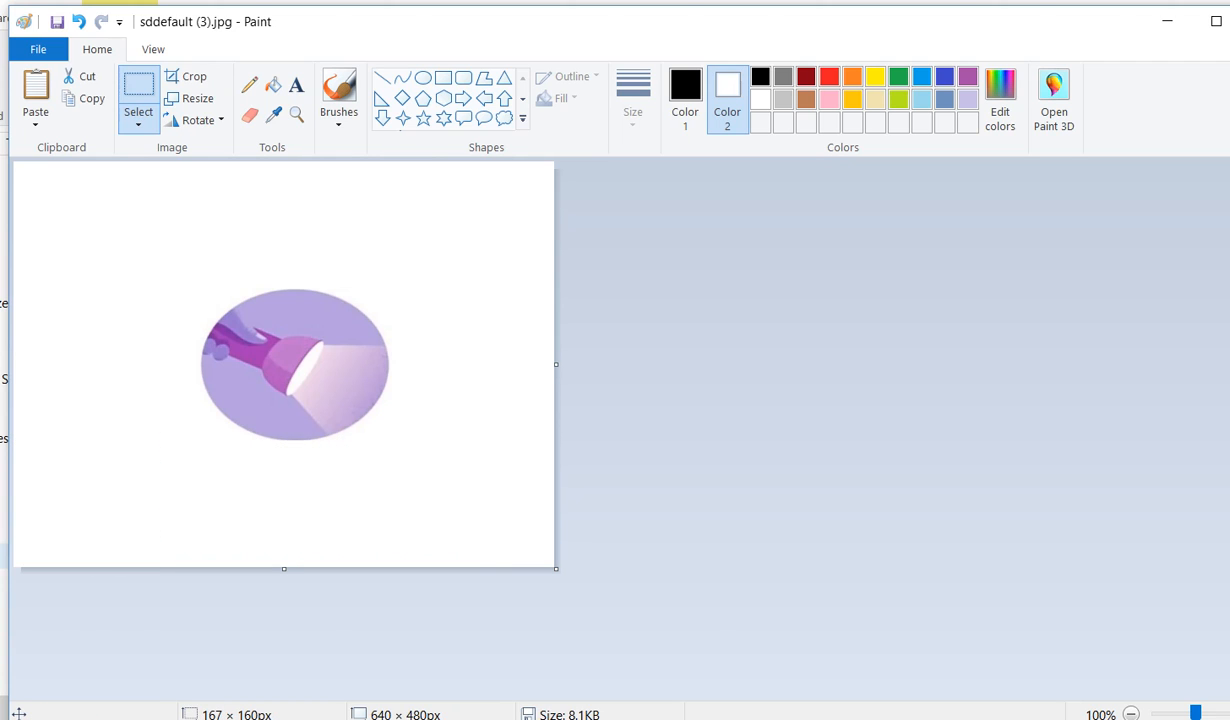
mouse_move(1180, 46)
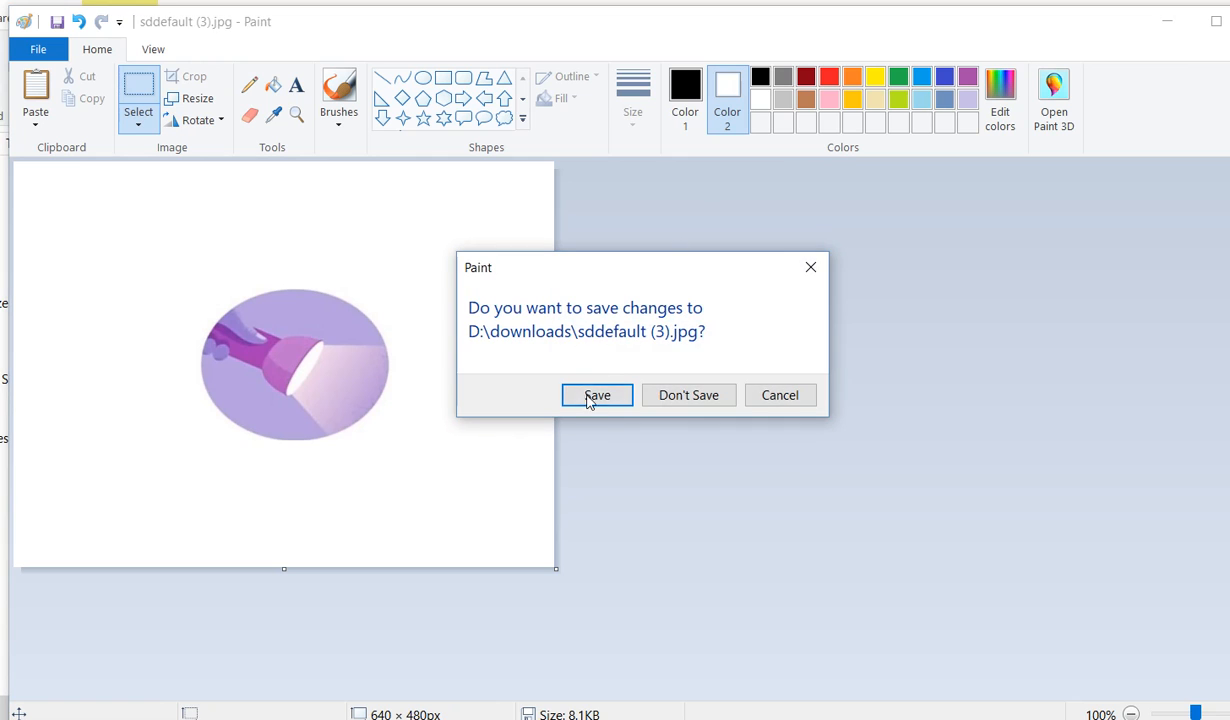
click(596, 396)
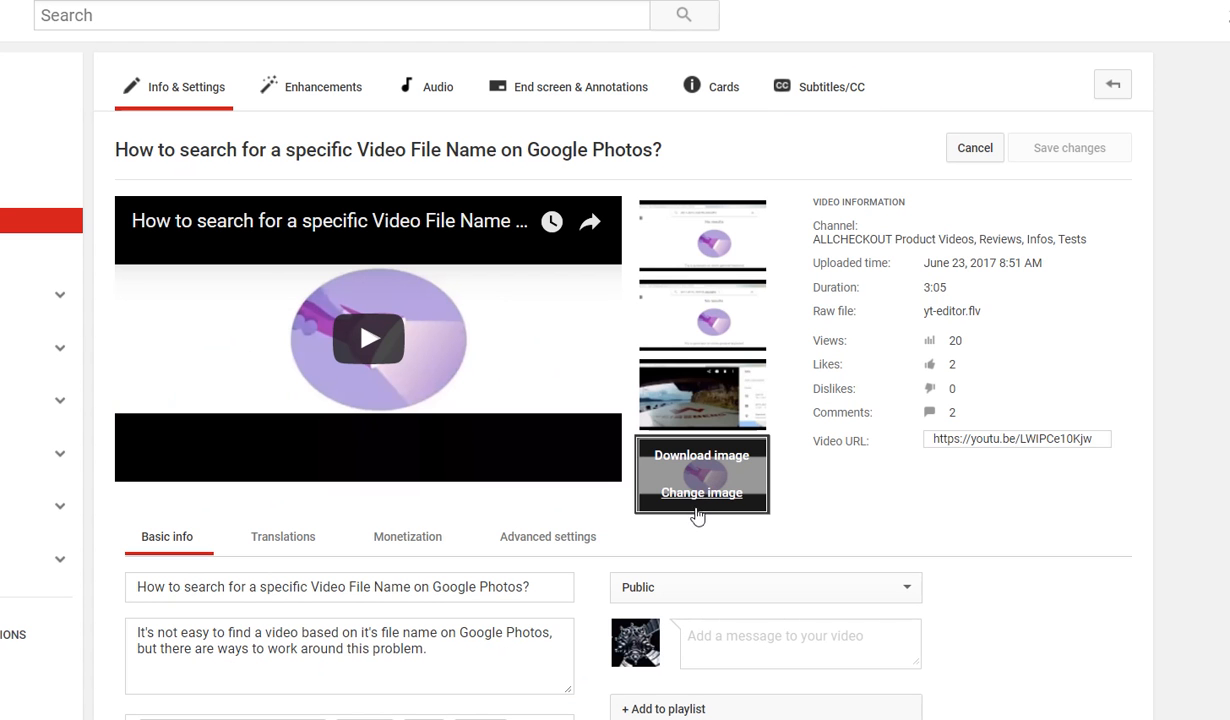
Upload the edited sddefault (3).jpg from Downloads as the new custom thumbnail.
click(700, 492)
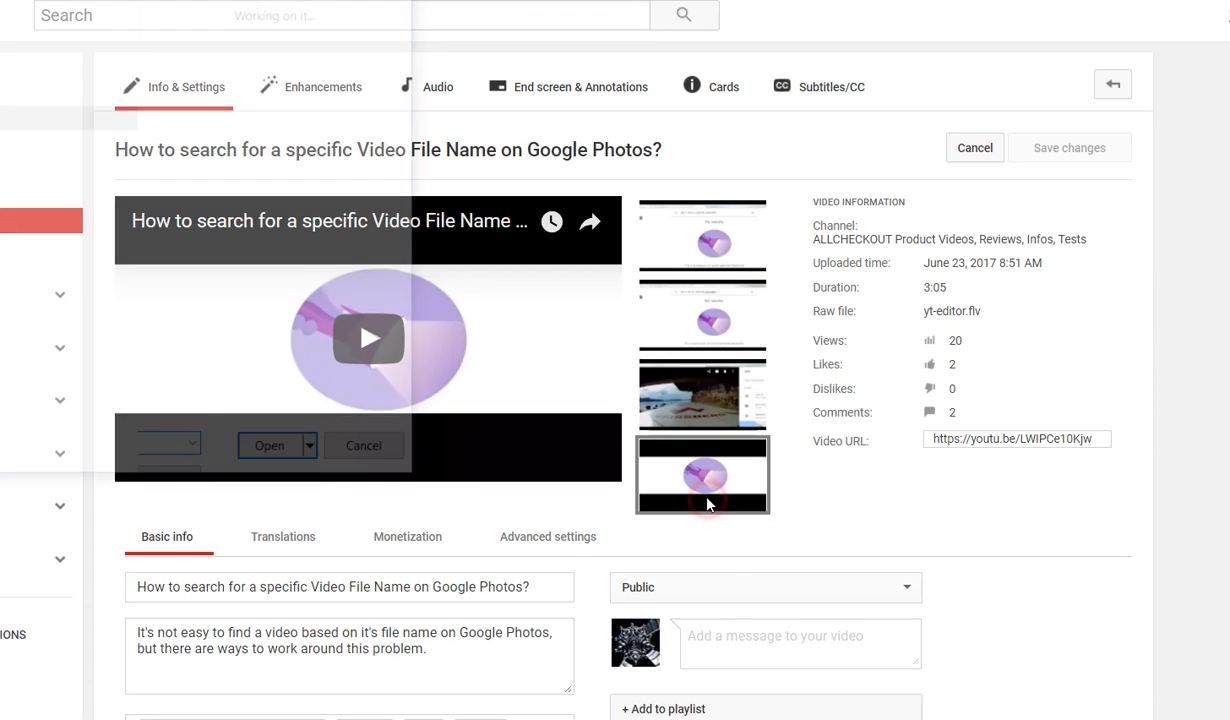
click(268, 444)
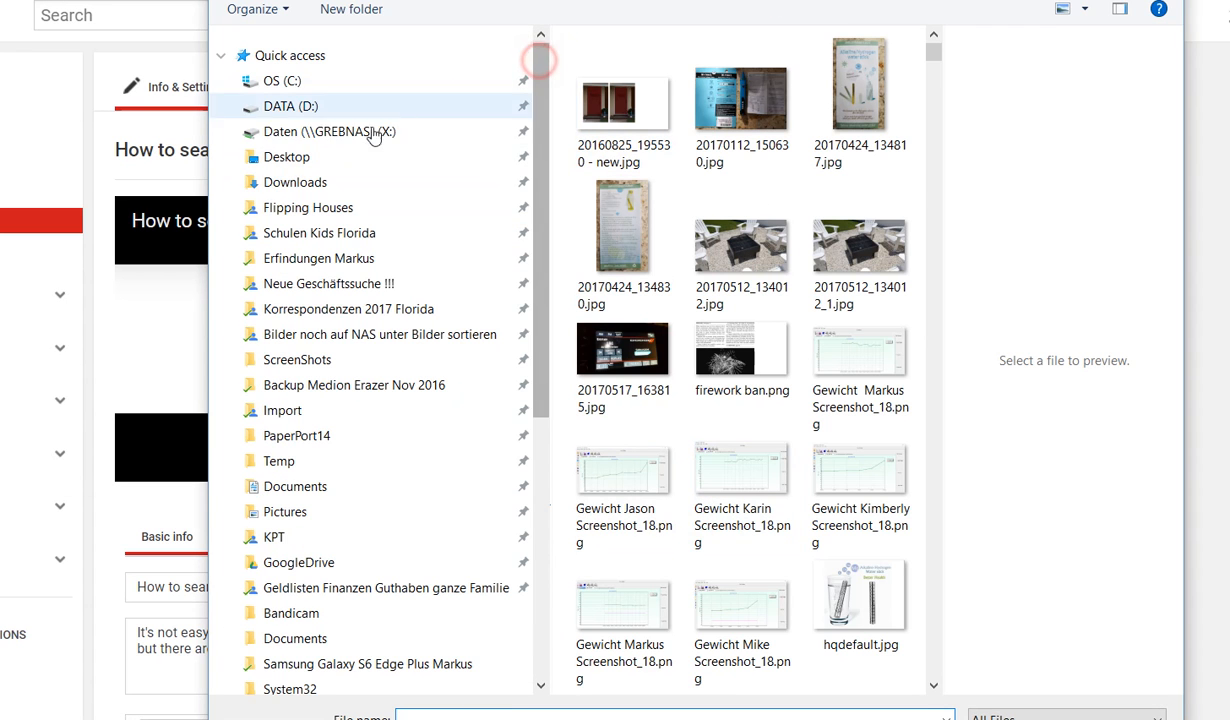
click(296, 182)
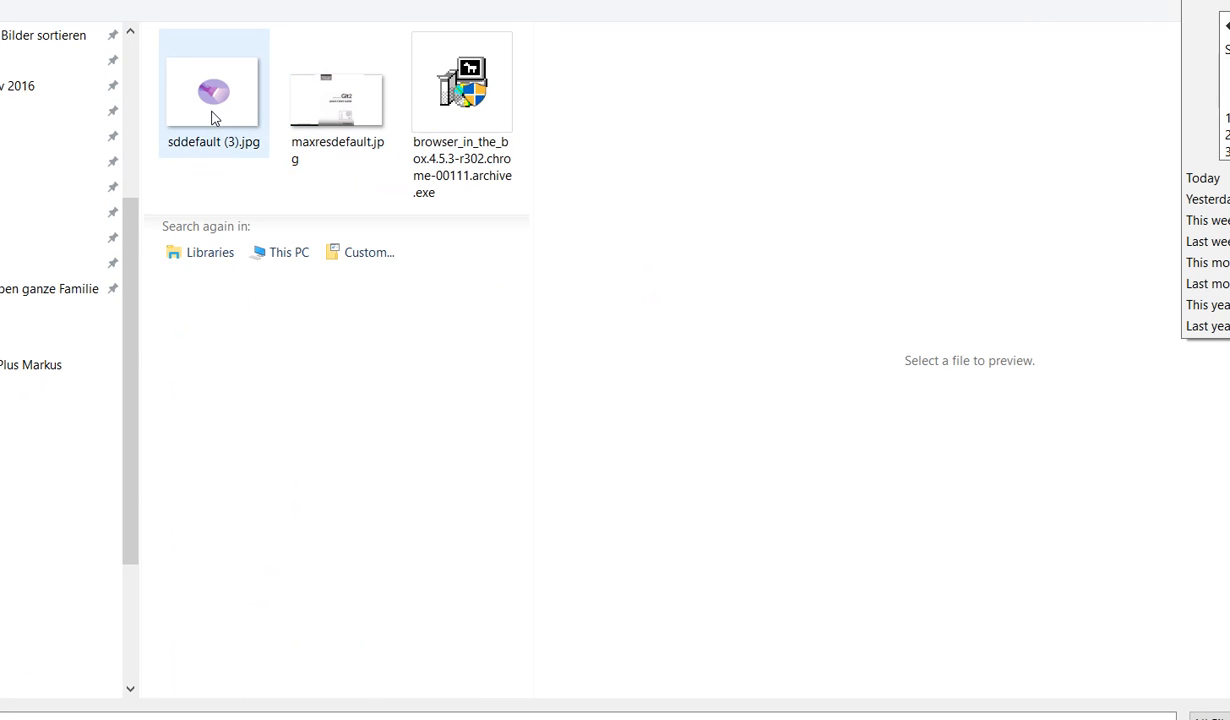
double_click(212, 92)
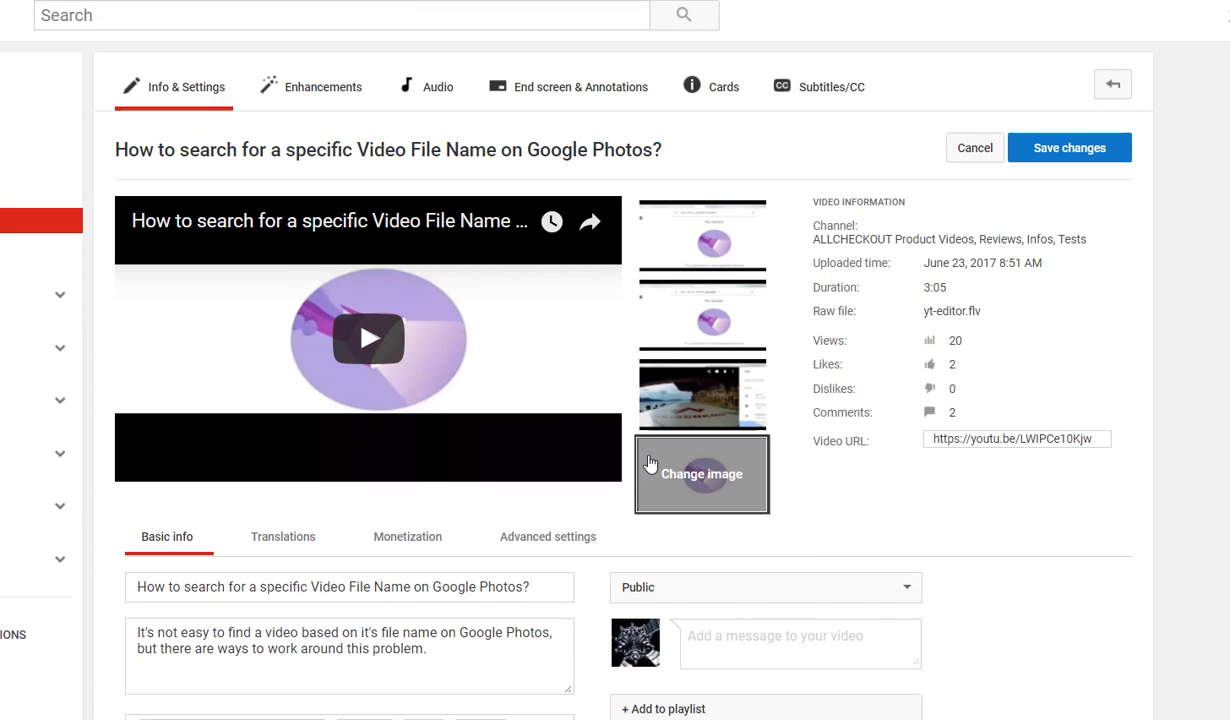
mouse_move(748, 512)
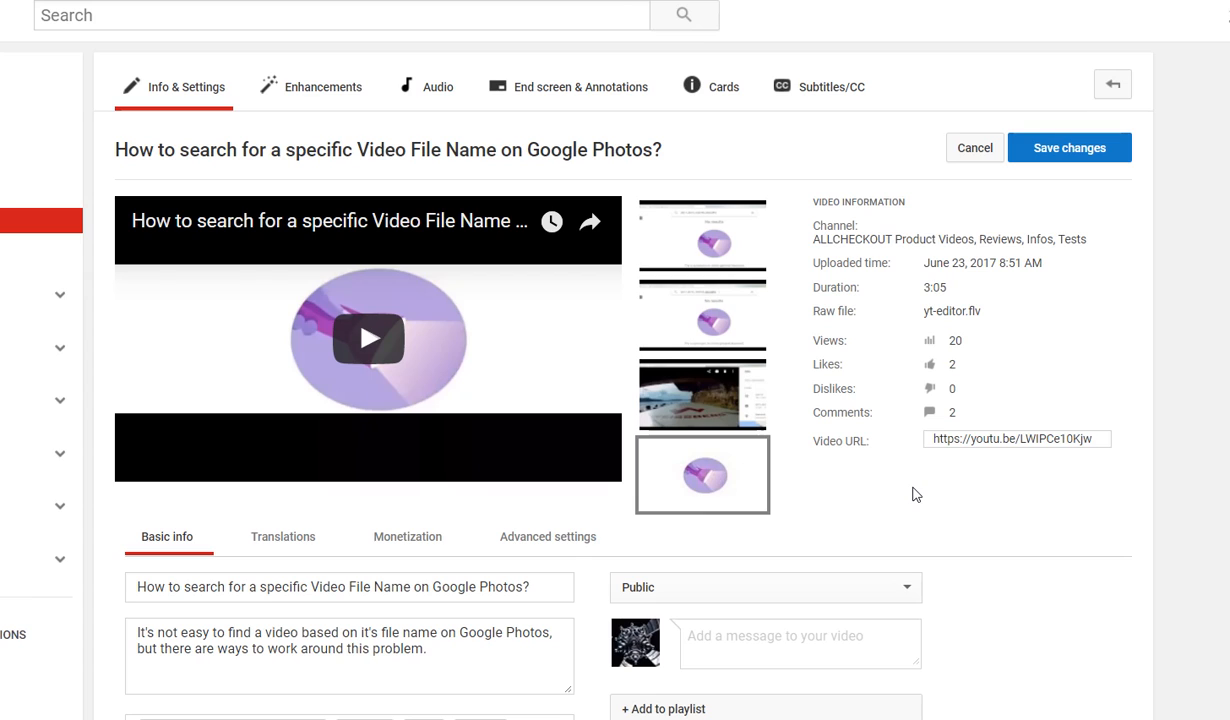
mouse_move(1106, 188)
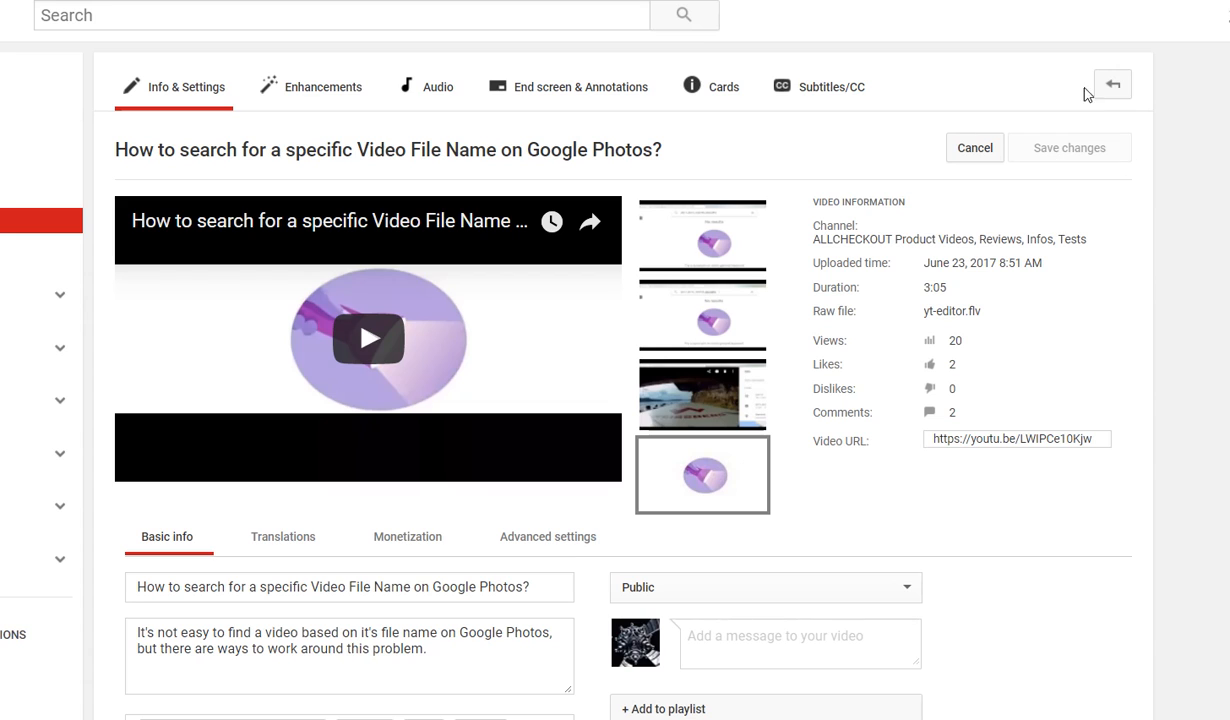
mouse_move(368, 338)
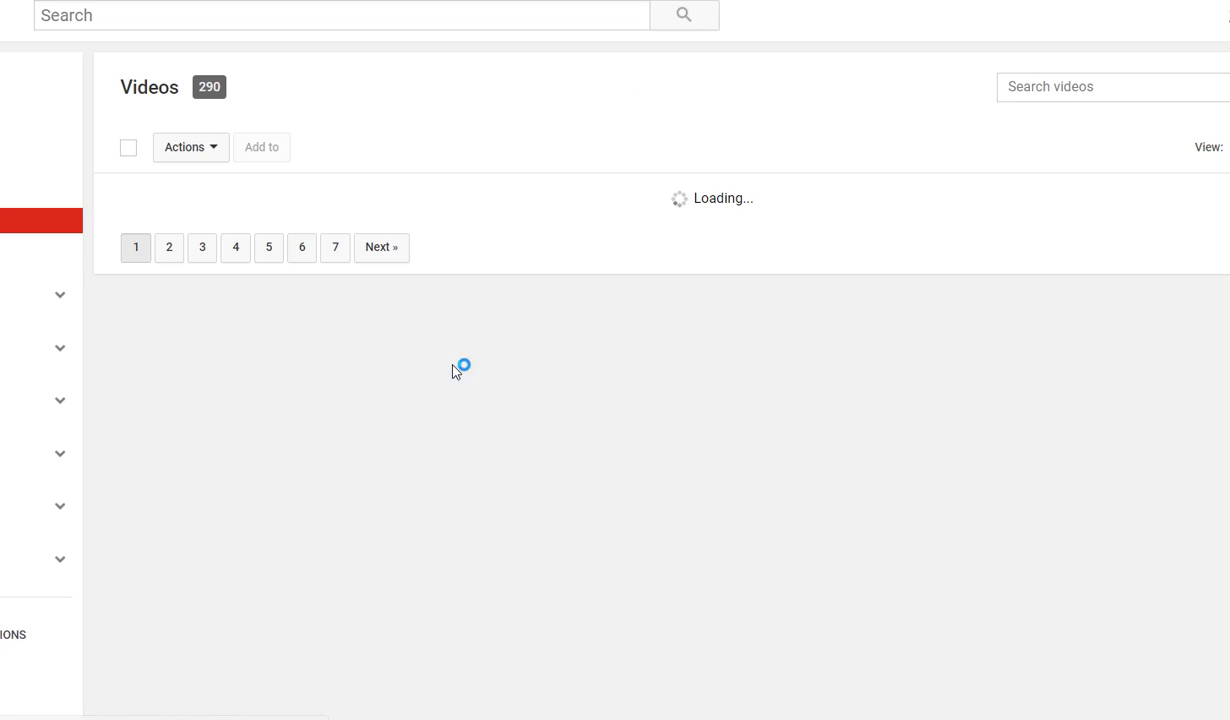
Scroll the Videos list down to the Google Photos video showing its new thumbnail.
scroll(down, 3)
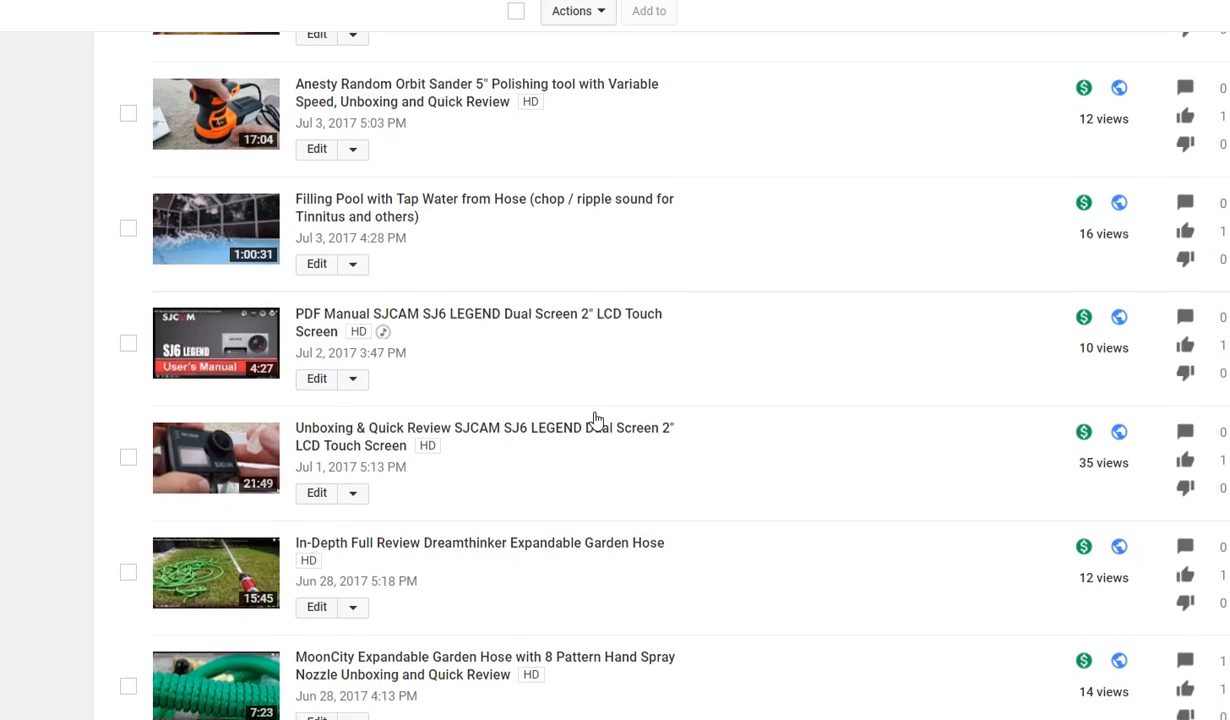
scroll(down, 3)
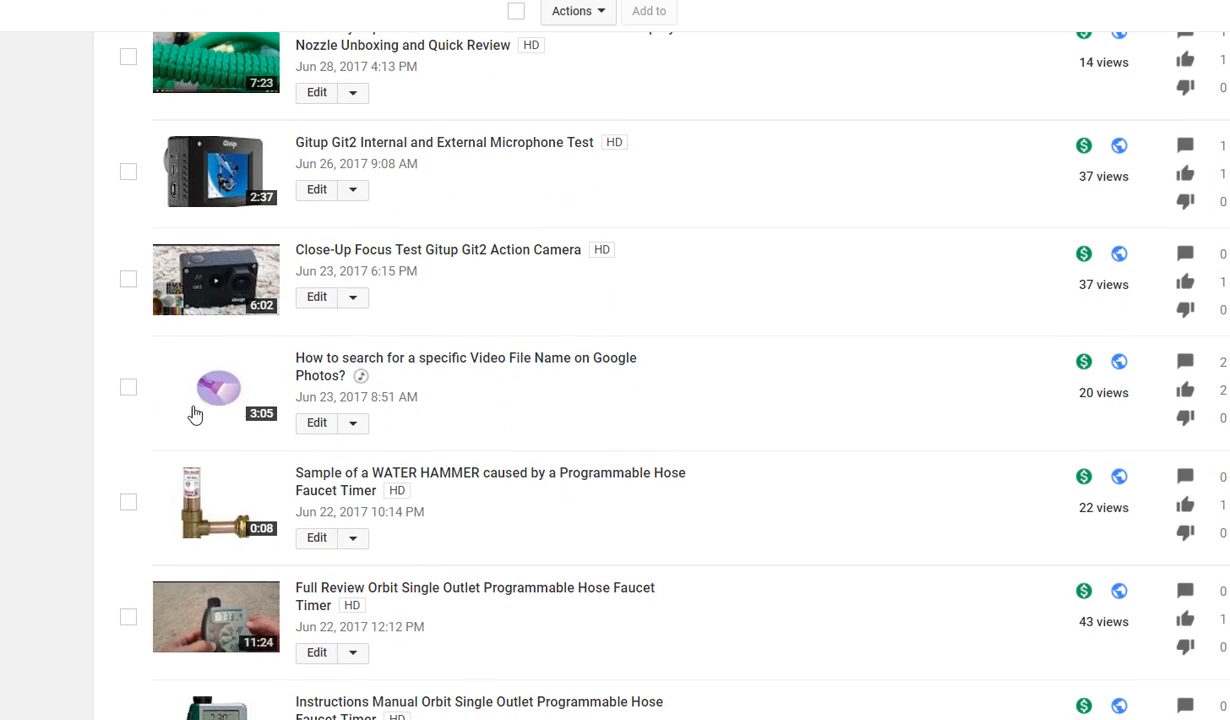
mouse_move(590, 348)
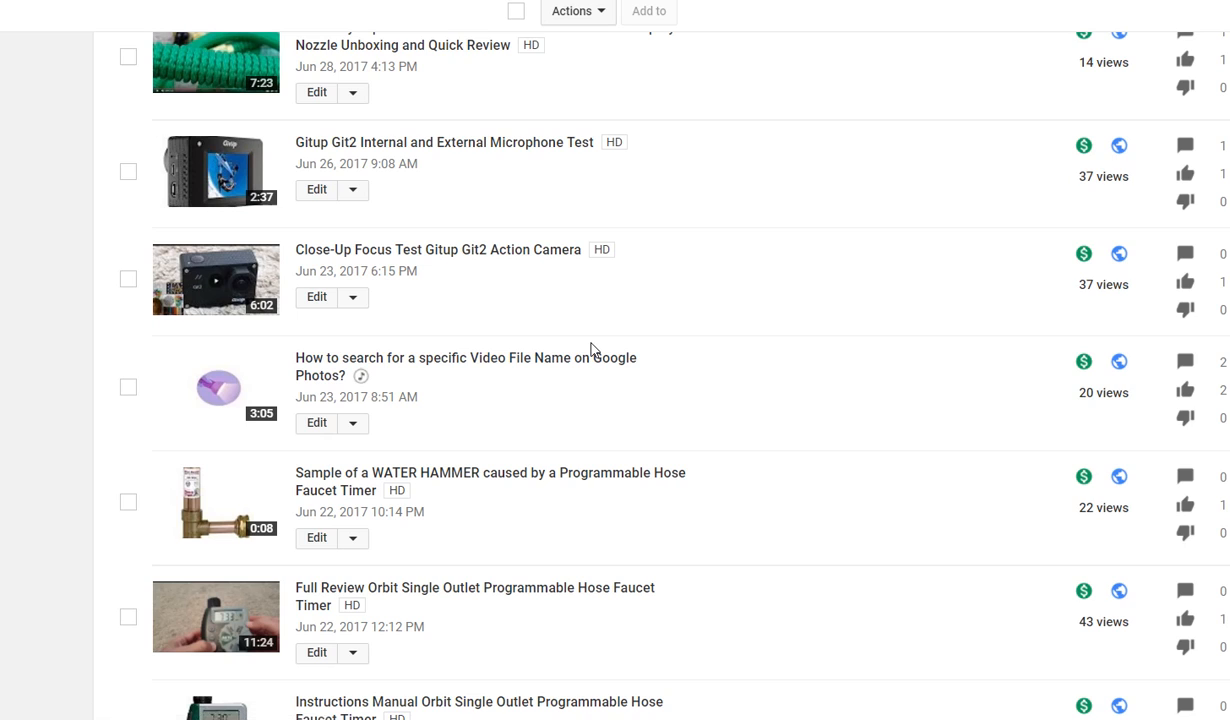
mouse_move(726, 324)
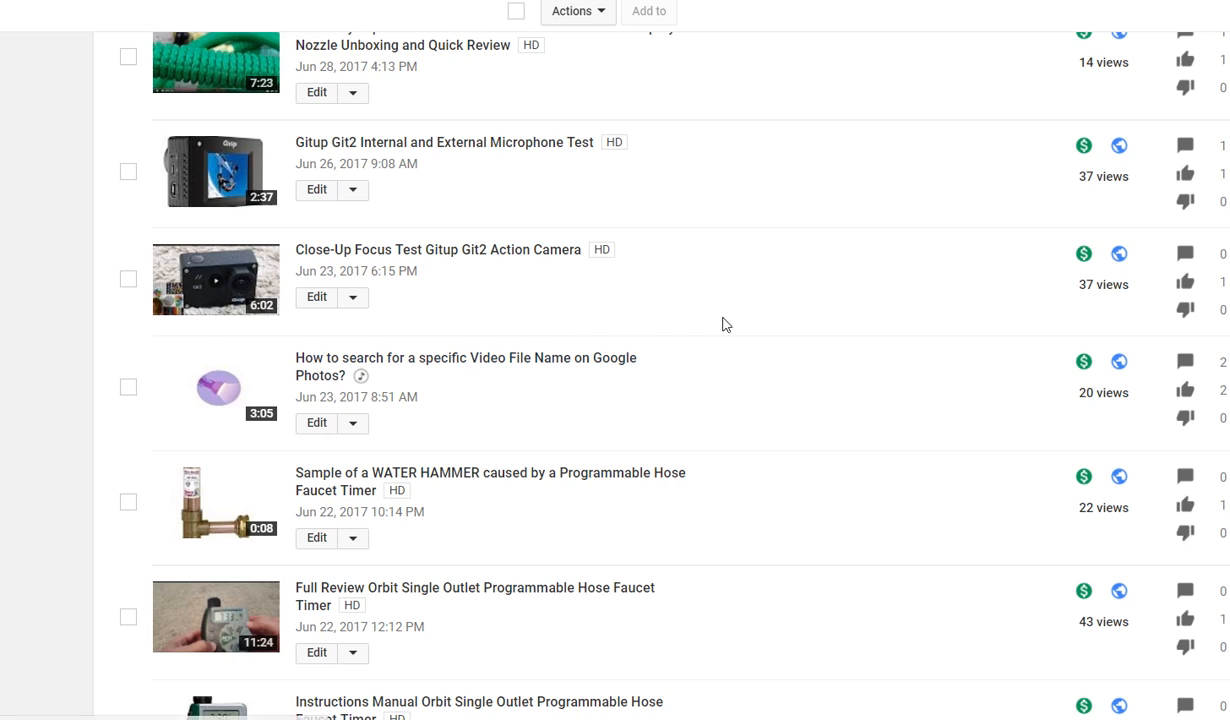
mouse_move(778, 324)
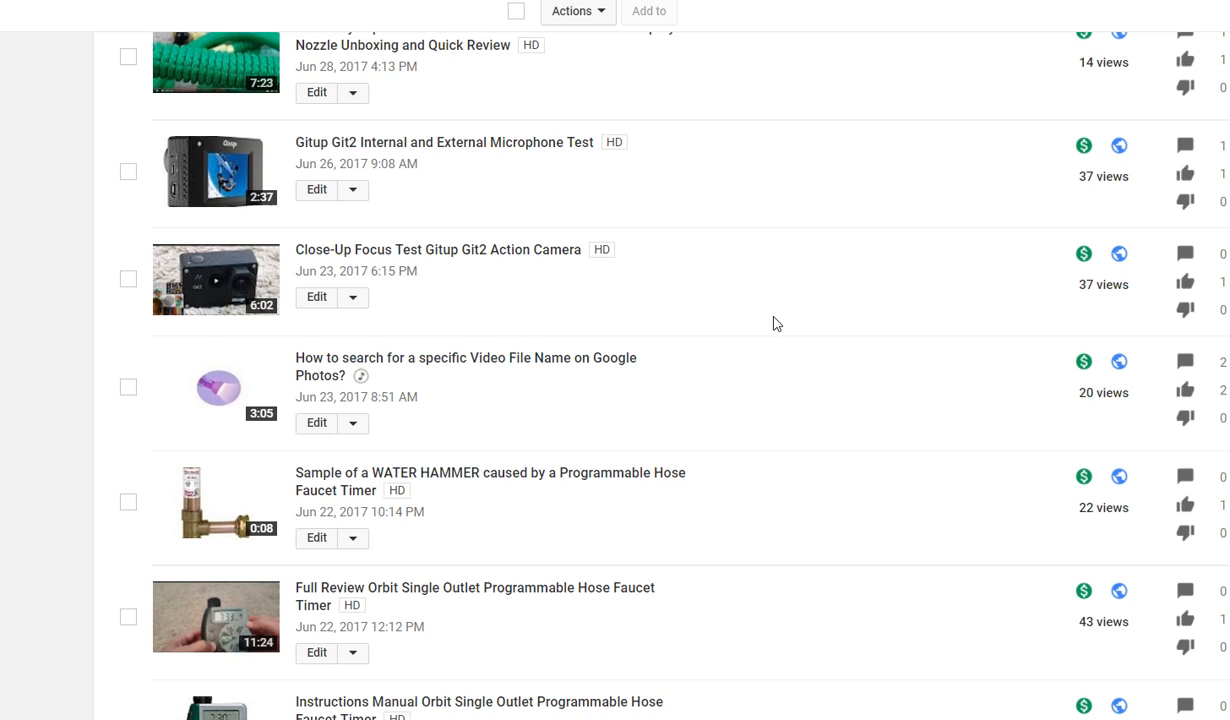
mouse_move(788, 320)
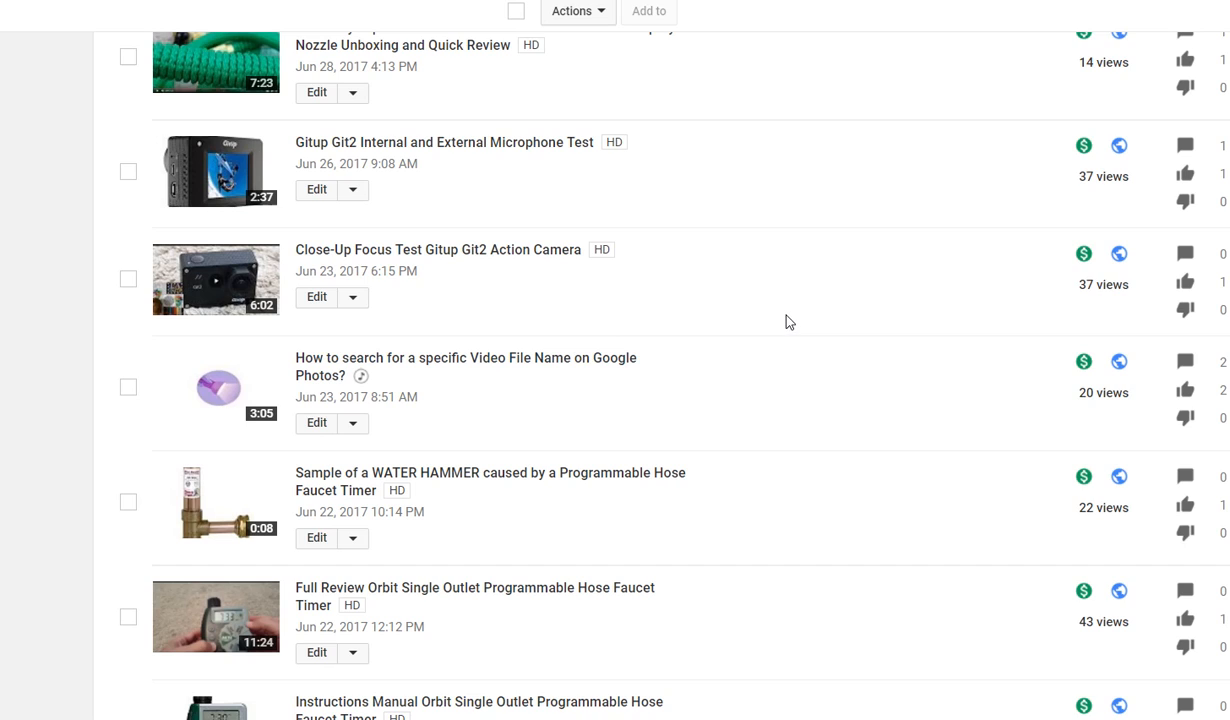
mouse_move(788, 310)
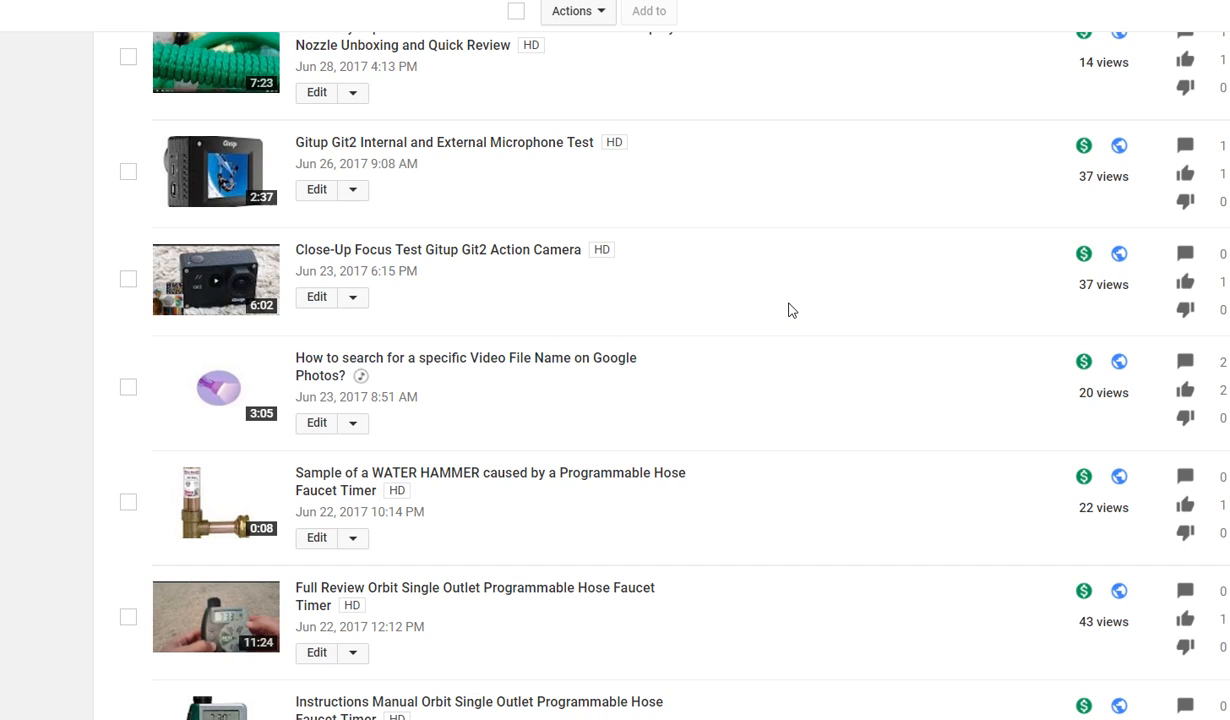